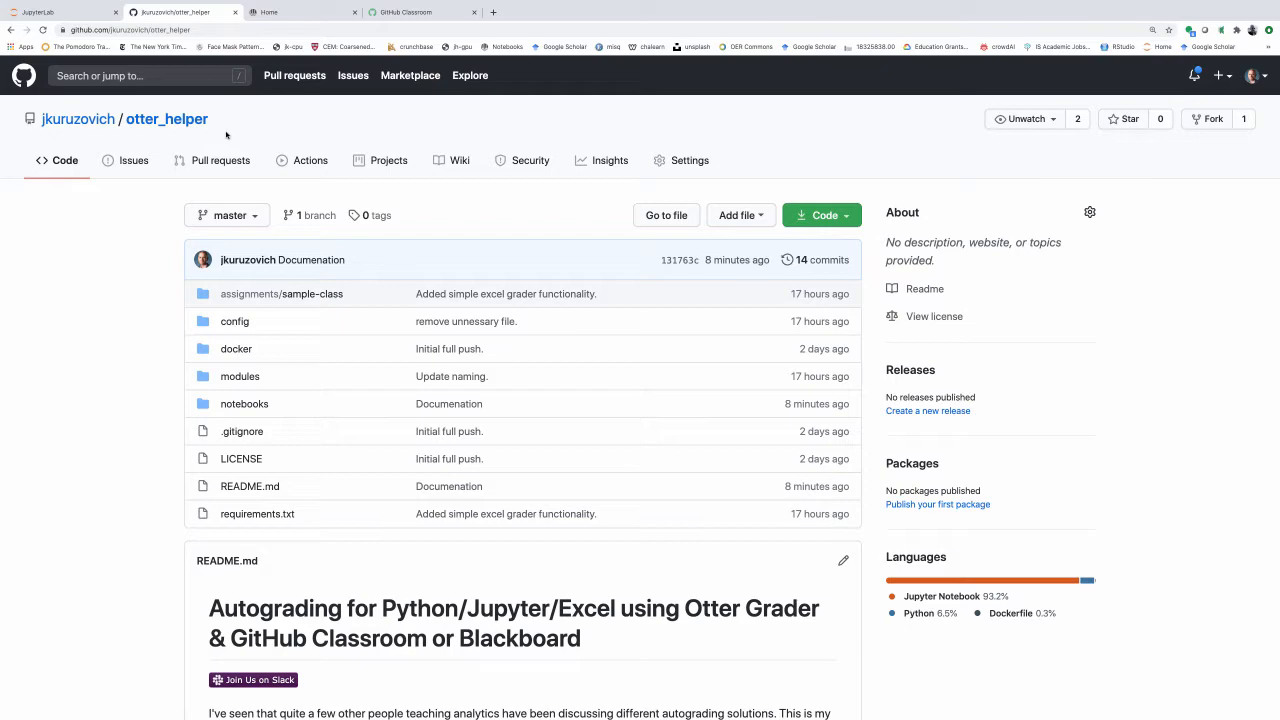
Step: Open the course's All Notebooks page and scroll through every session in its table
scroll("down", 3)
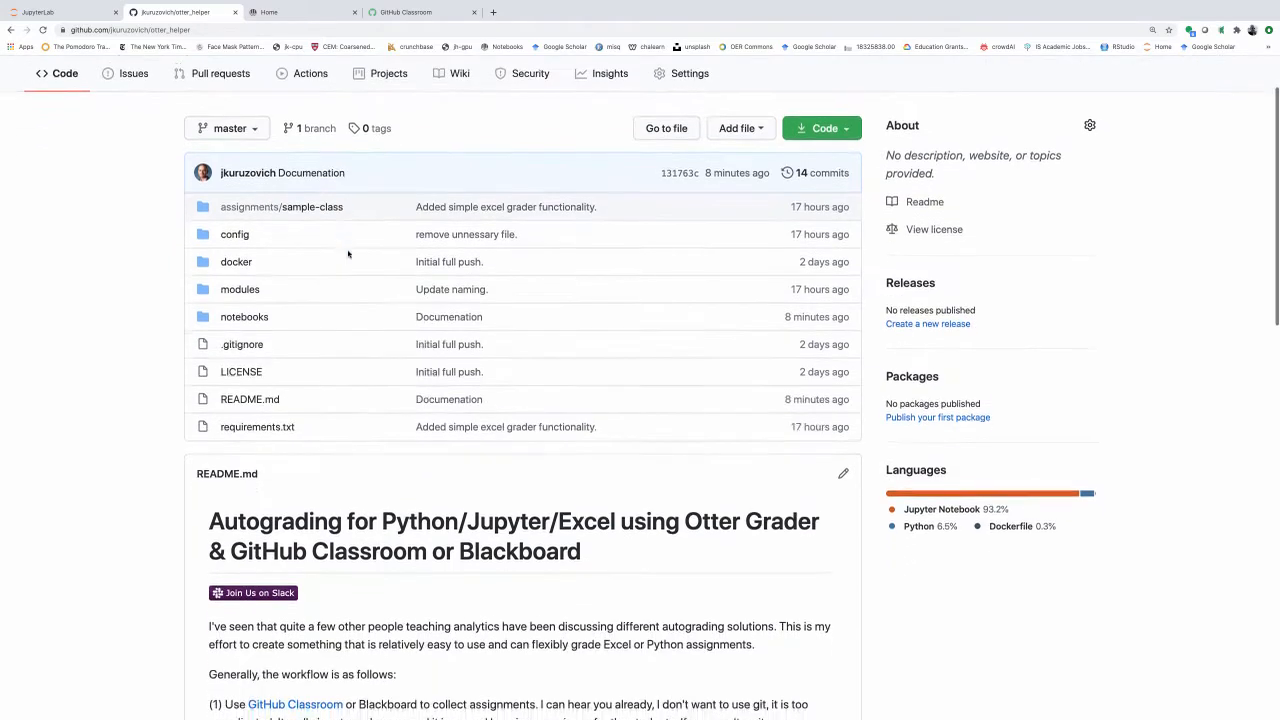
scroll("down", 3)
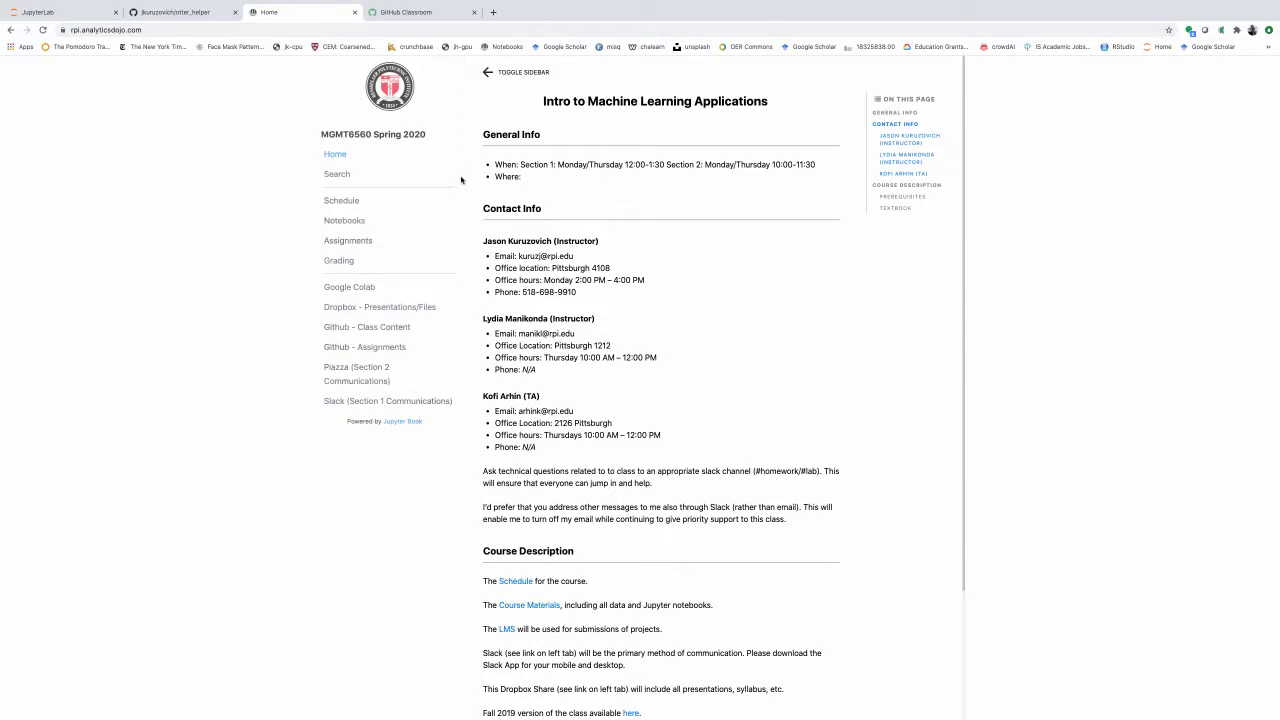
mouse_move(344, 220)
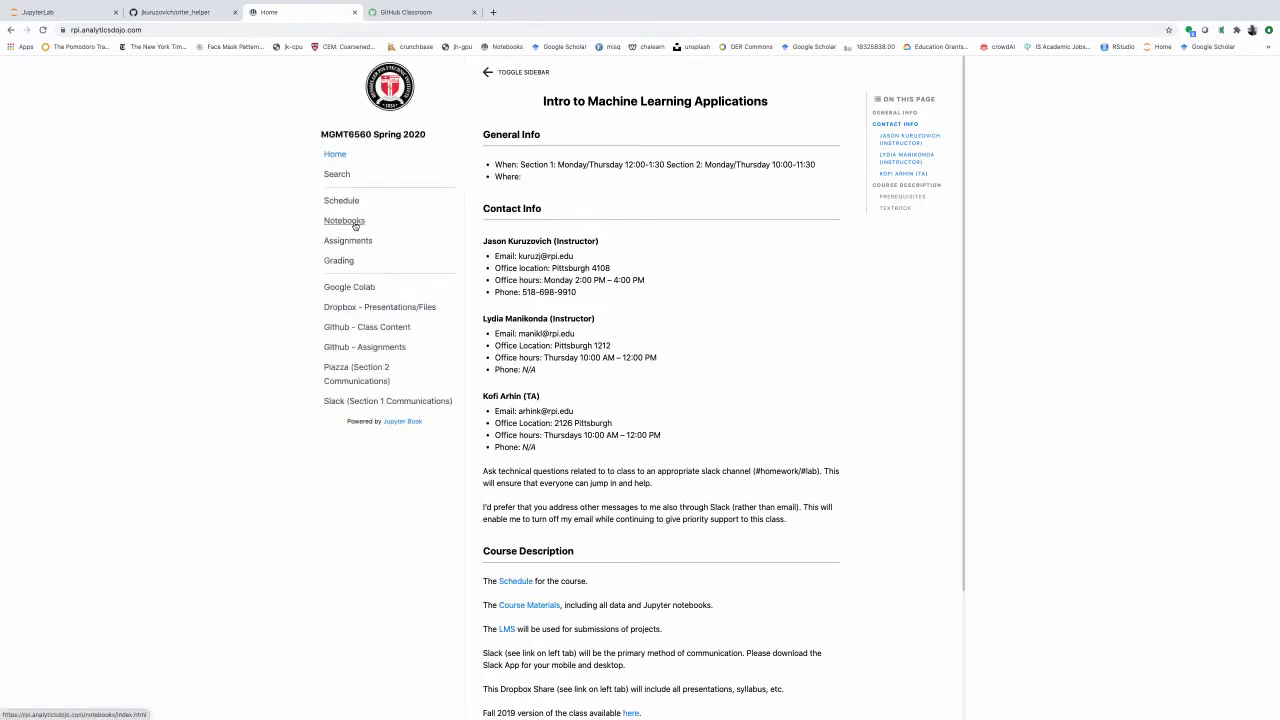
left_click(344, 220)
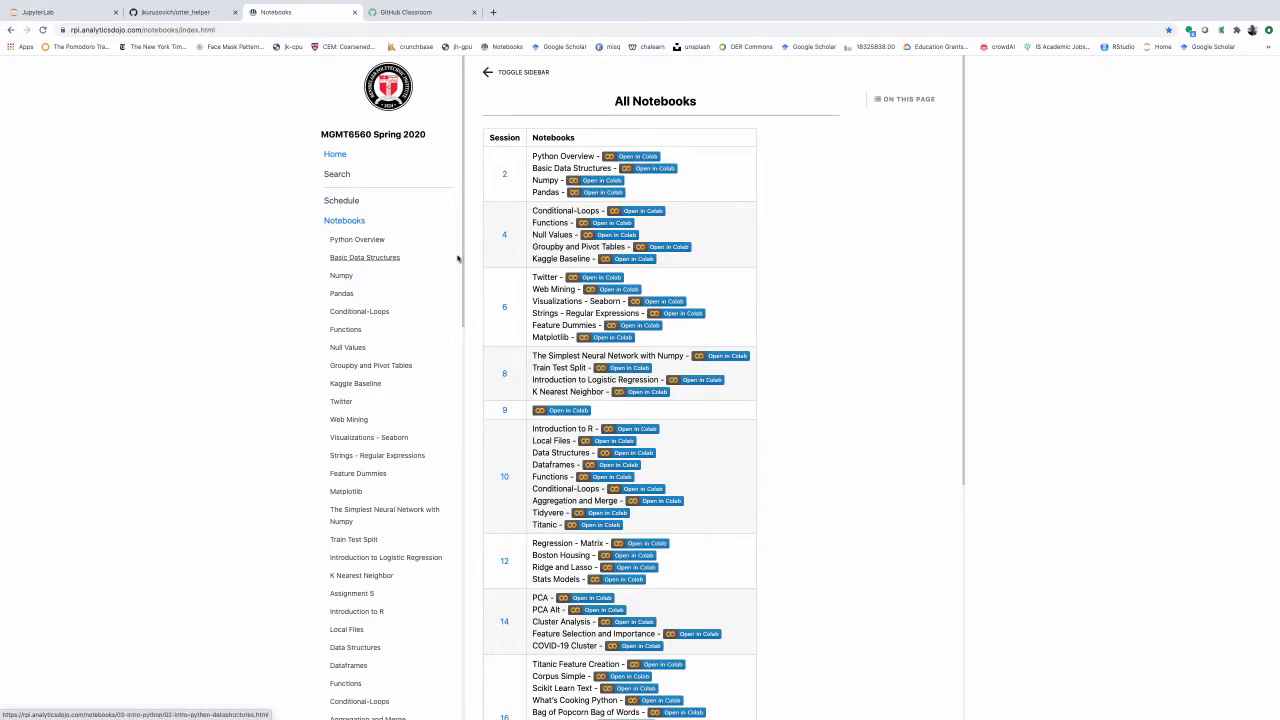
mouse_move(435, 257)
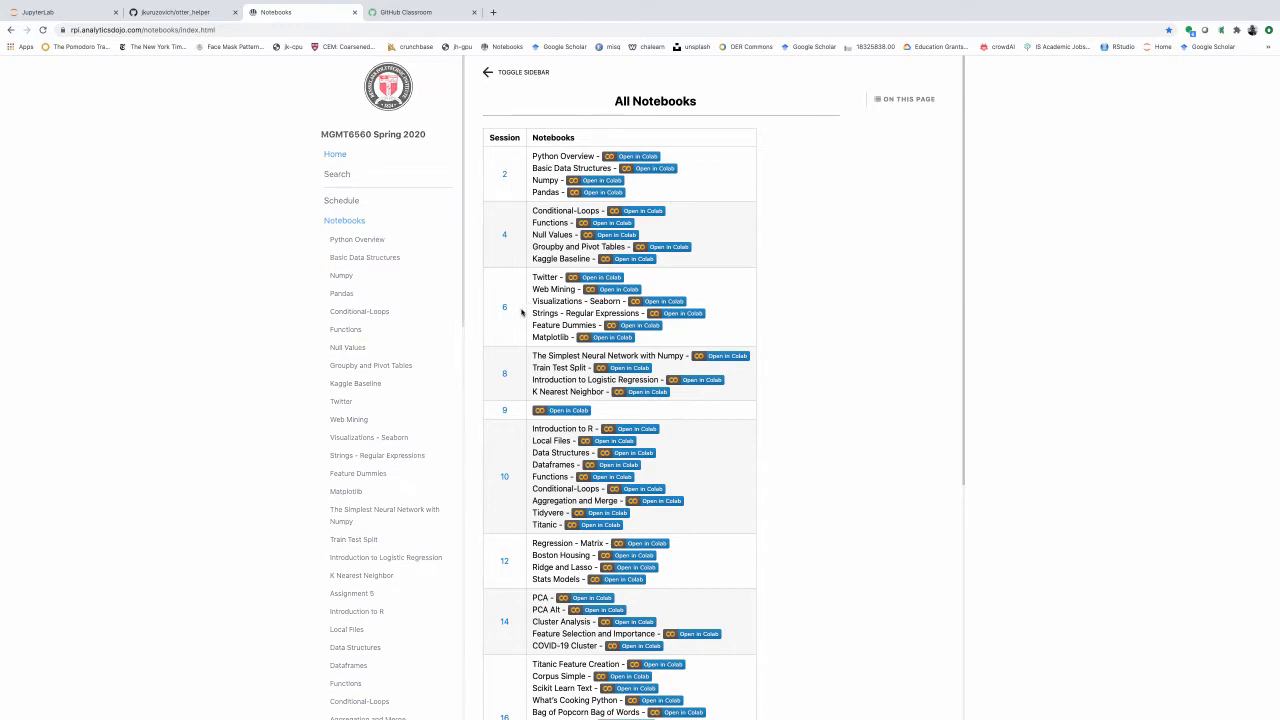
mouse_move(512, 326)
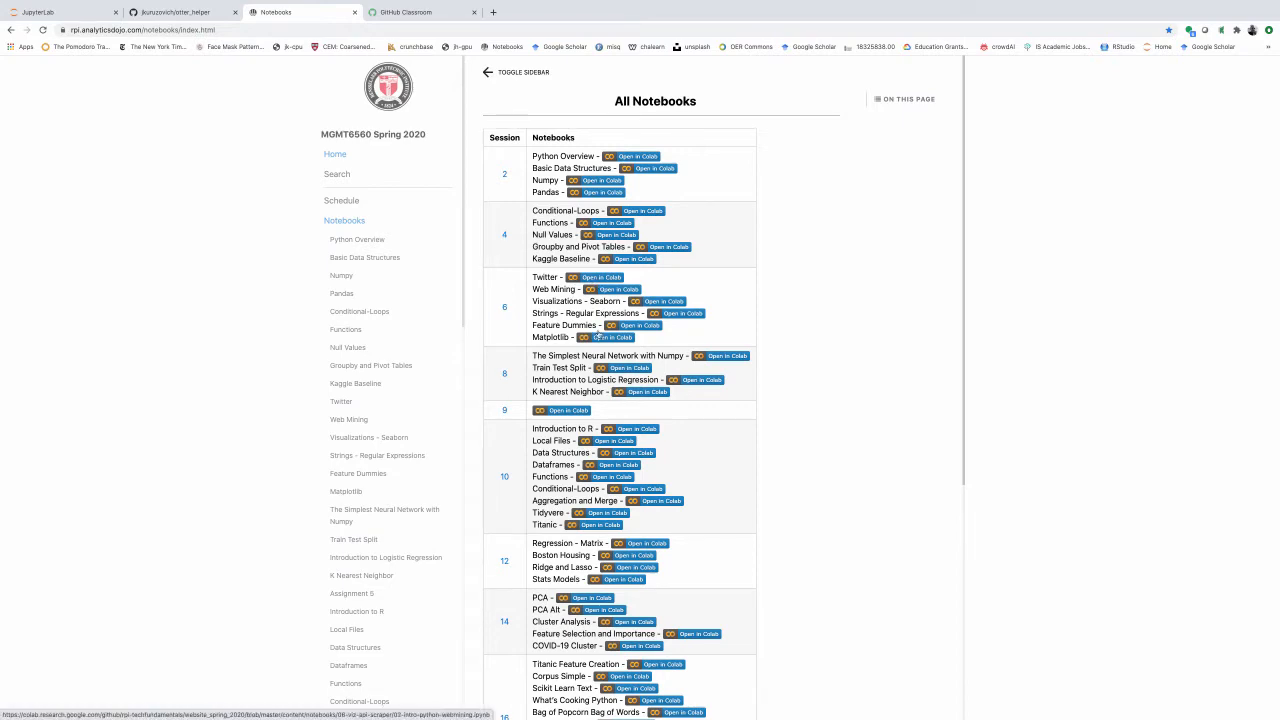
scroll("down", 3)
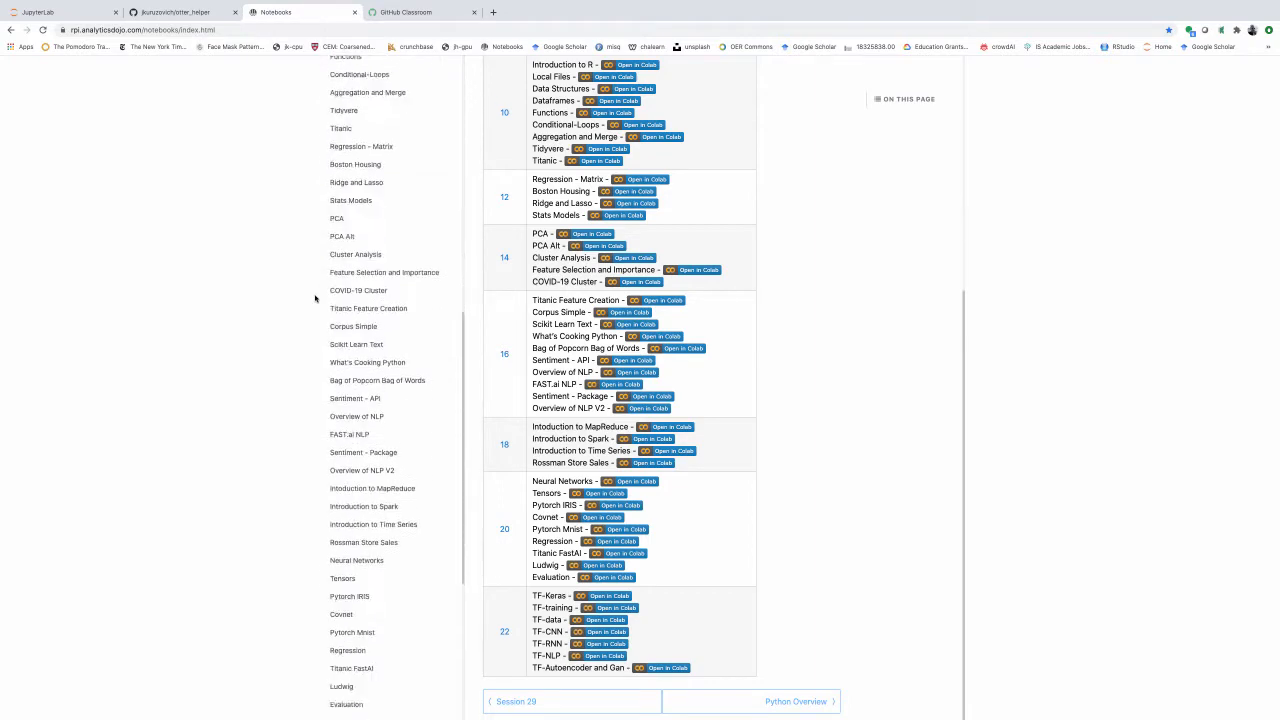
scroll("down", 3)
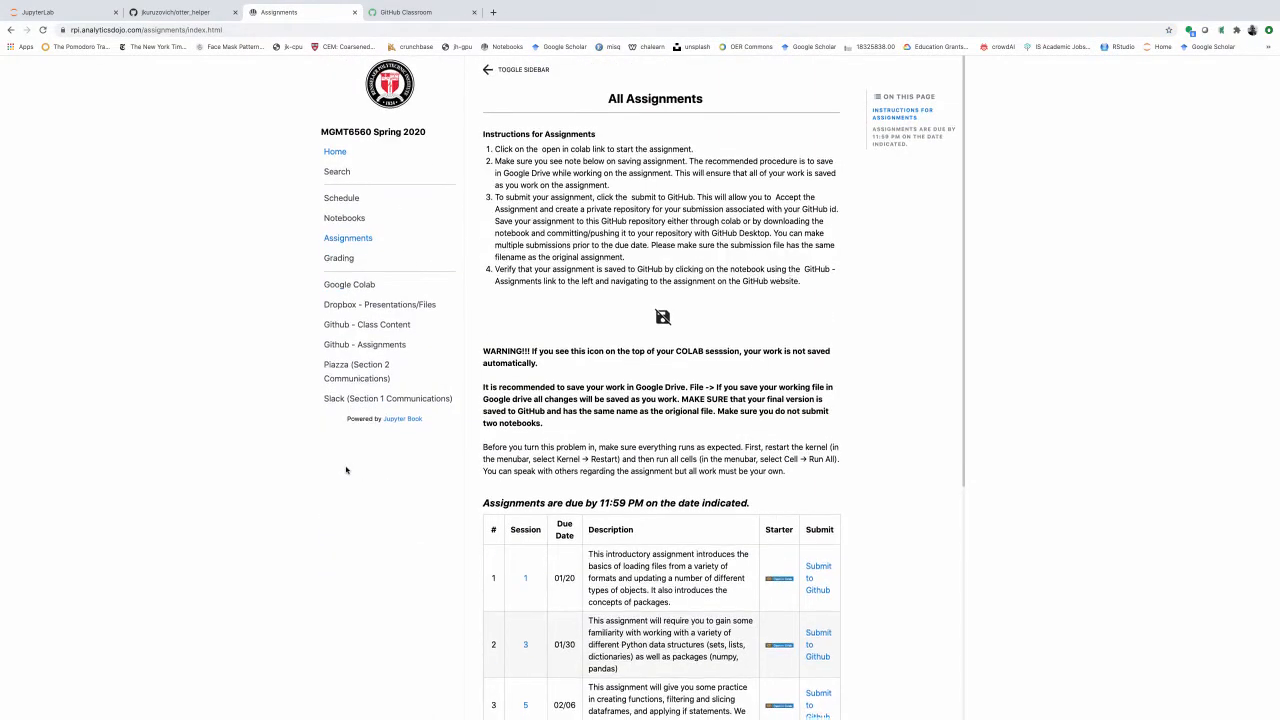
scroll("down", 3)
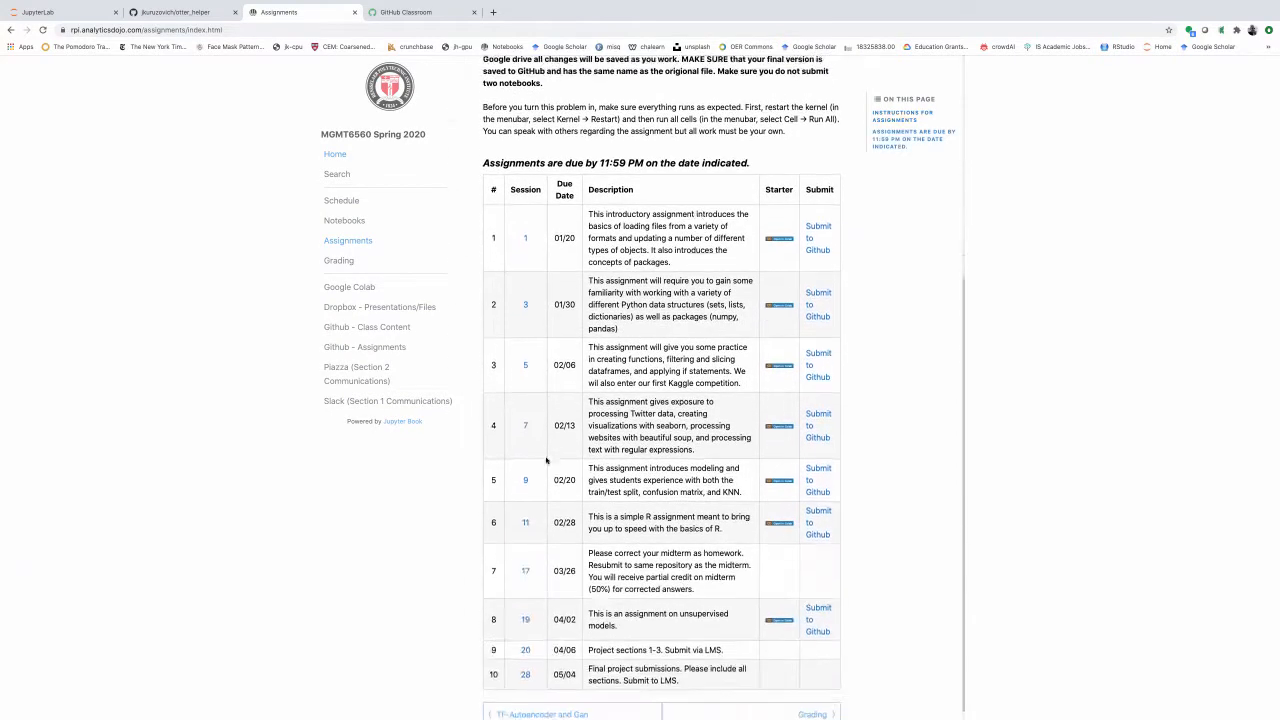
scroll("down", 3)
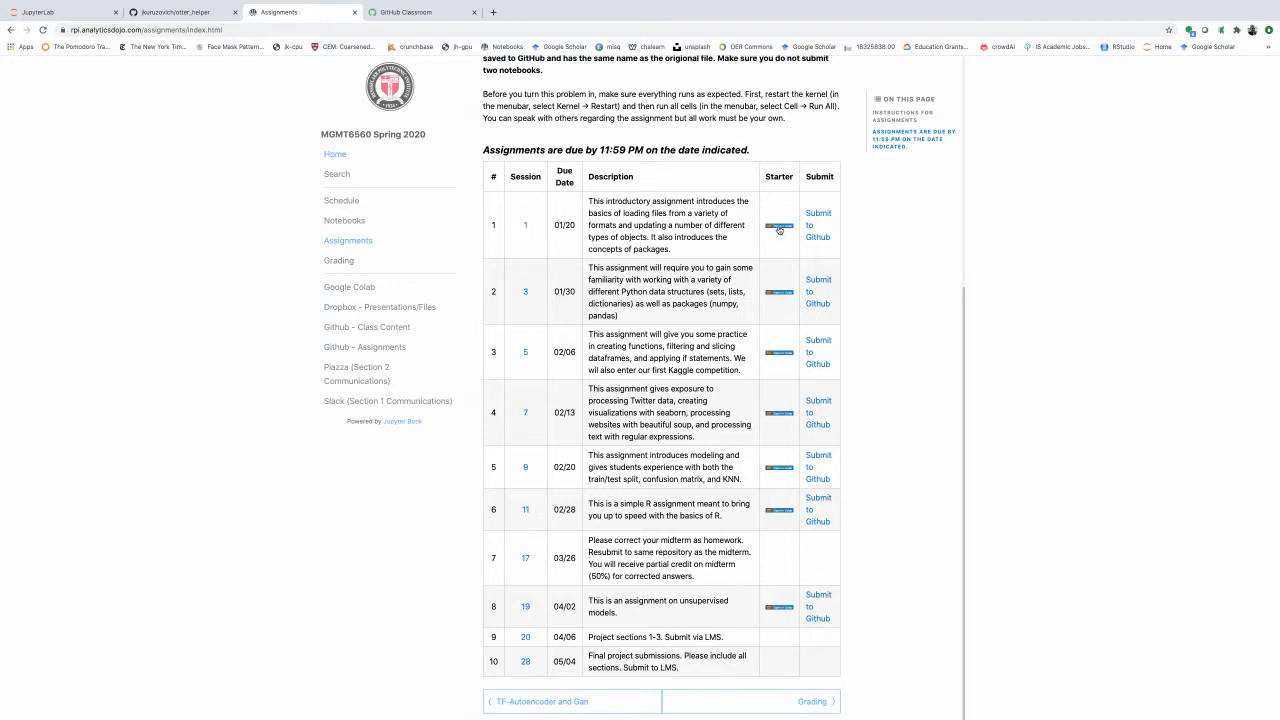
mouse_move(822, 244)
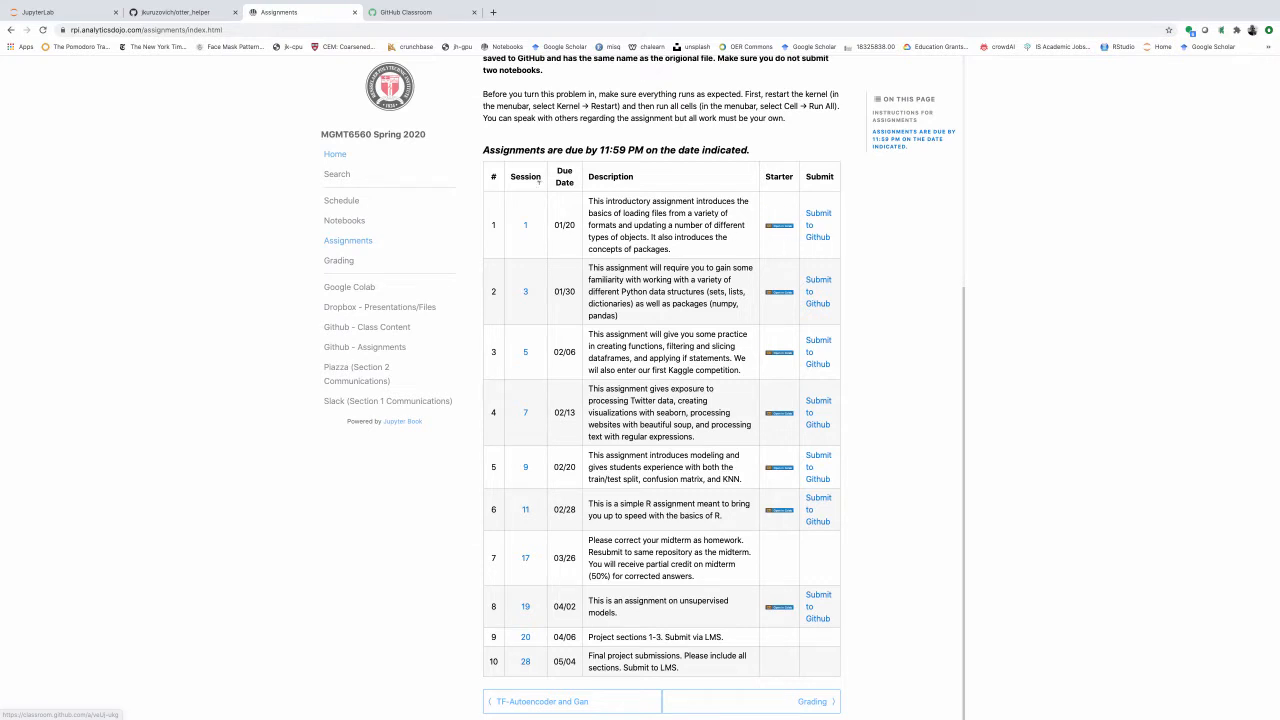
left_click(400, 11)
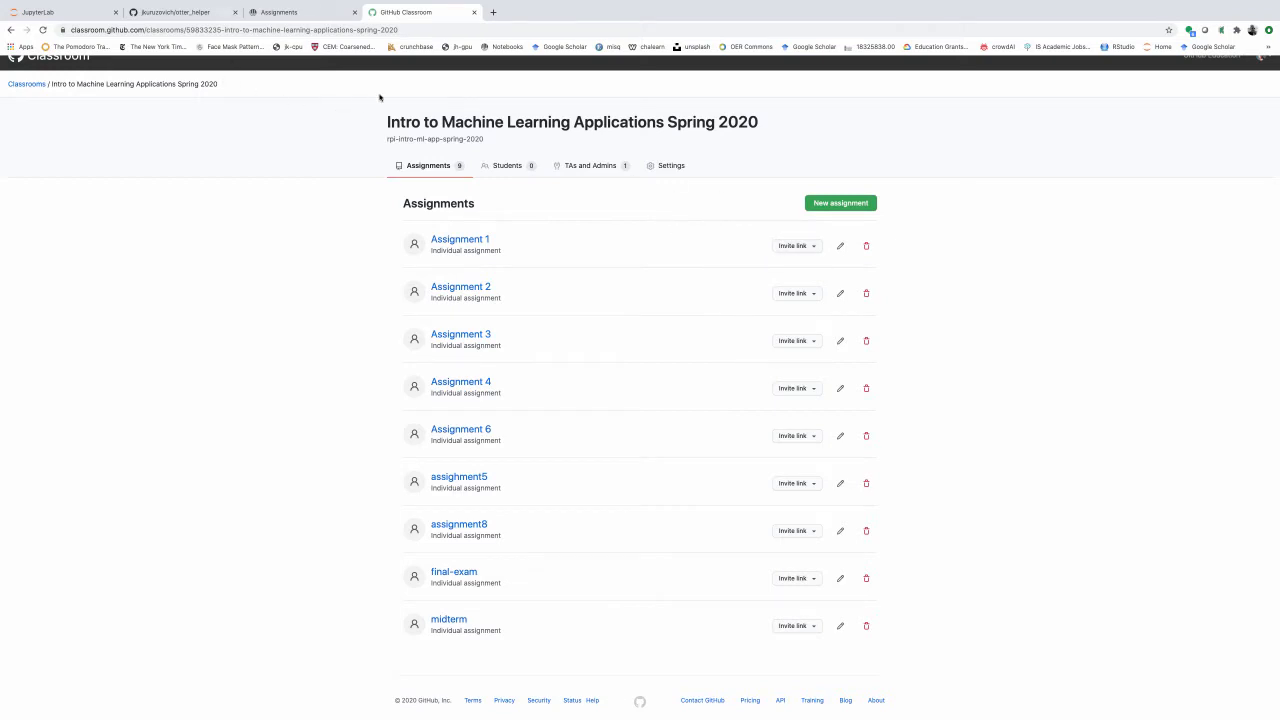
mouse_move(252, 83)
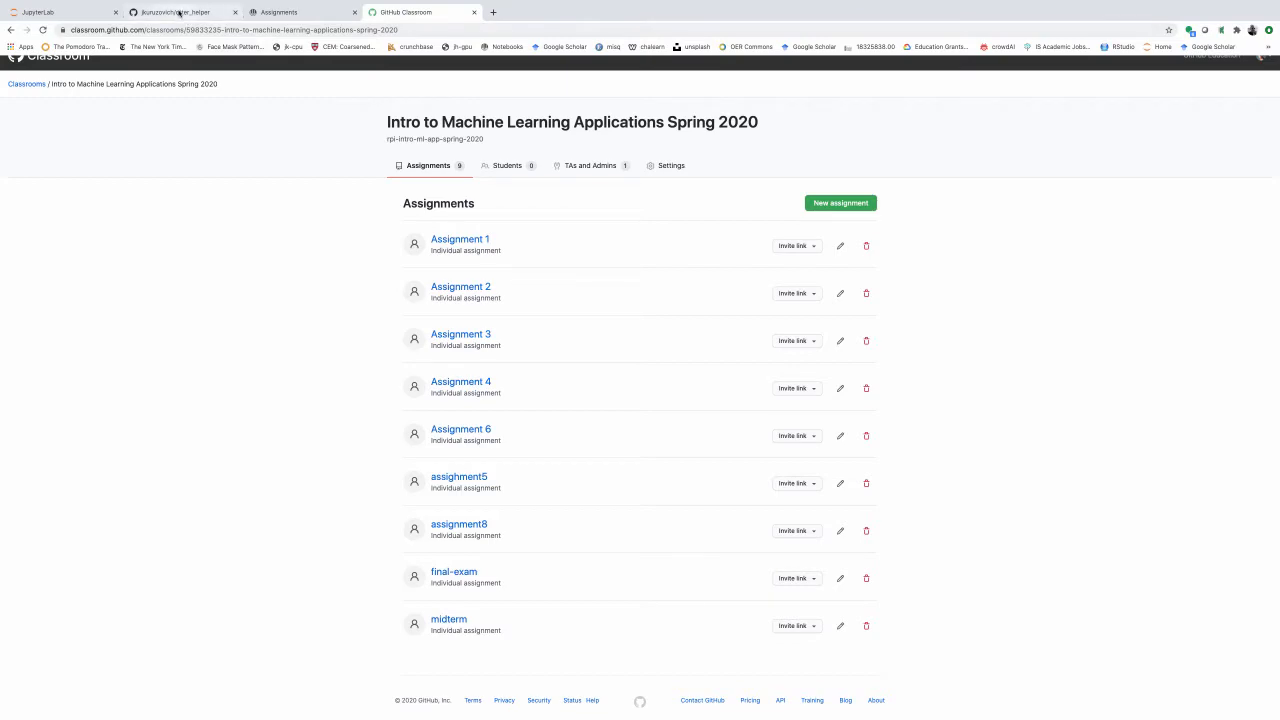
Step: Return to the otter_helper repository and scroll its README down to Installation
left_click(180, 11)
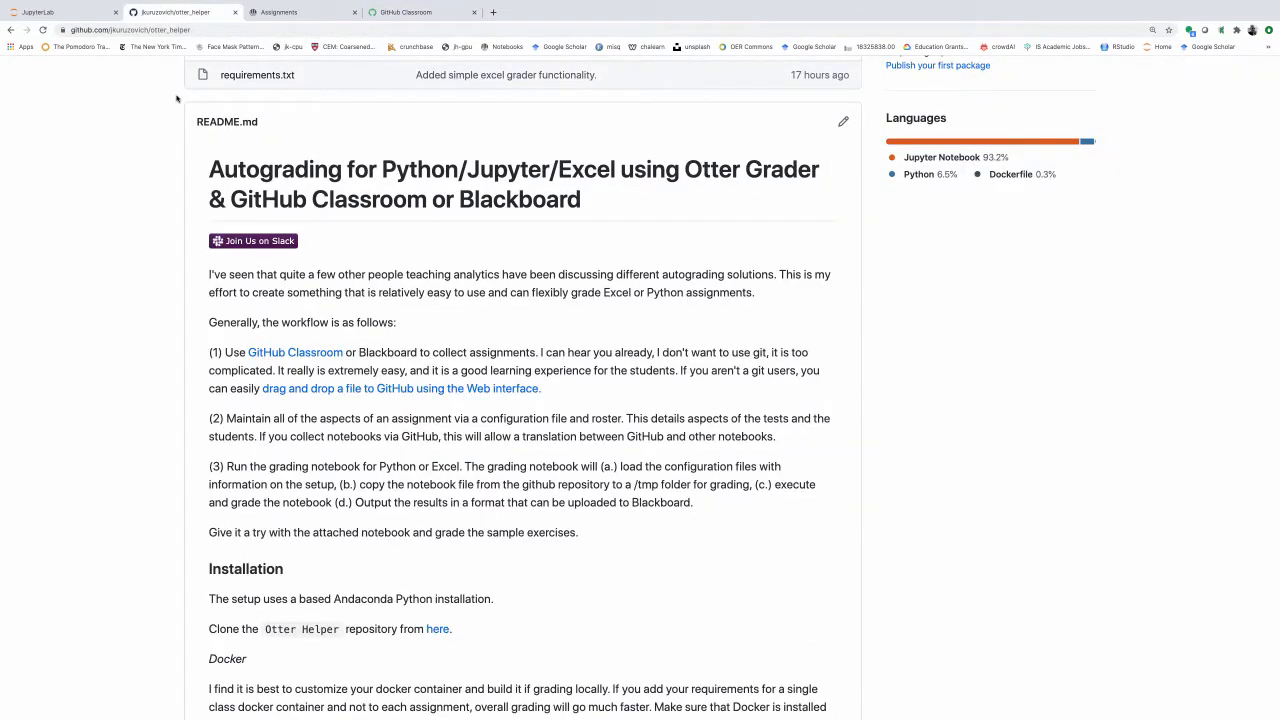
scroll("down", 3)
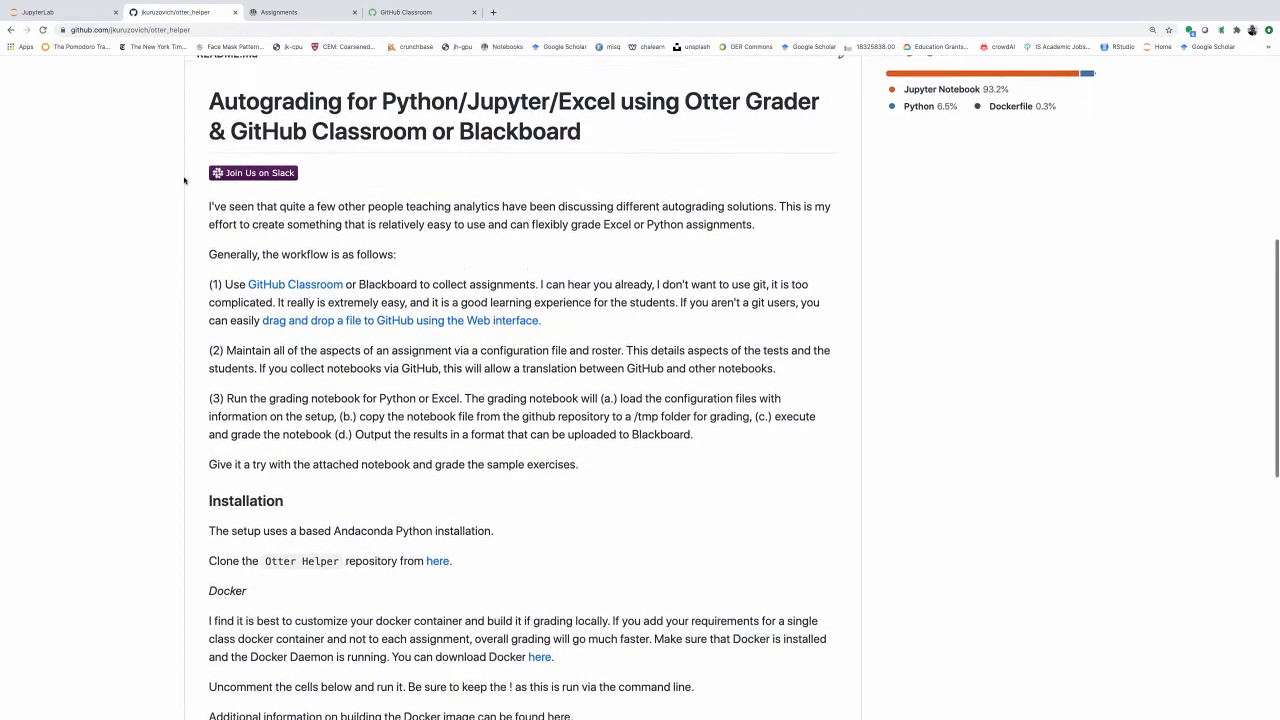
scroll("down", 3)
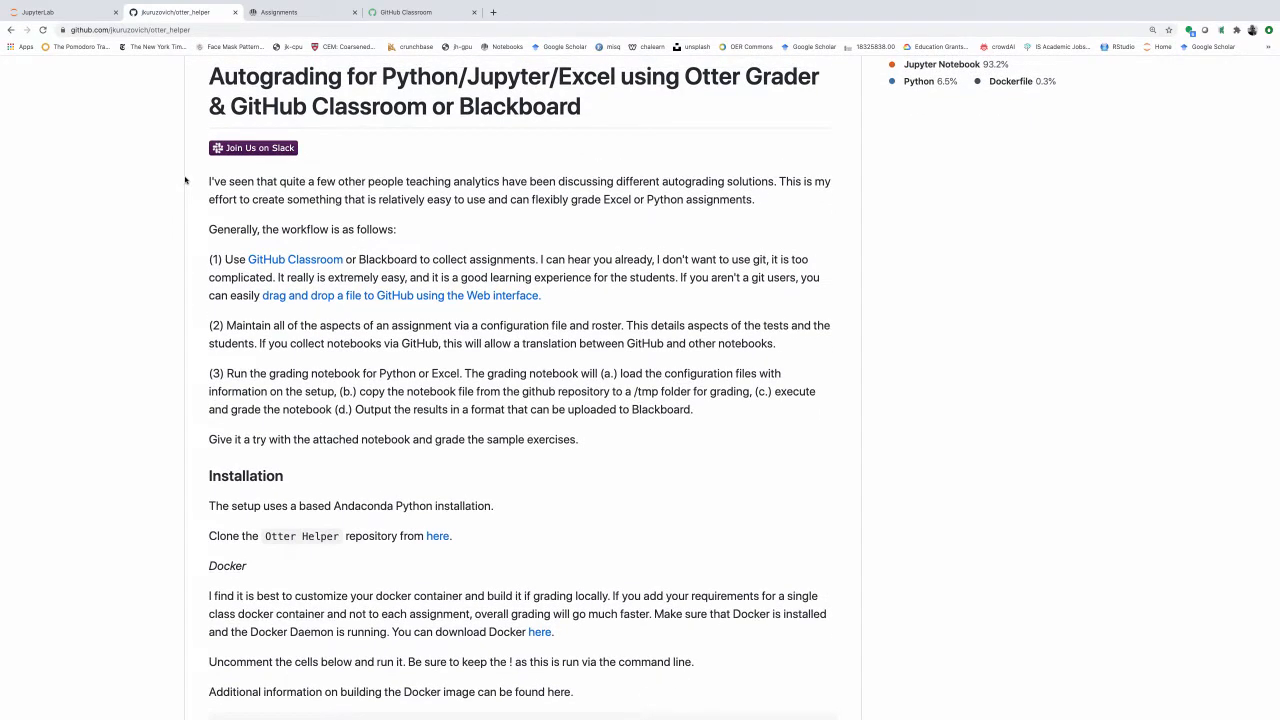
mouse_move(175, 217)
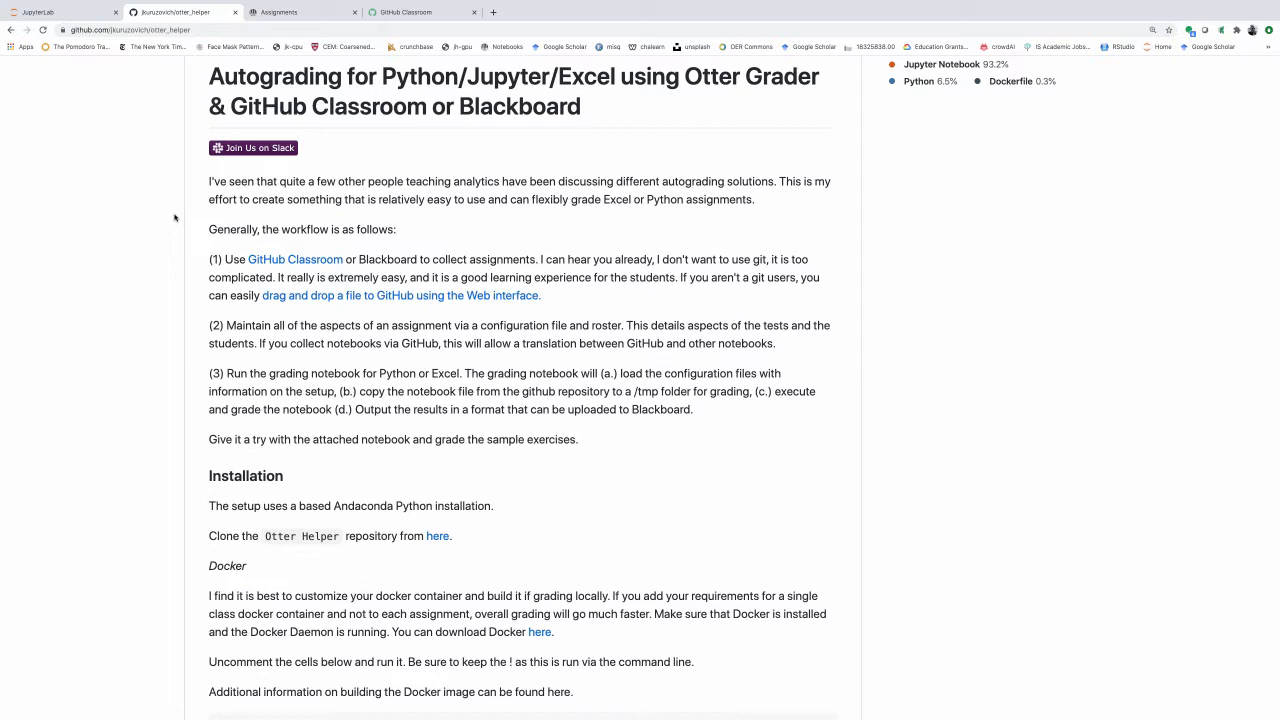
mouse_move(170, 222)
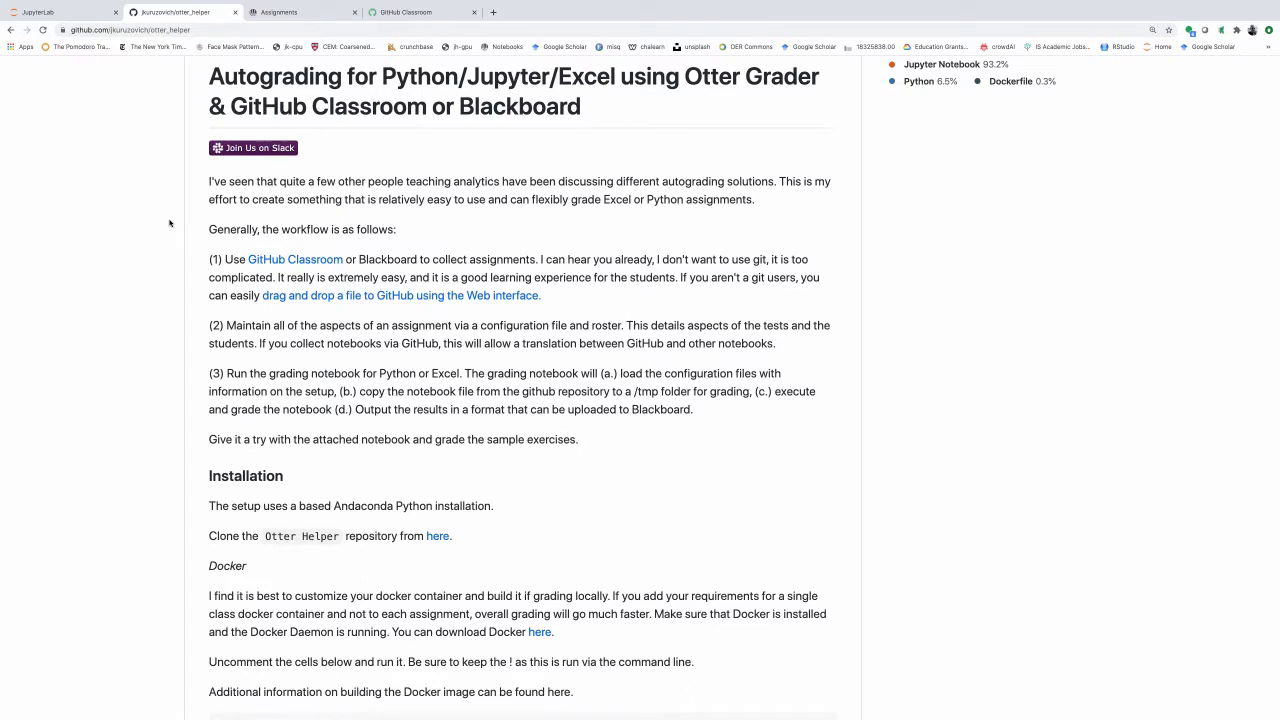
scroll("down", 3)
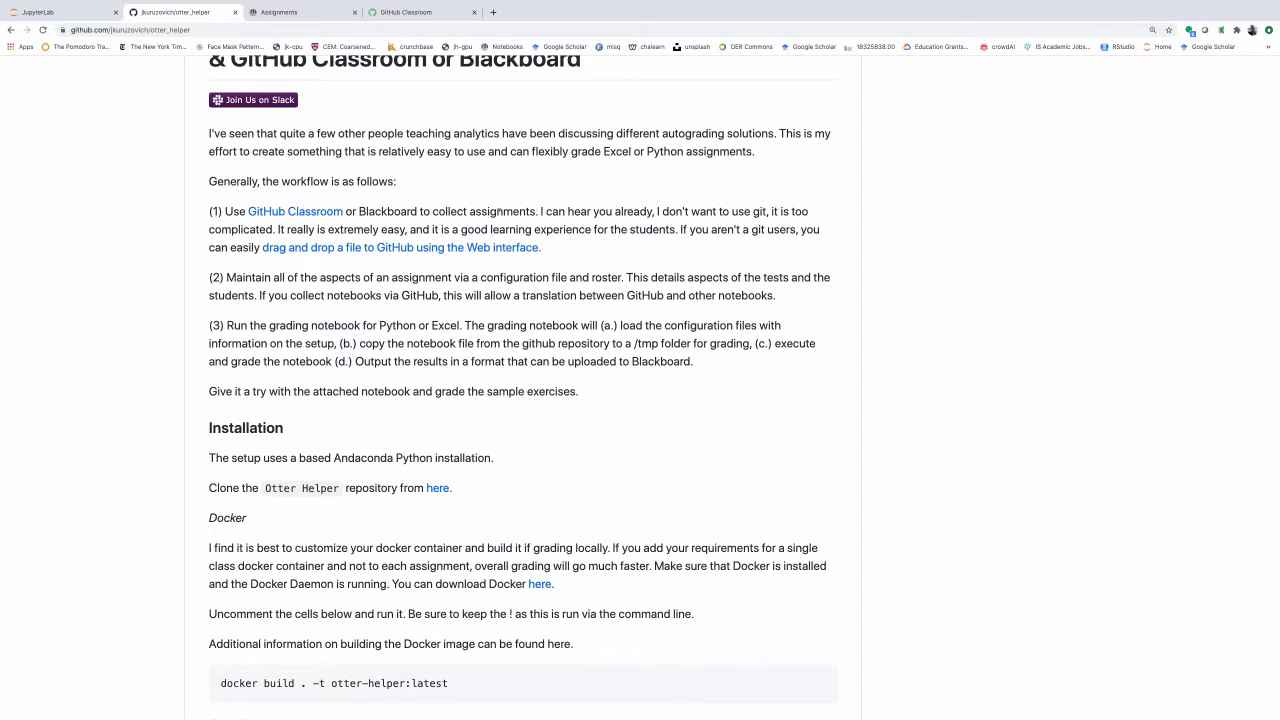
mouse_move(583, 247)
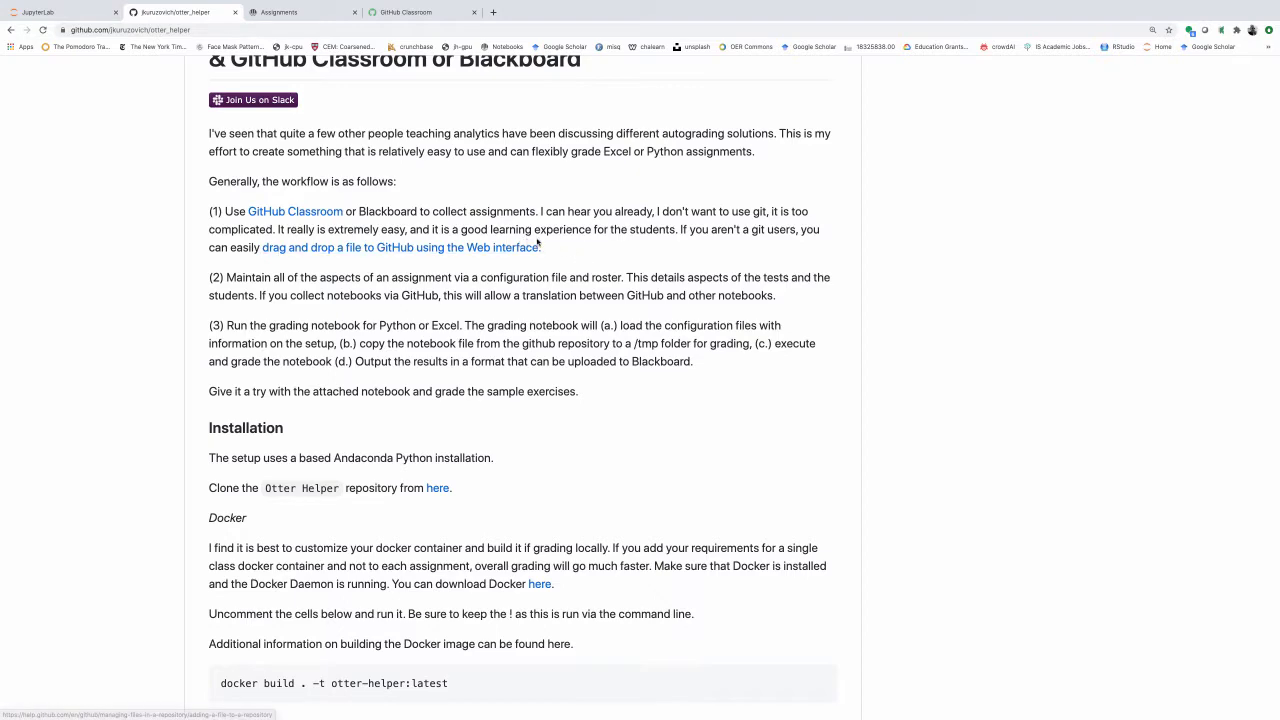
scroll("down", 3)
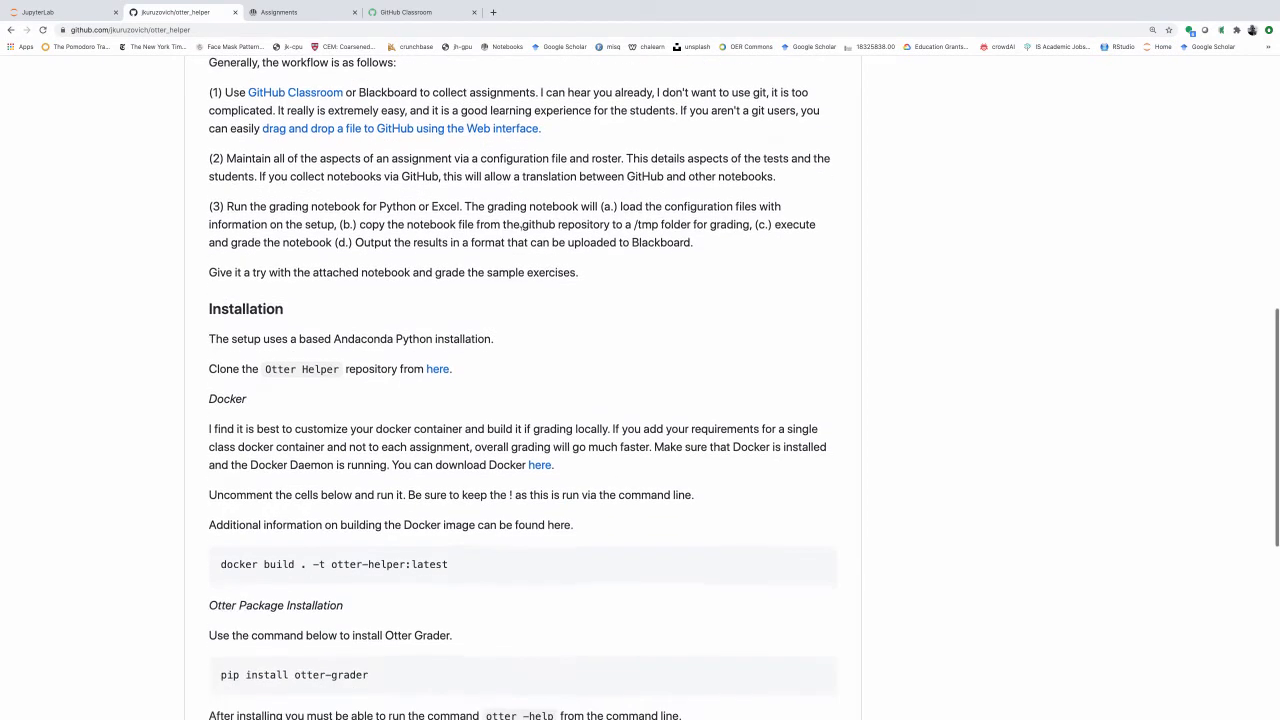
mouse_move(458, 222)
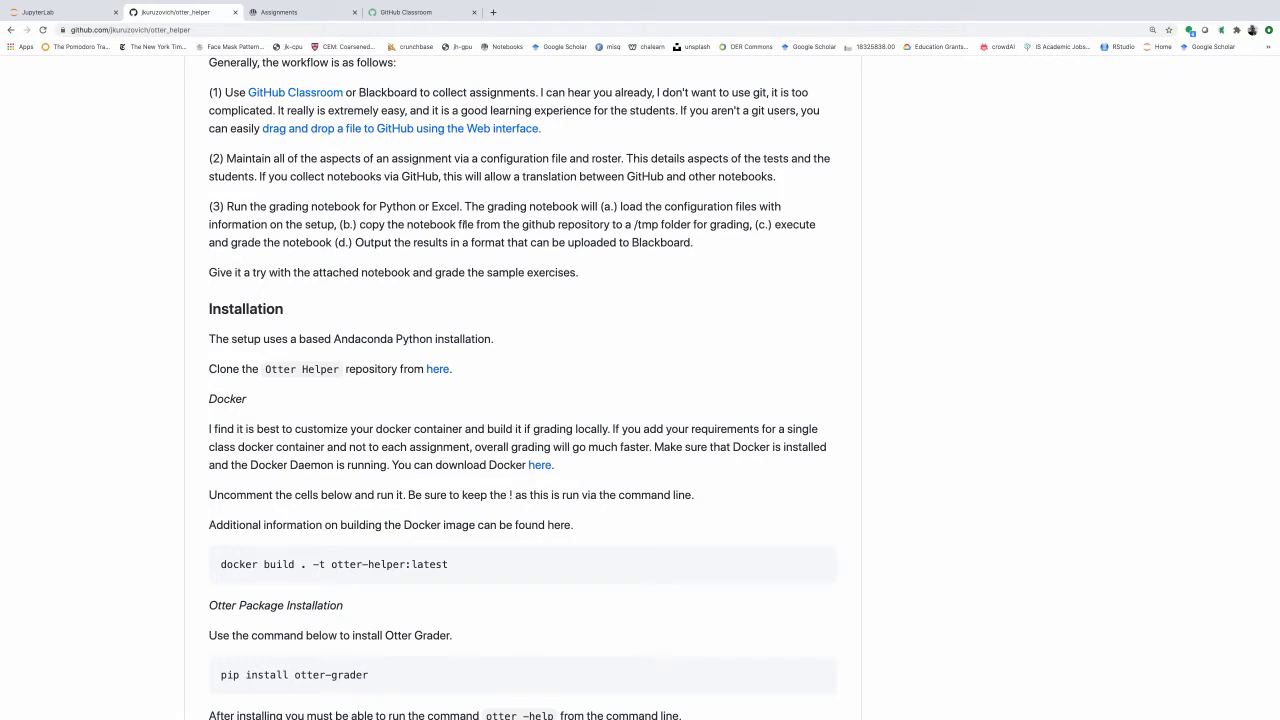
mouse_move(478, 236)
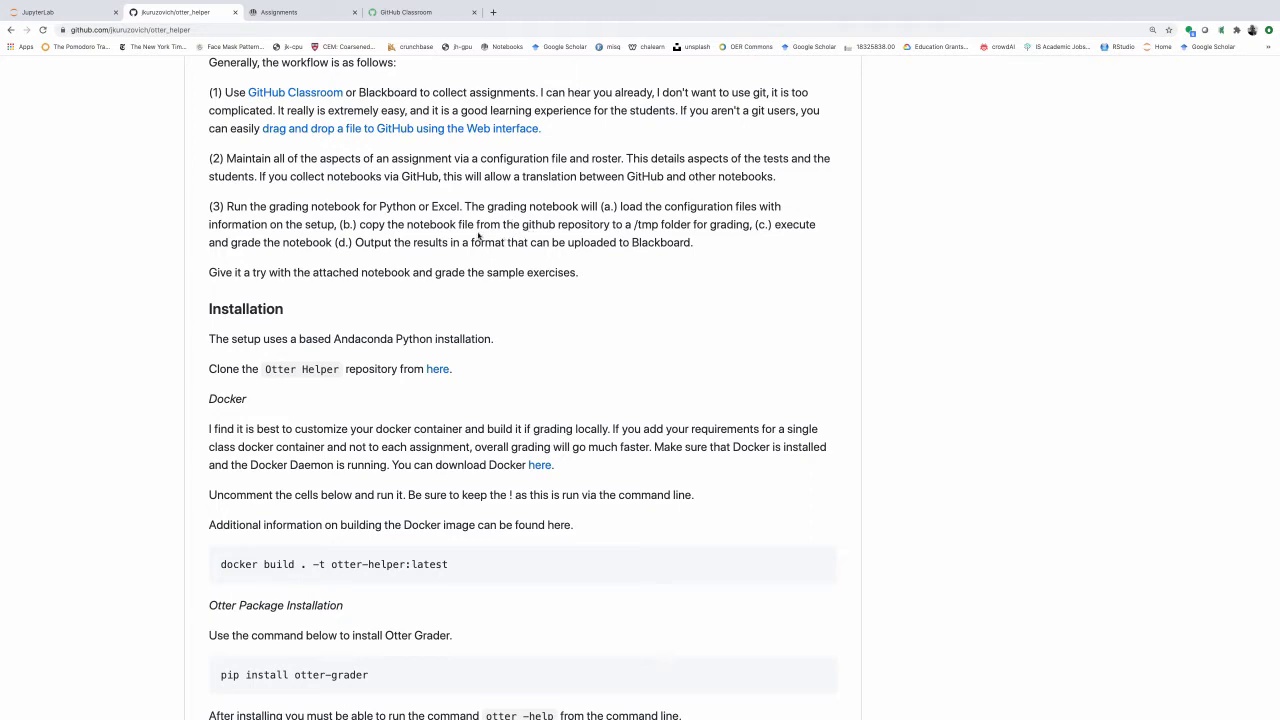
mouse_move(484, 234)
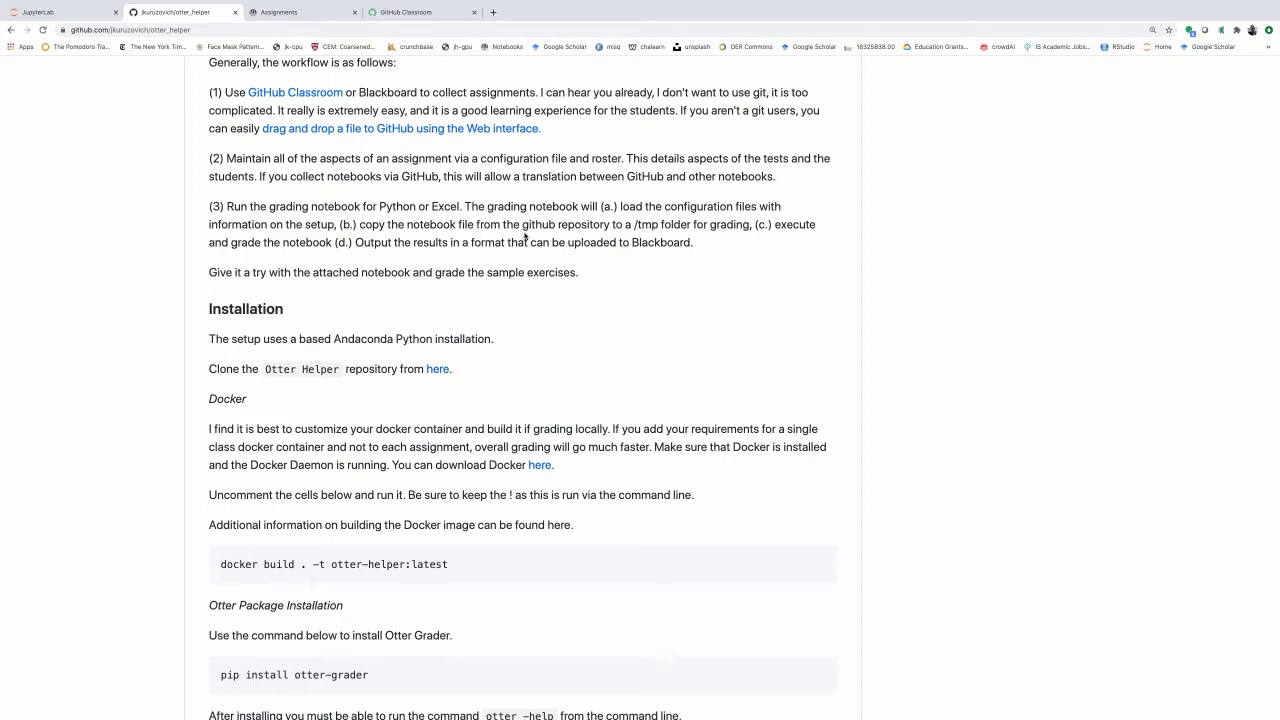
Step: Scroll the otter_helper README past Docker and Otter installation to the final Grading steps
scroll("down", 3)
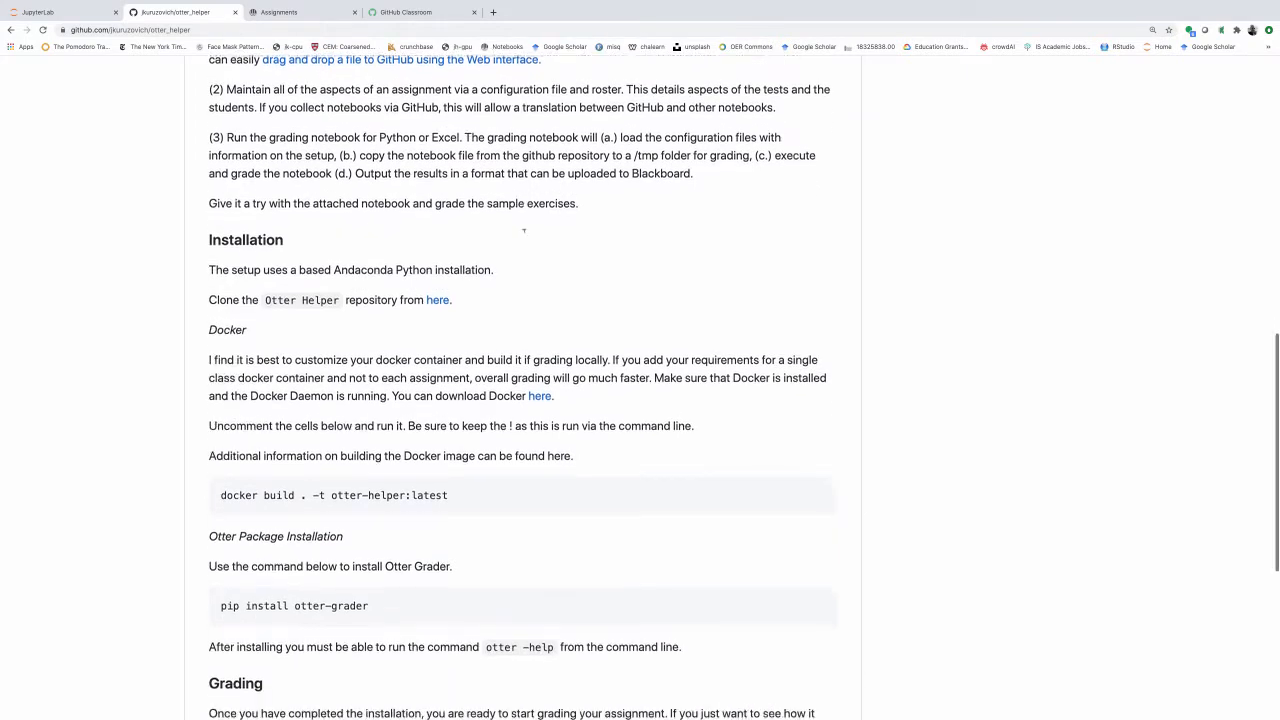
scroll("down", 3)
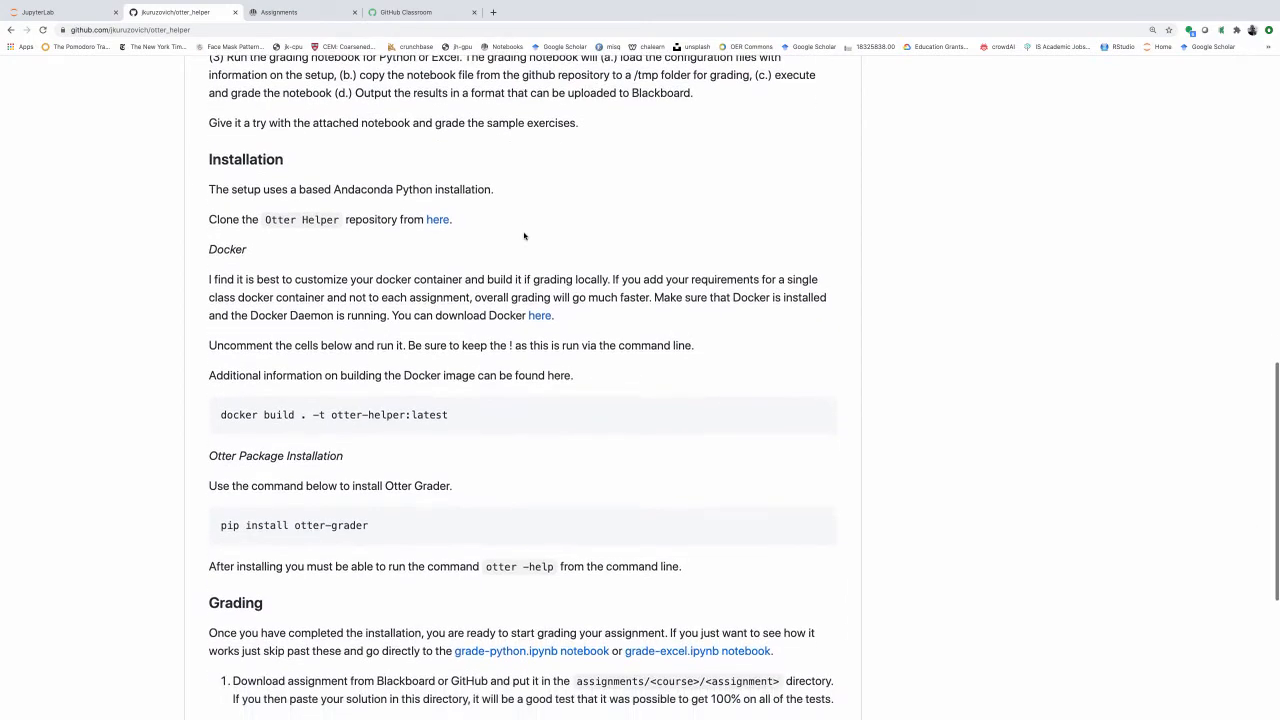
scroll("down", 3)
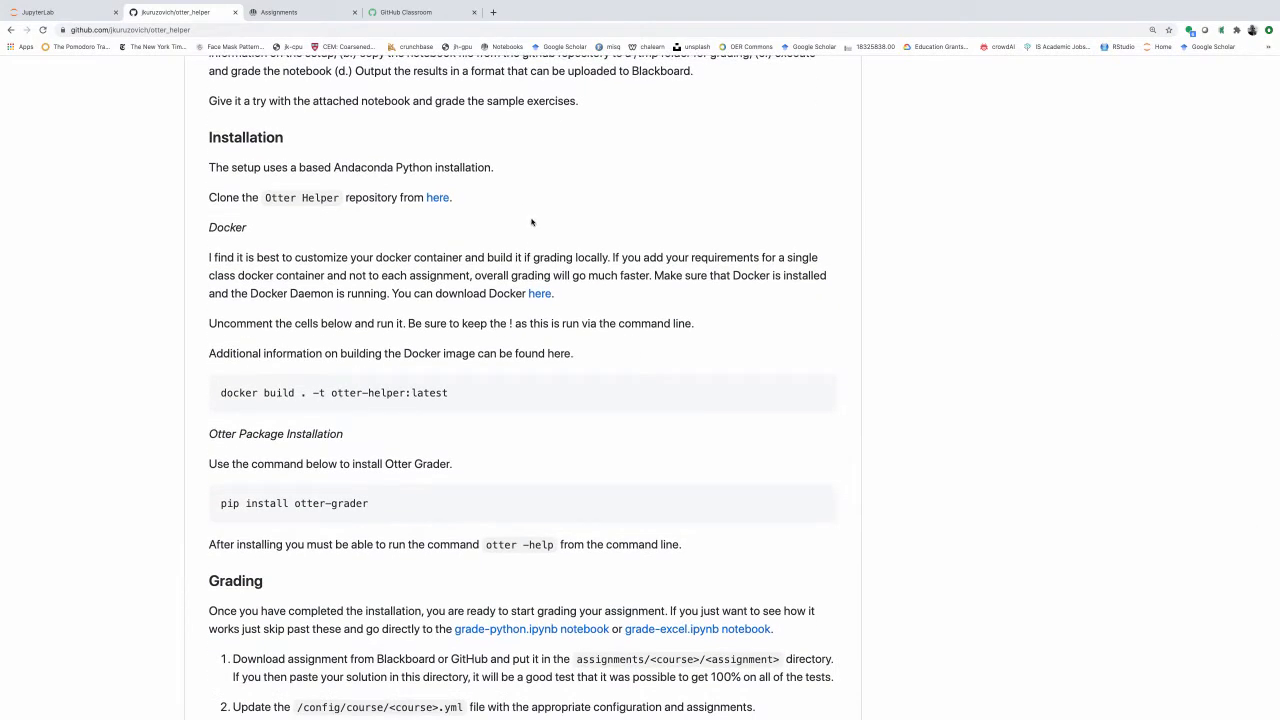
mouse_move(492, 226)
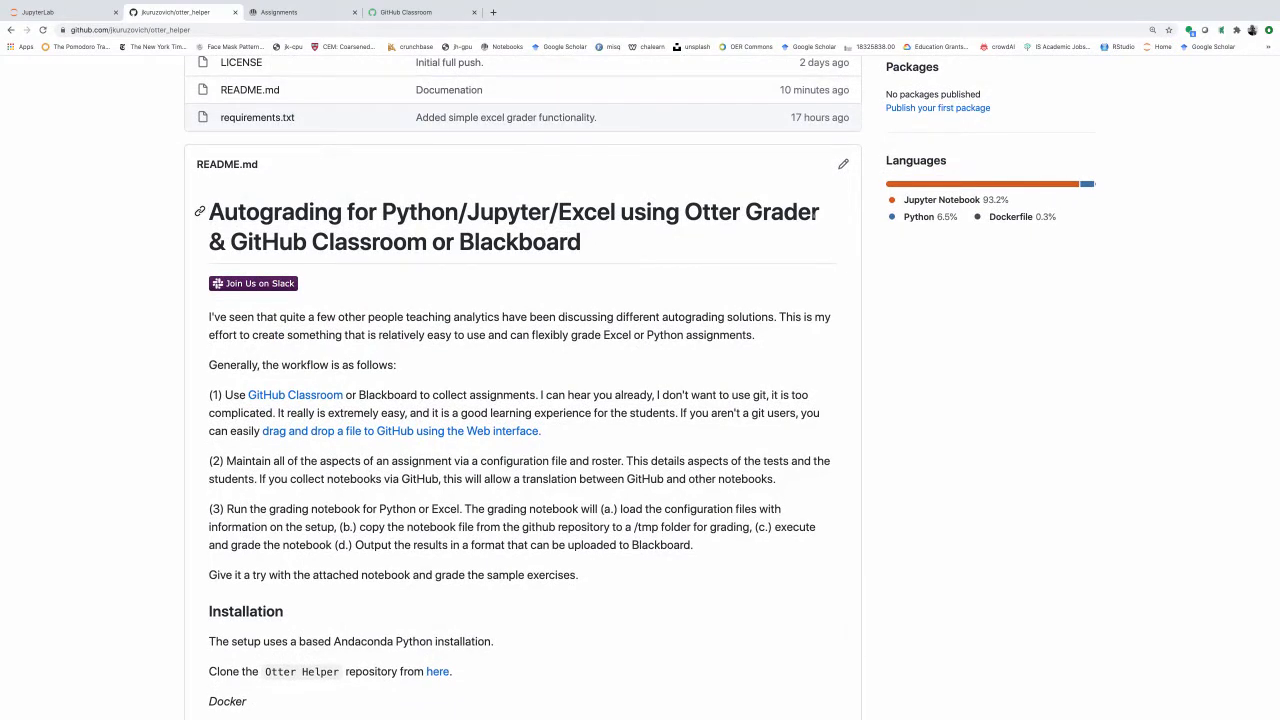
scroll("down", 3)
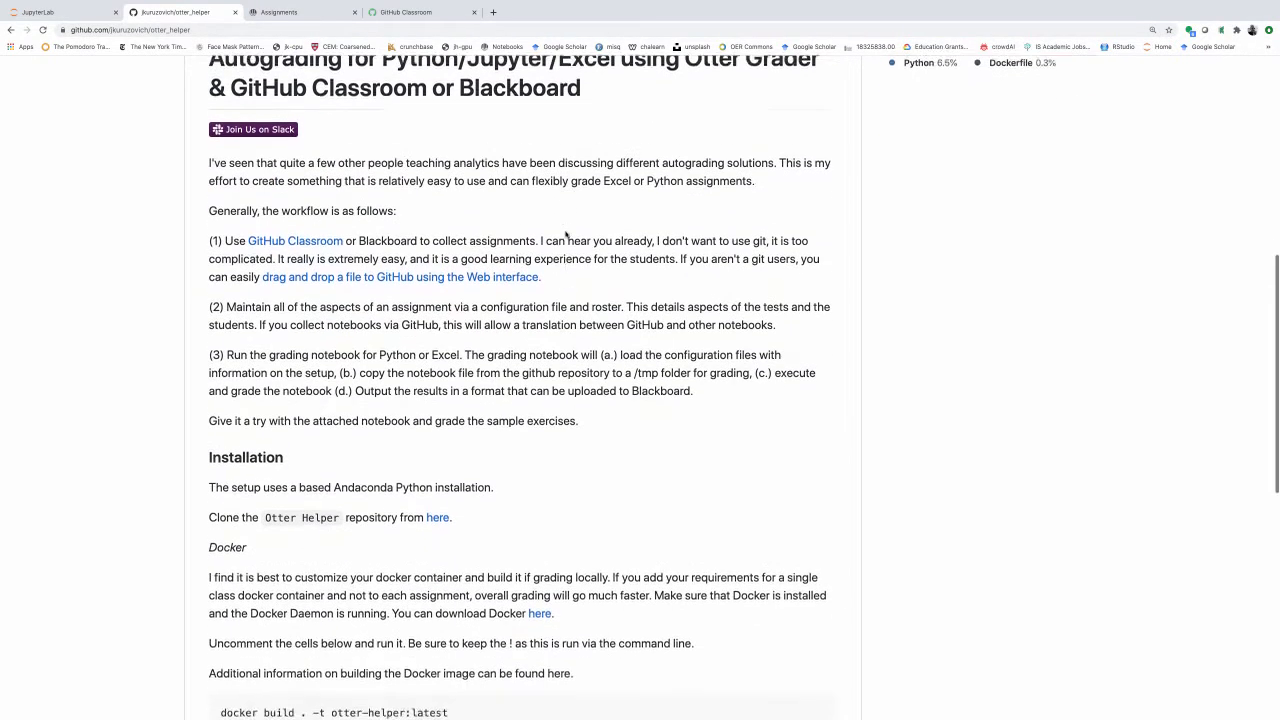
scroll("down", 3)
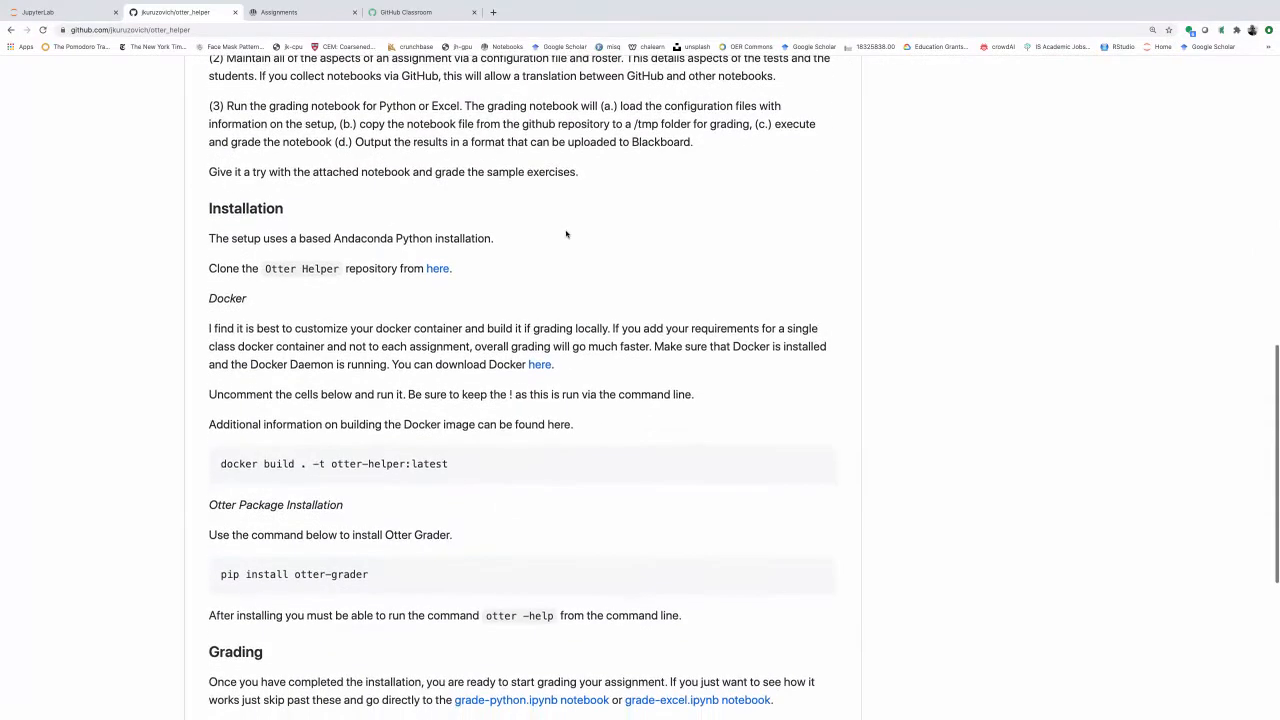
scroll("down", 3)
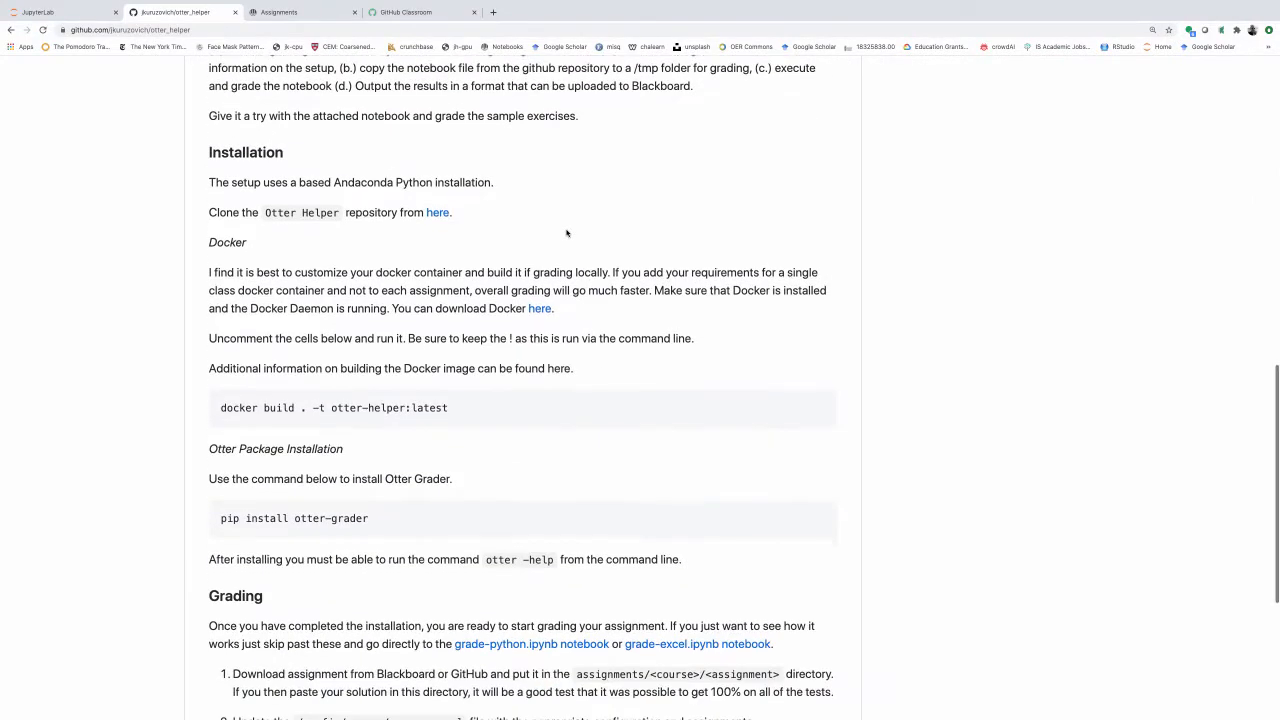
scroll("down", 3)
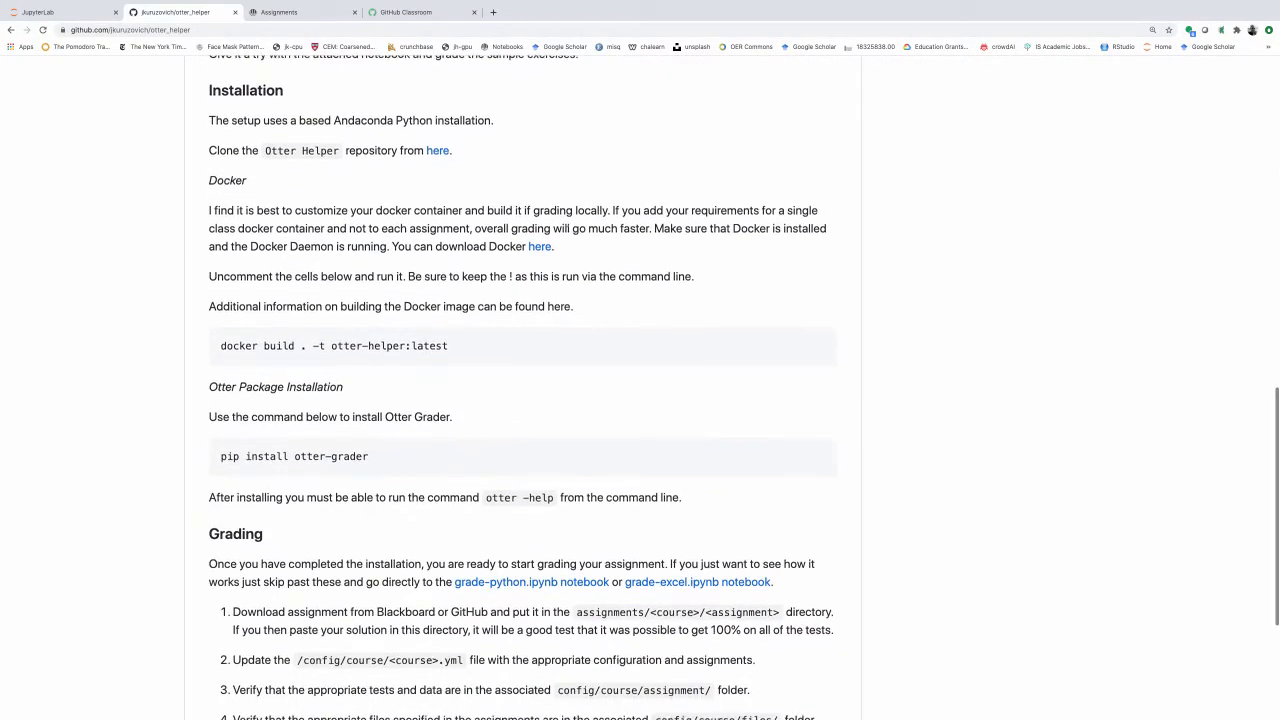
mouse_move(253, 194)
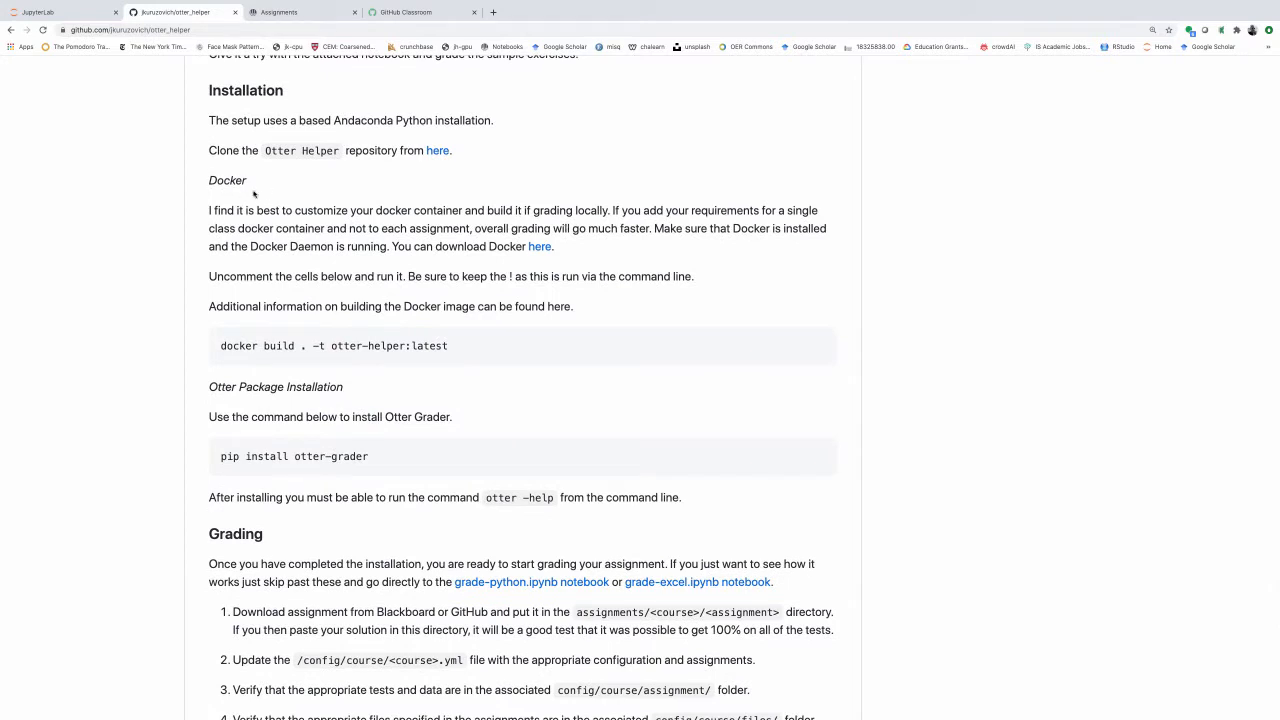
mouse_move(253, 193)
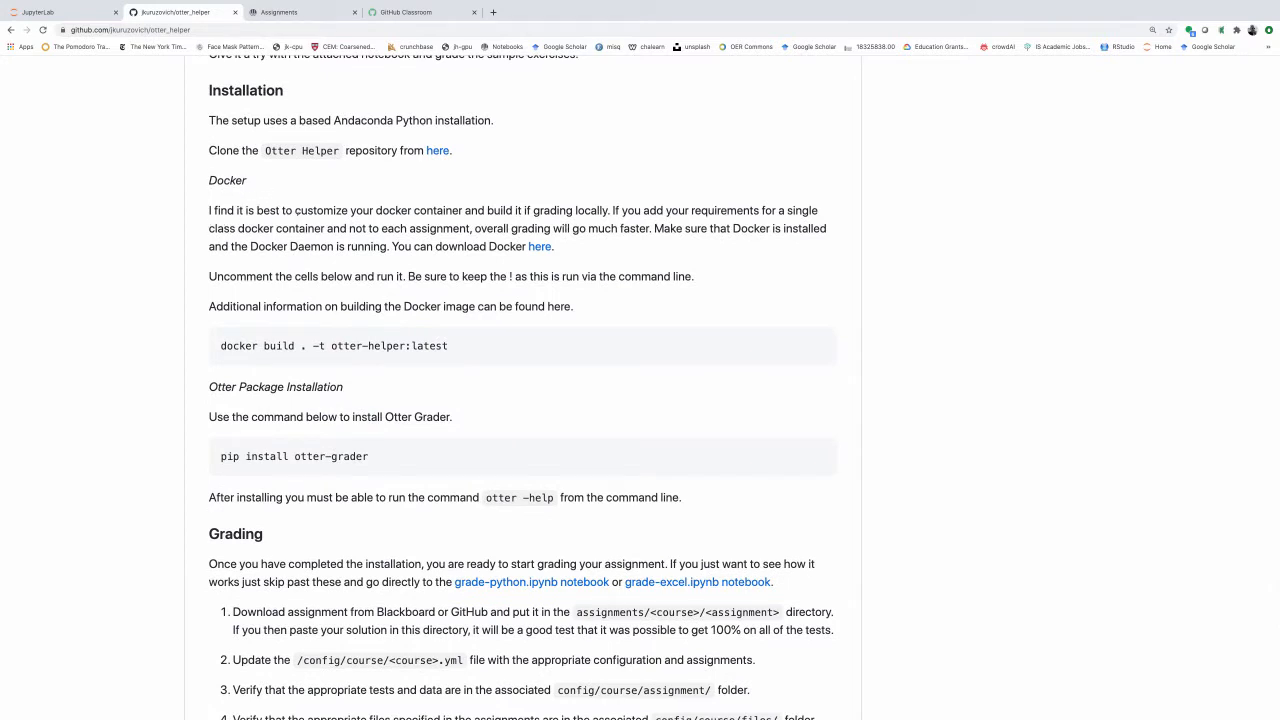
scroll("down", 3)
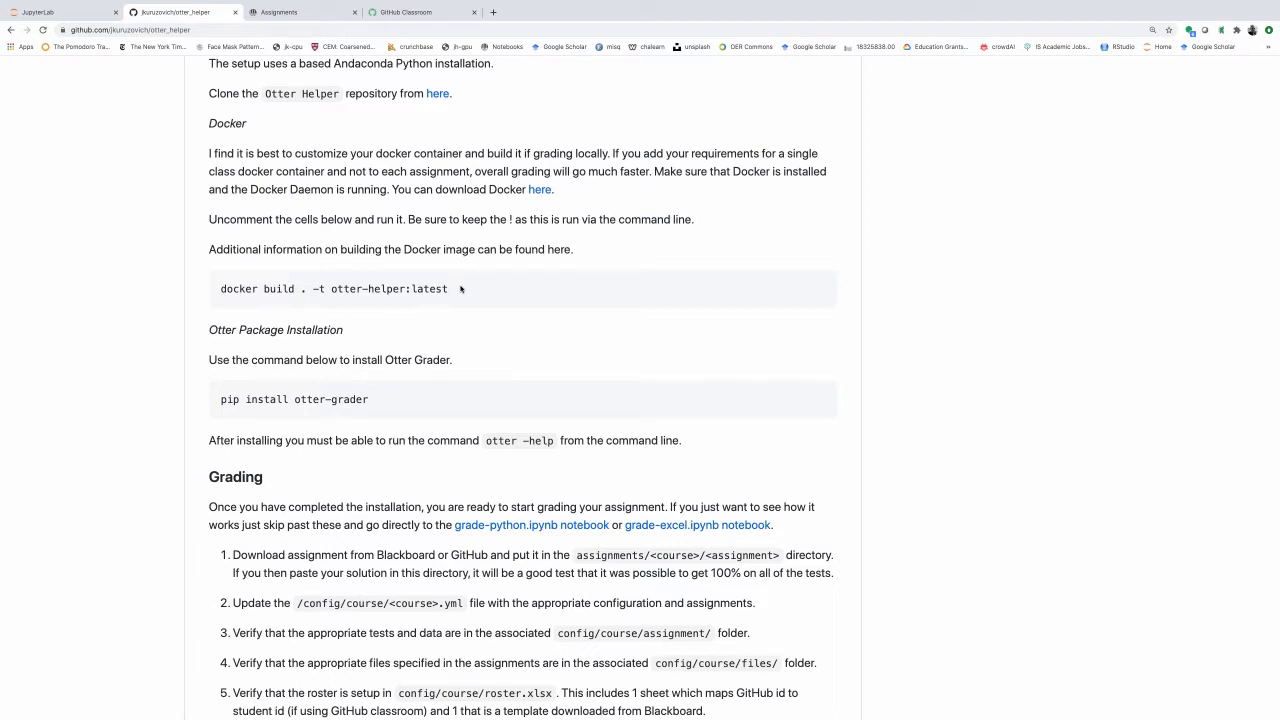
scroll("down", 3)
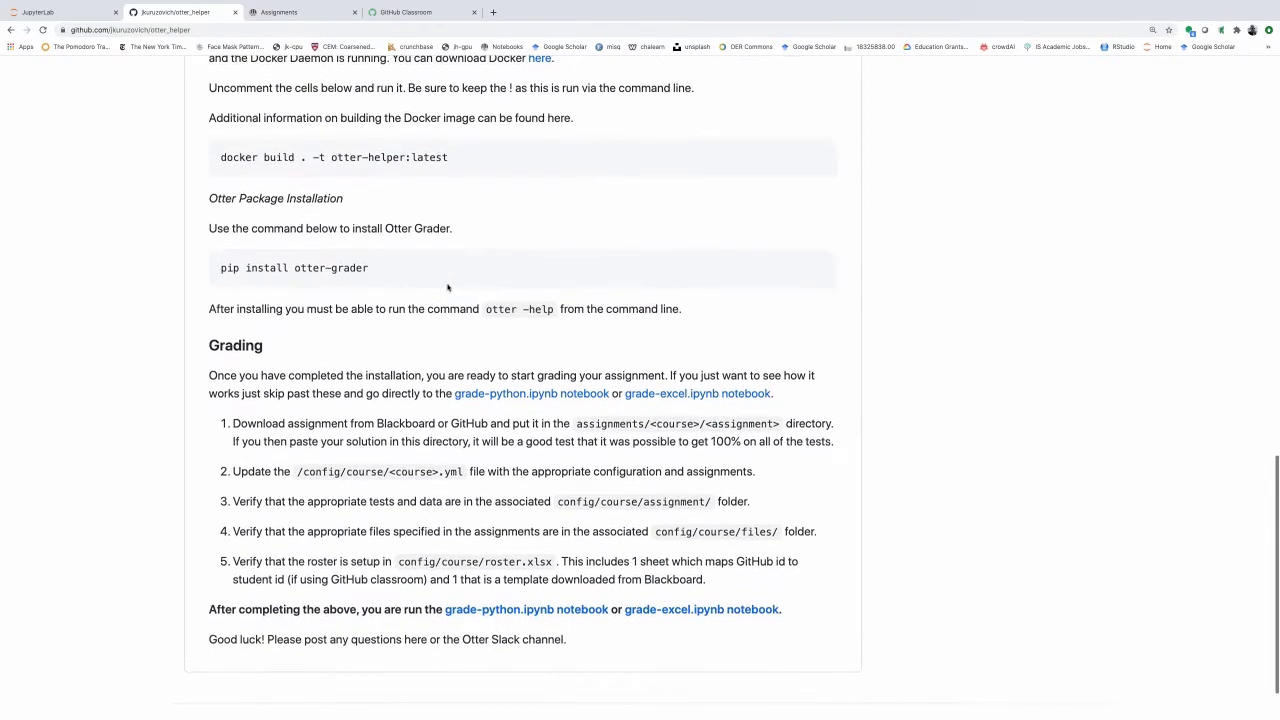
mouse_move(348, 276)
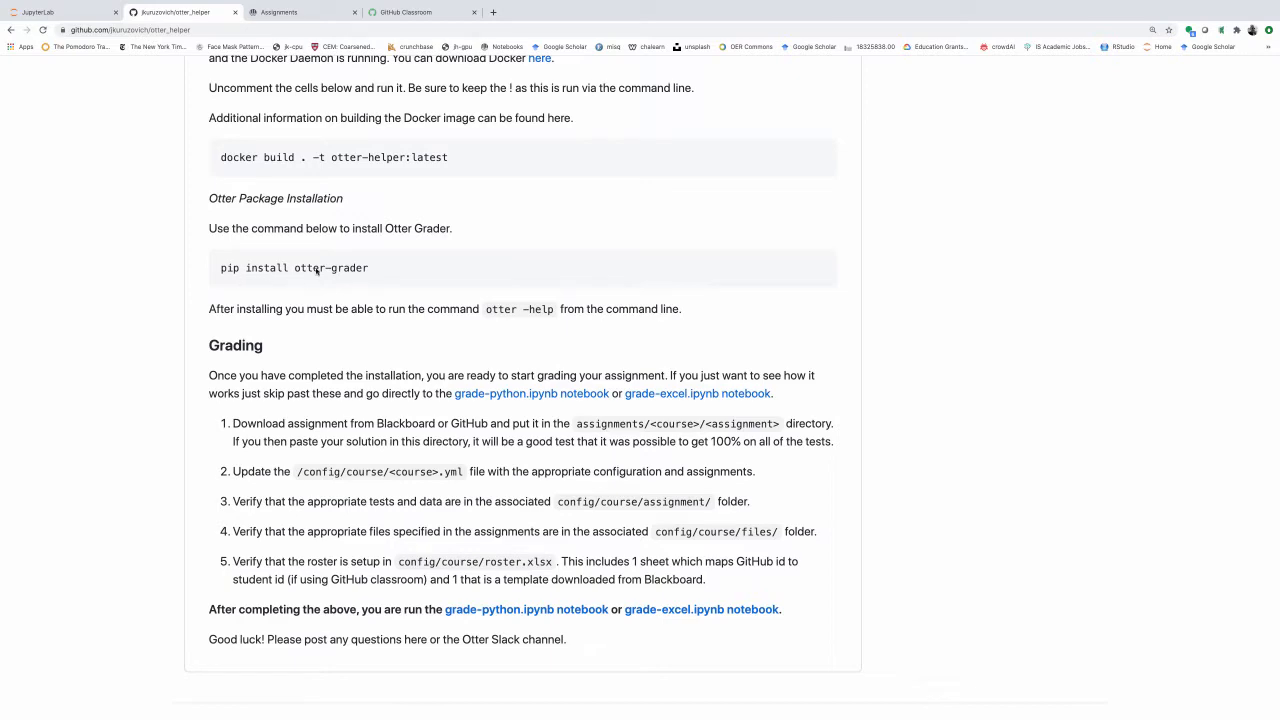
mouse_move(332, 277)
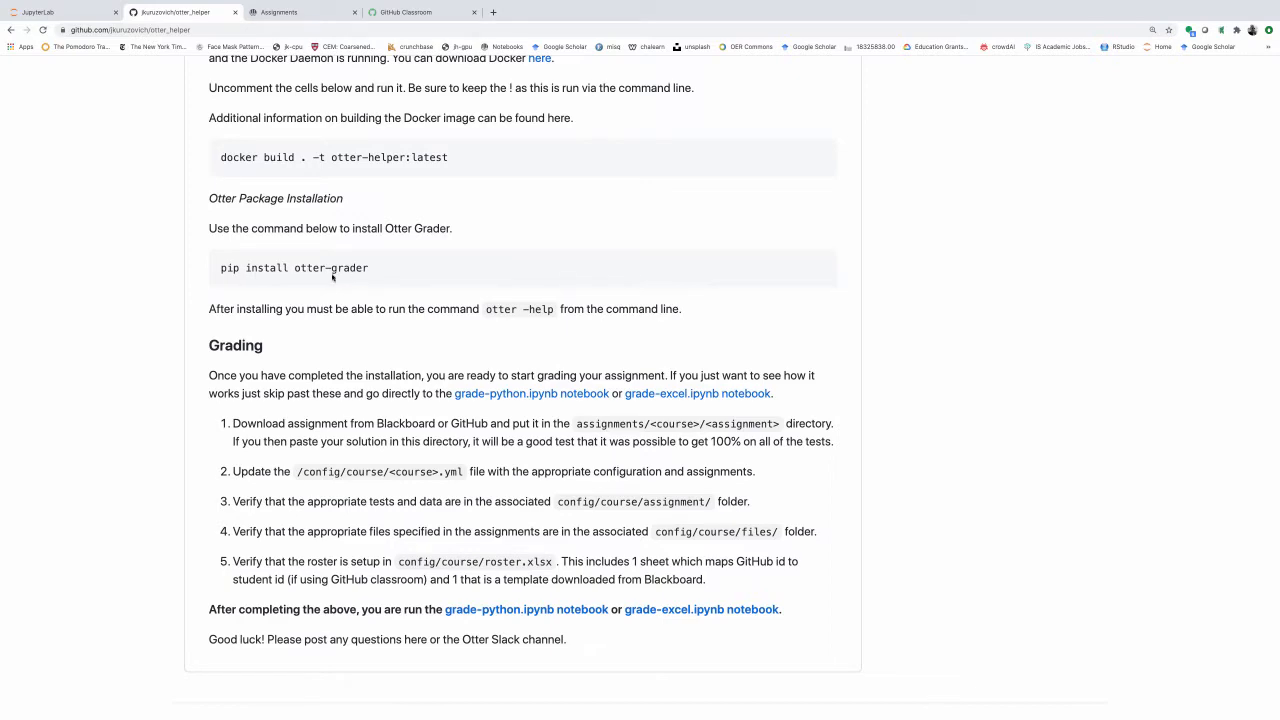
scroll("down", 3)
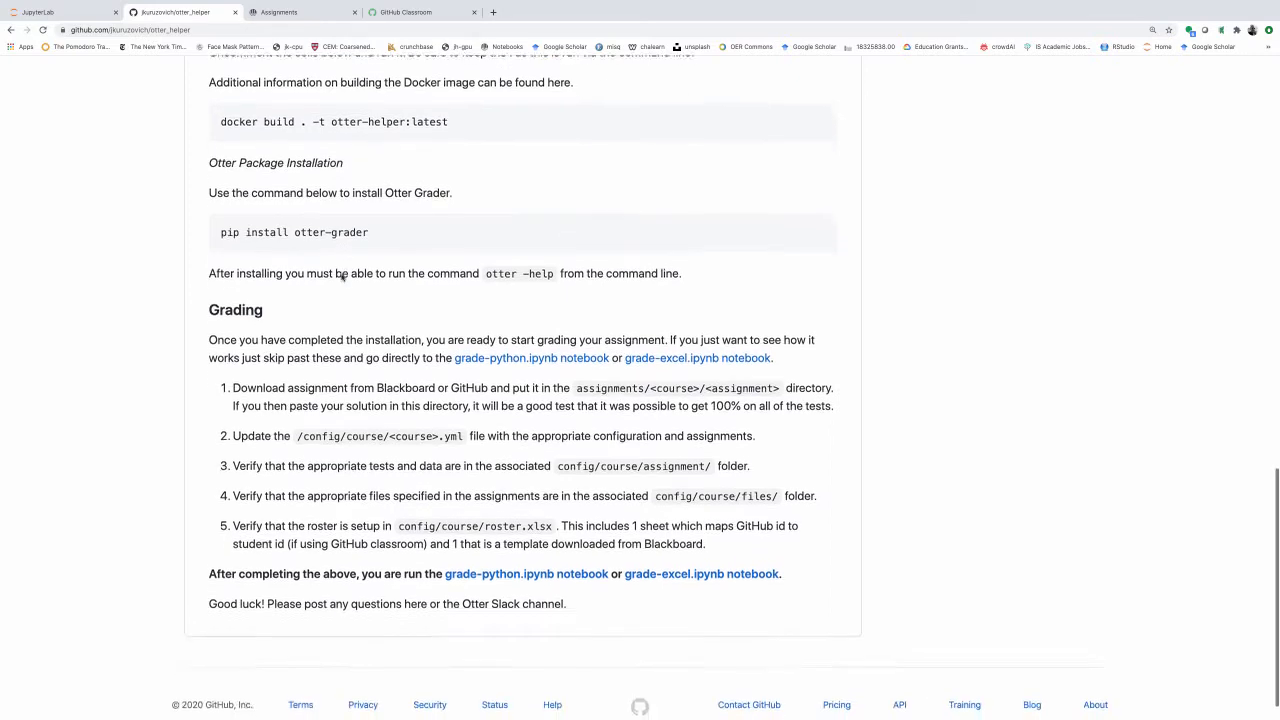
scroll("down", 3)
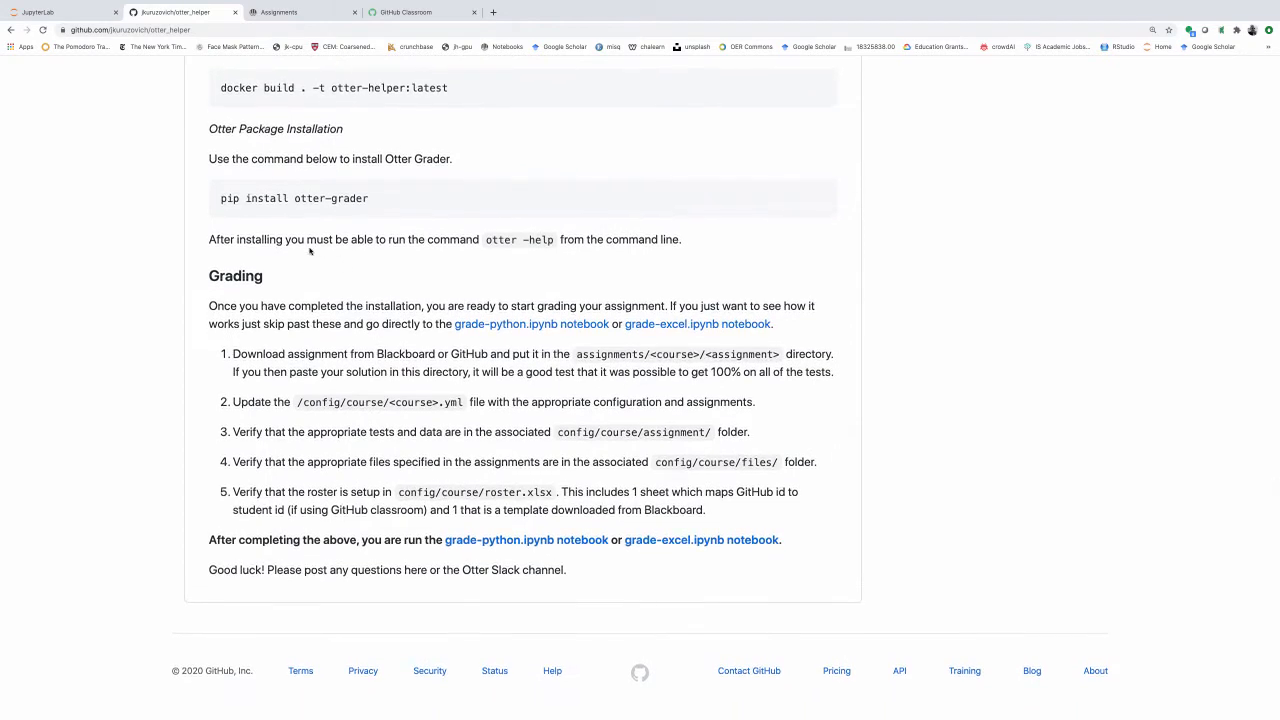
mouse_move(345, 249)
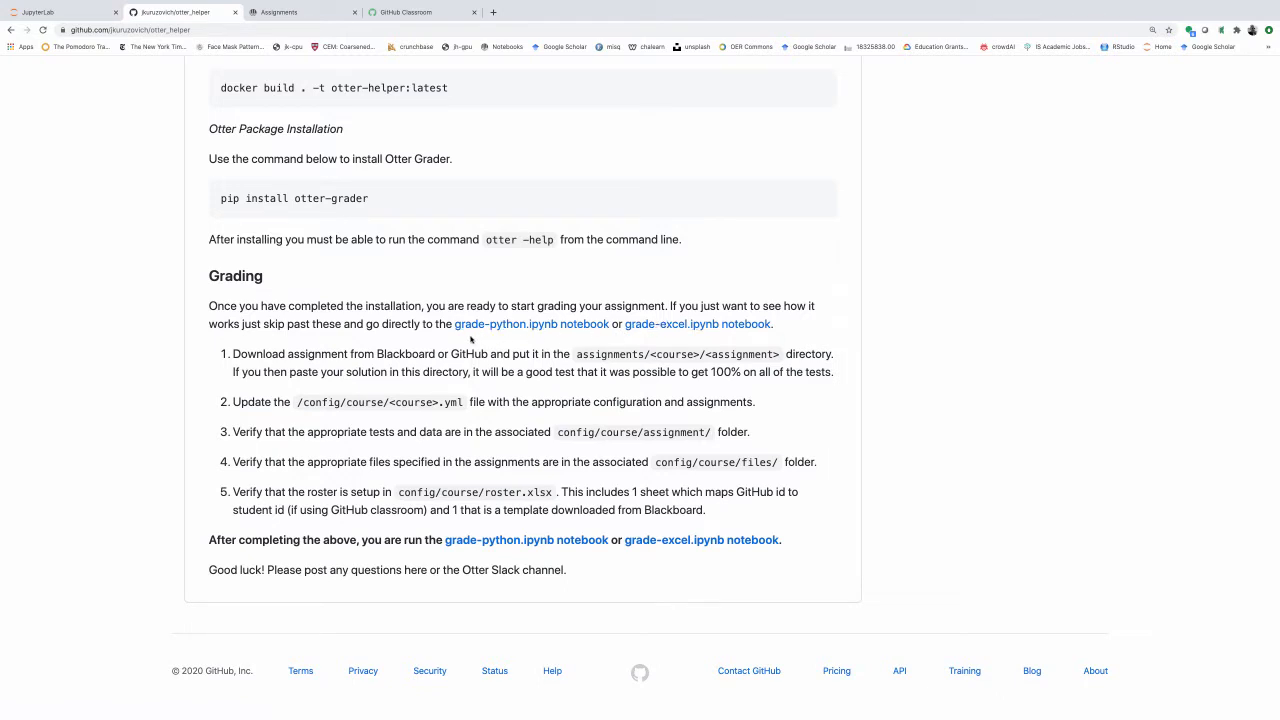
mouse_move(445, 347)
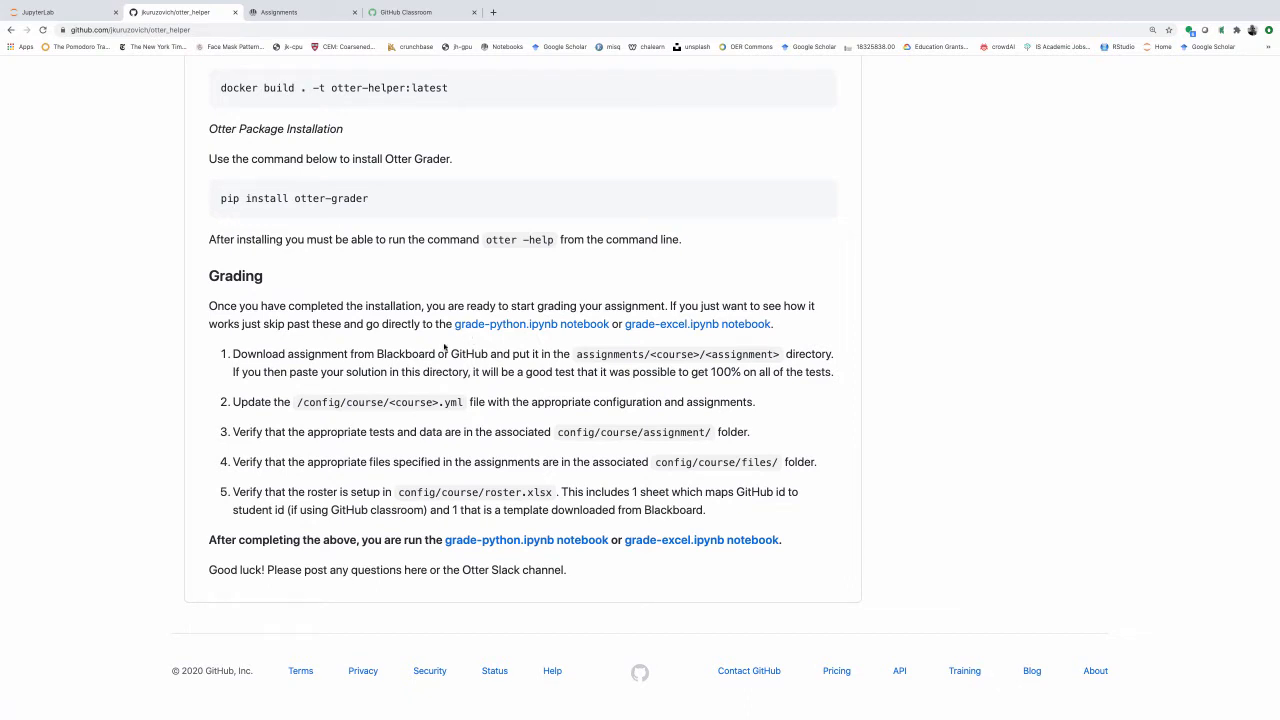
mouse_move(328, 370)
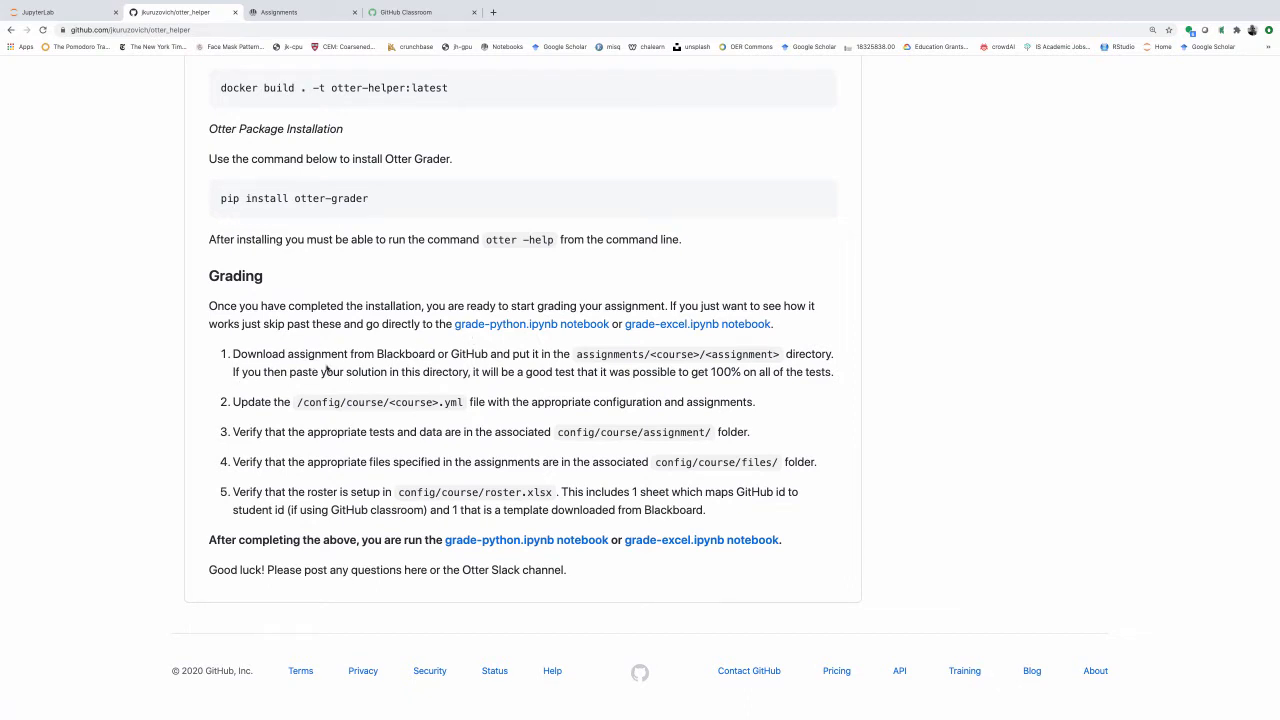
scroll("down", 3)
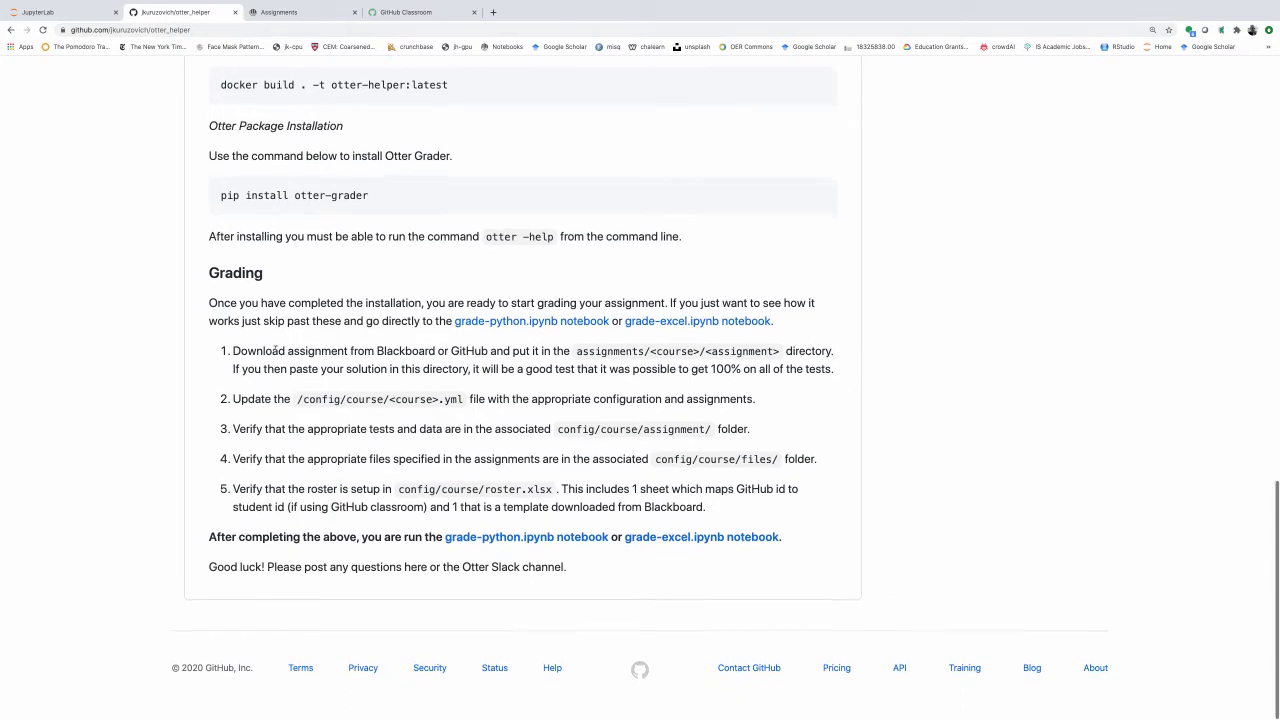
scroll("down", 3)
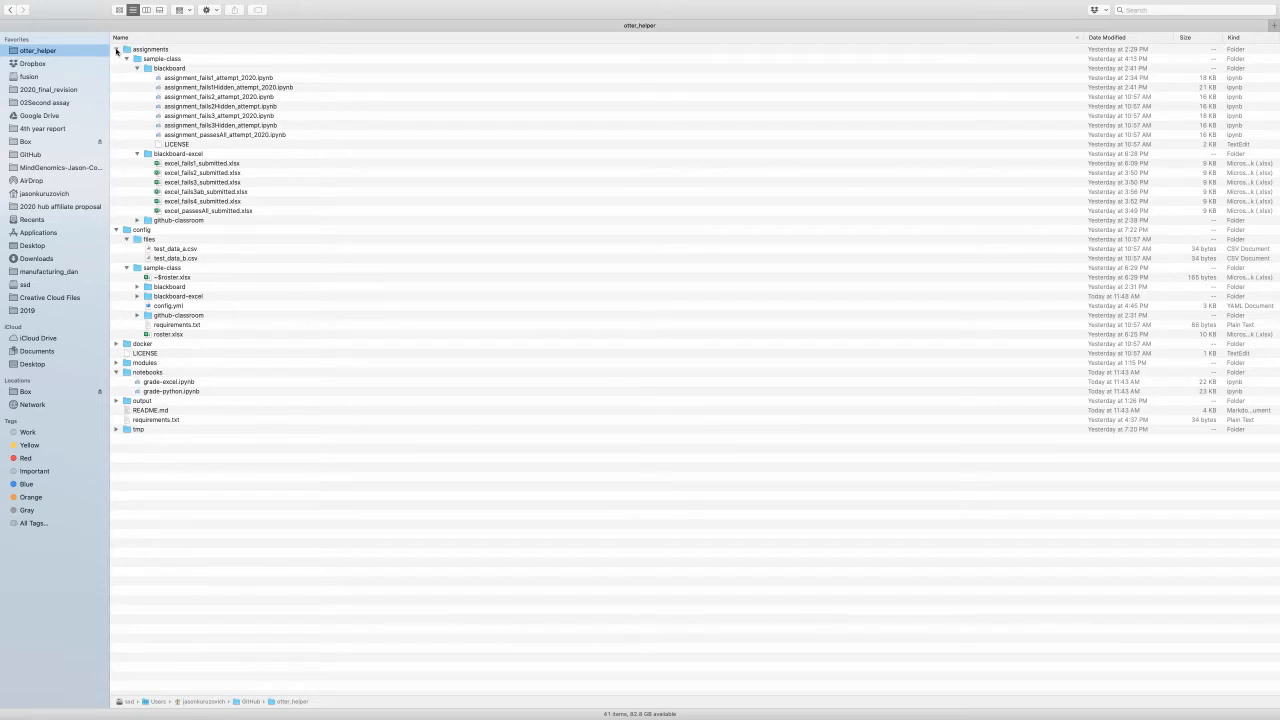
Step: Collapse assignments and config, expanding only notebooks to show grade-excel.ipynb and grade-python.ipynb
left_click(116, 49)
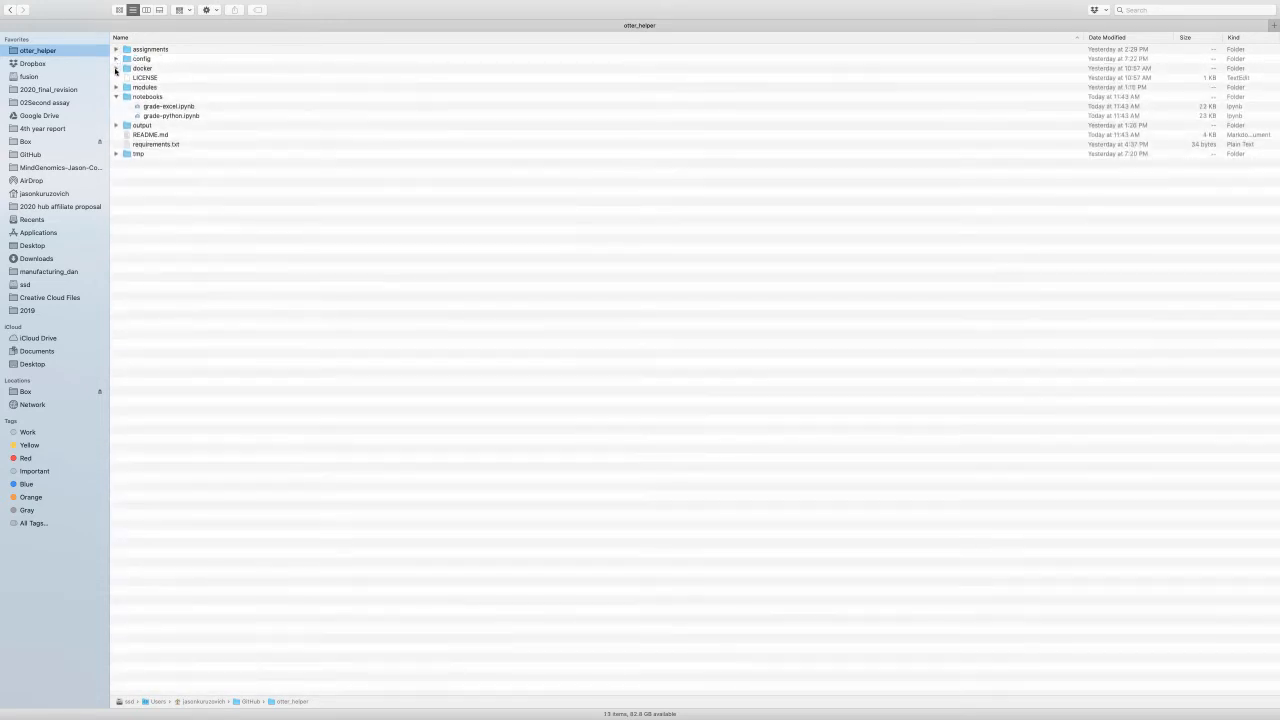
left_click(116, 96)
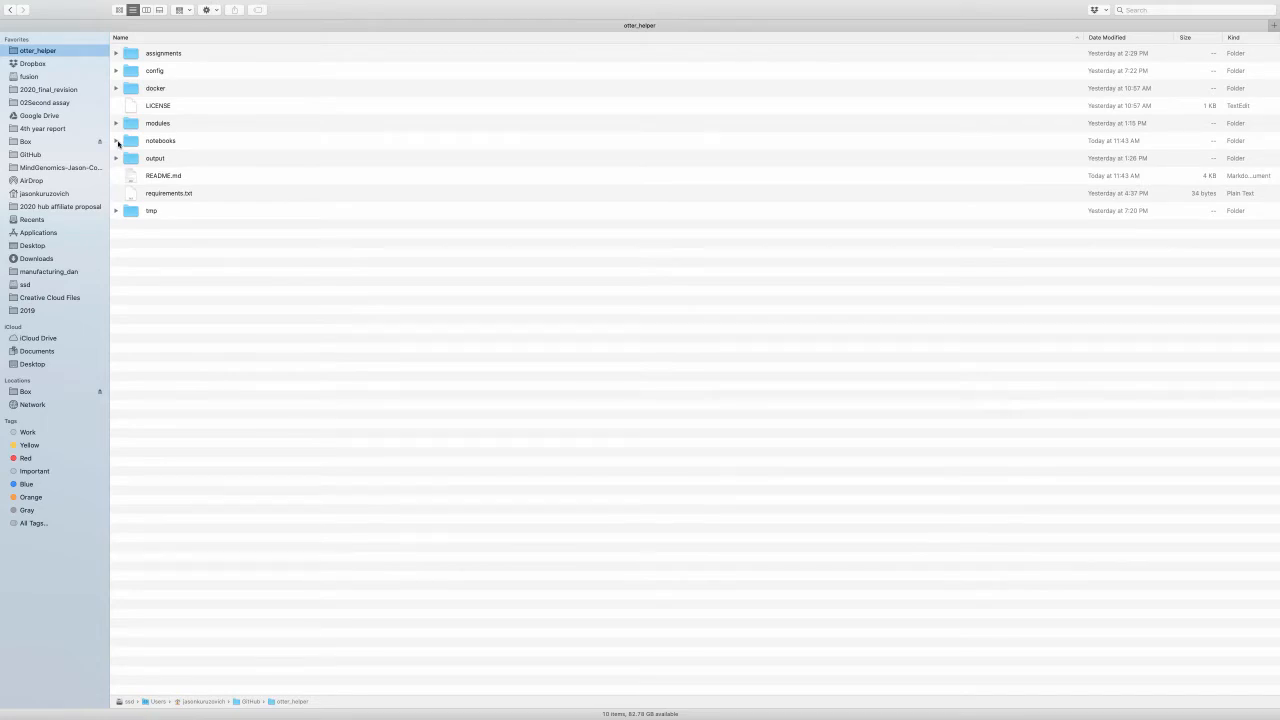
left_click(116, 140)
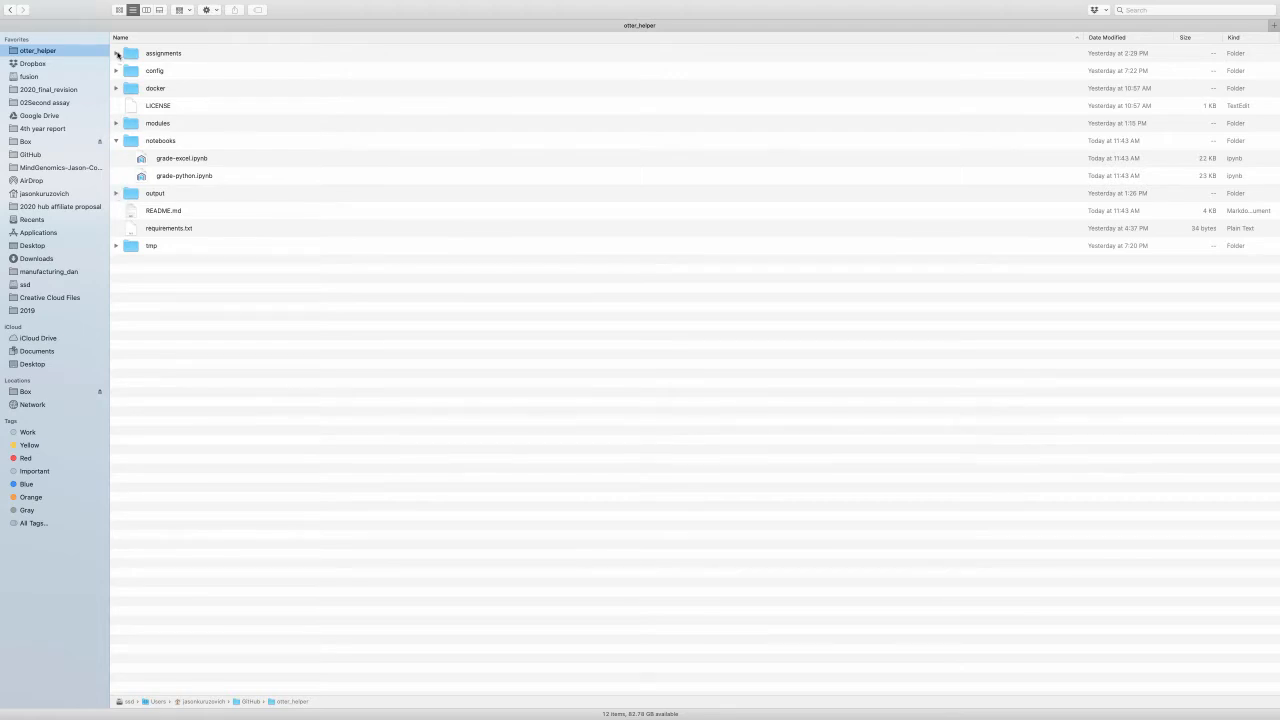
Step: Expand assignments/sample-class with blackboard open and blackboard-excel closed, listing student notebooks
left_click(116, 53)
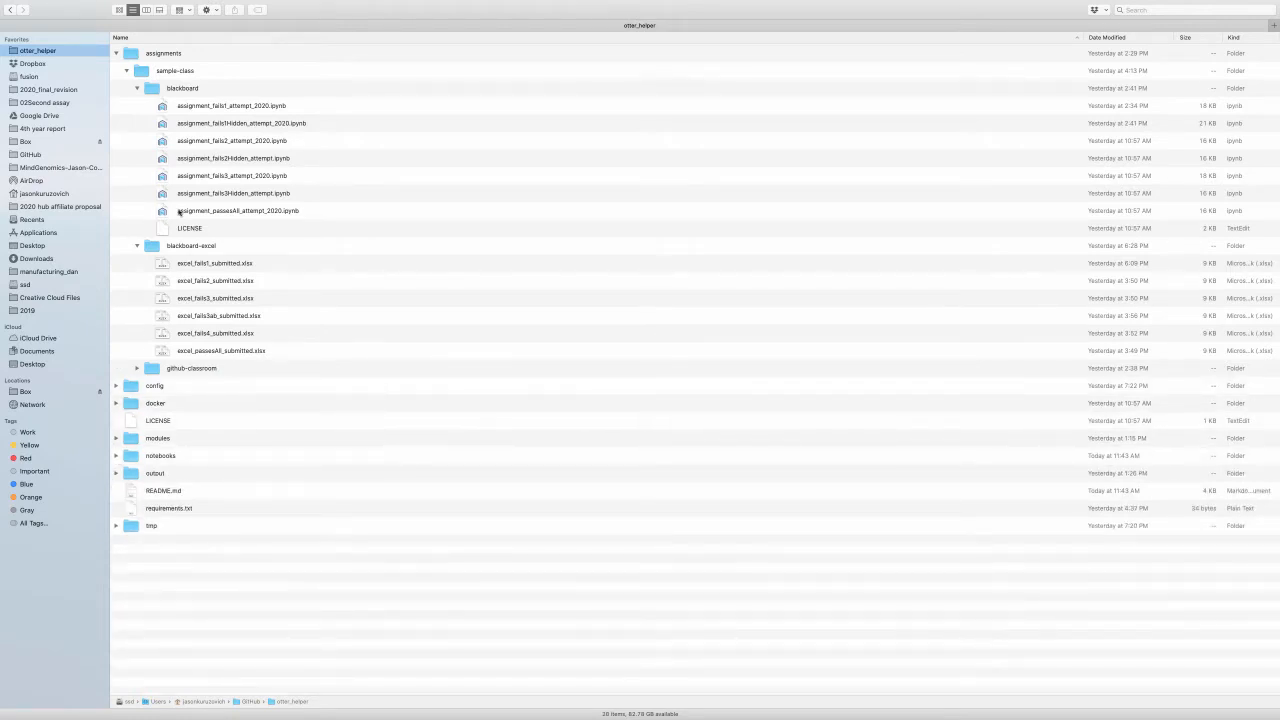
left_click(137, 88)
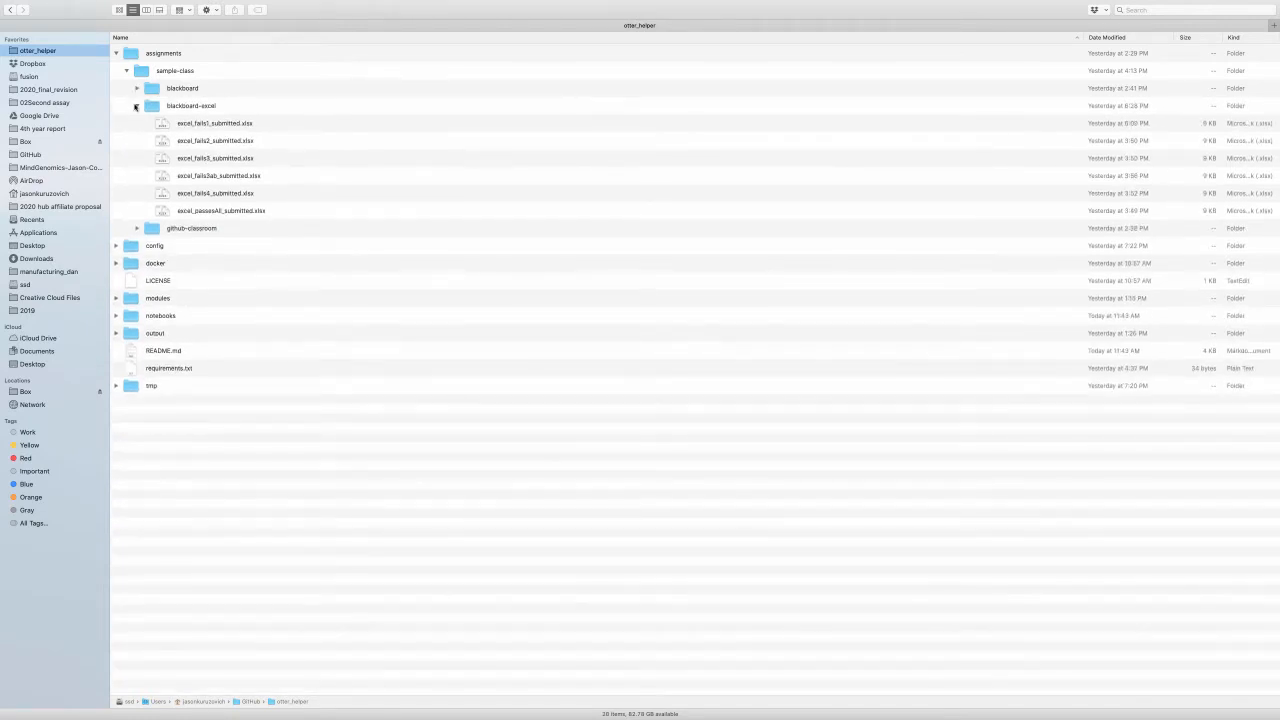
left_click(137, 105)
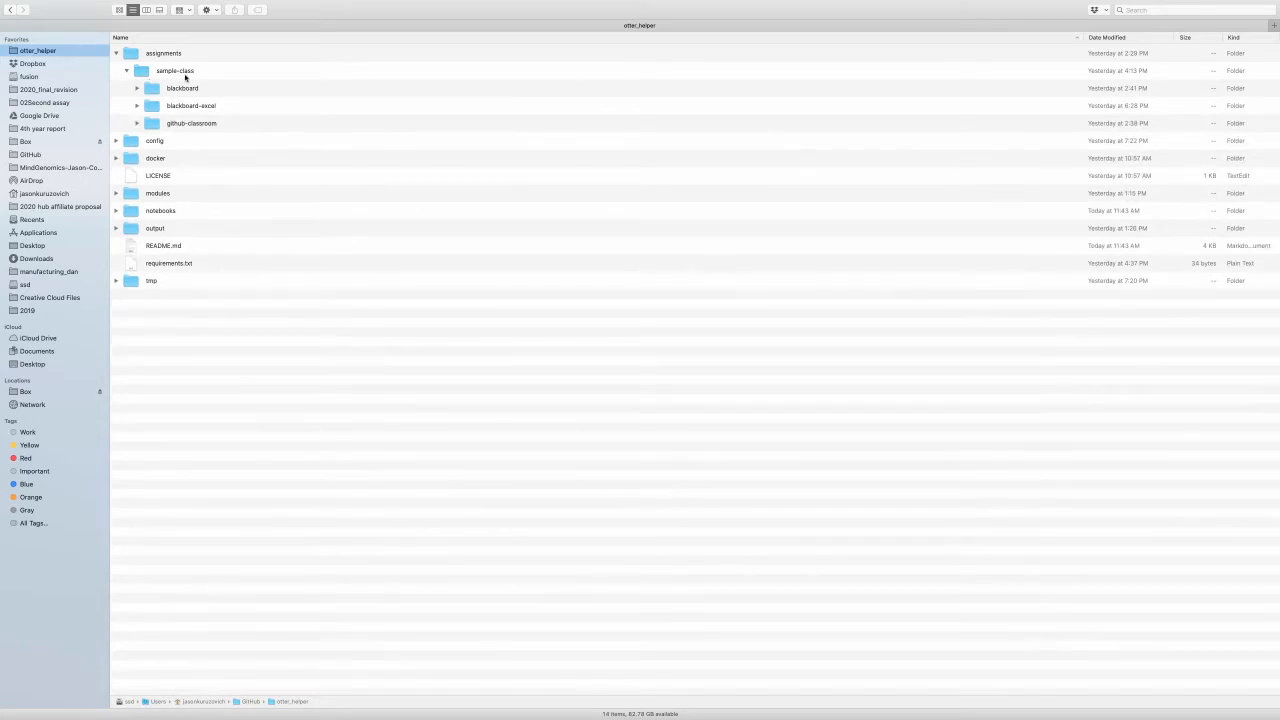
mouse_move(170, 103)
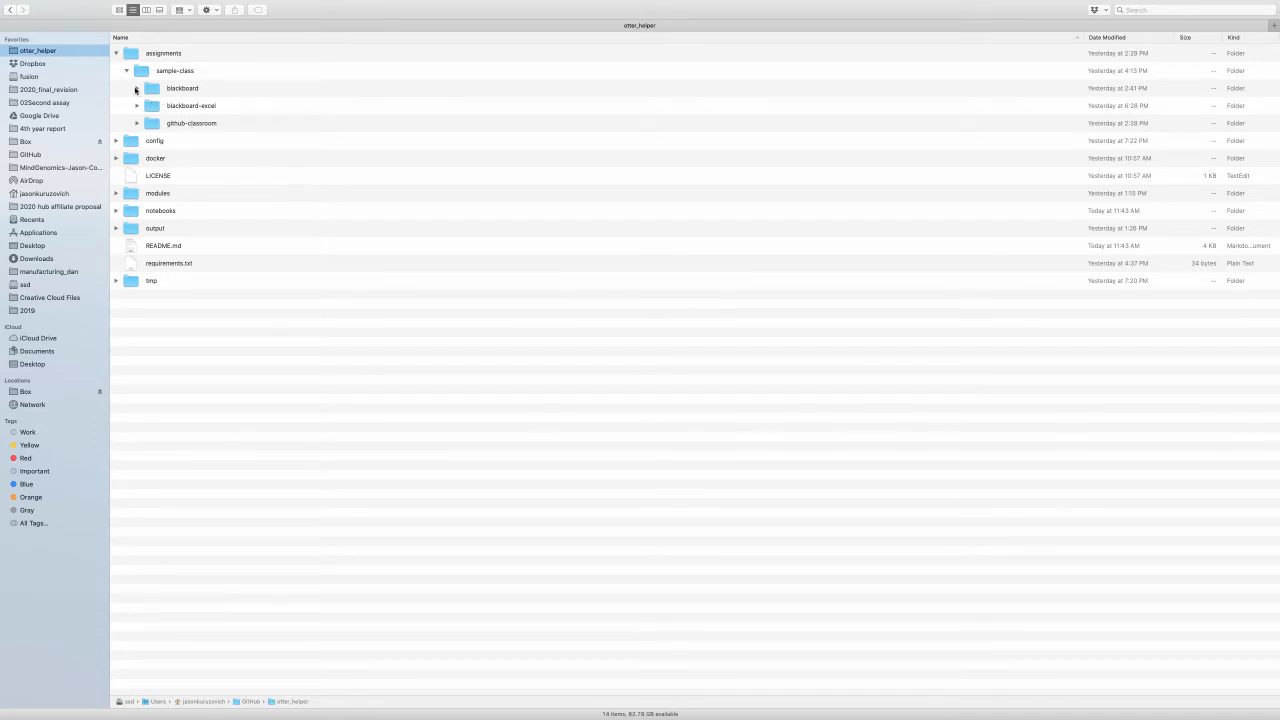
left_click(137, 88)
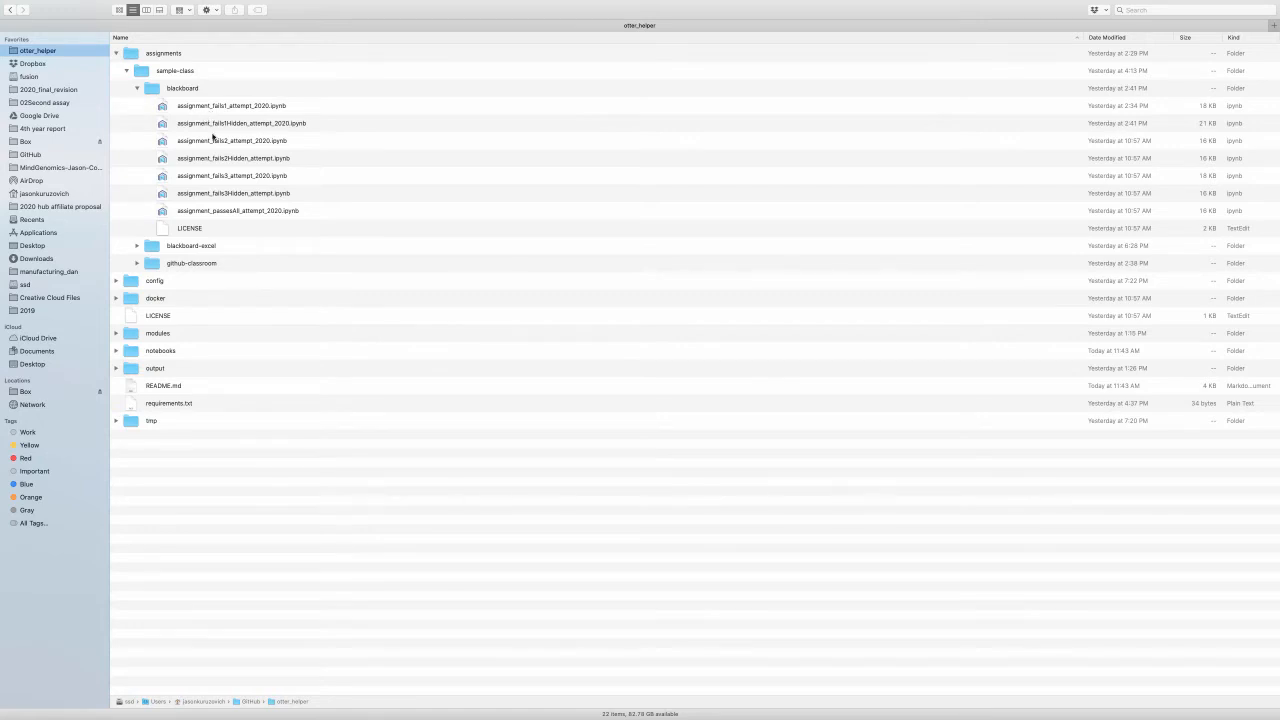
mouse_move(183, 88)
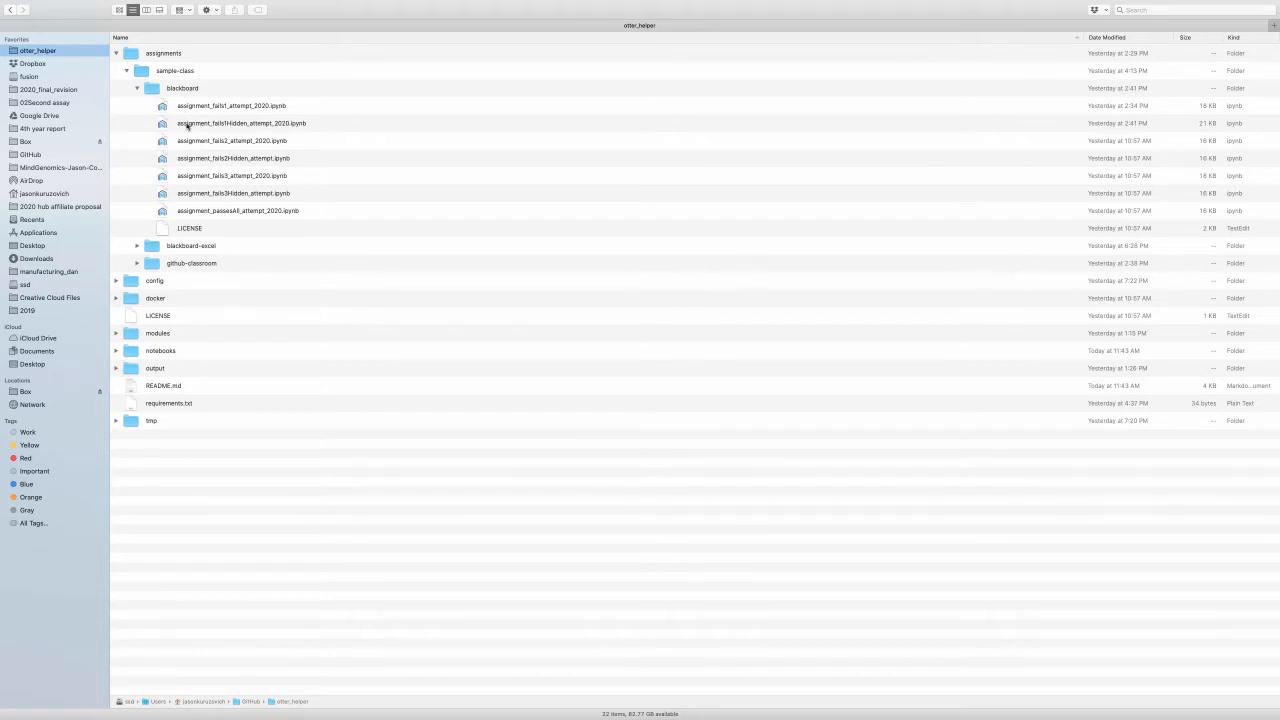
mouse_move(184, 157)
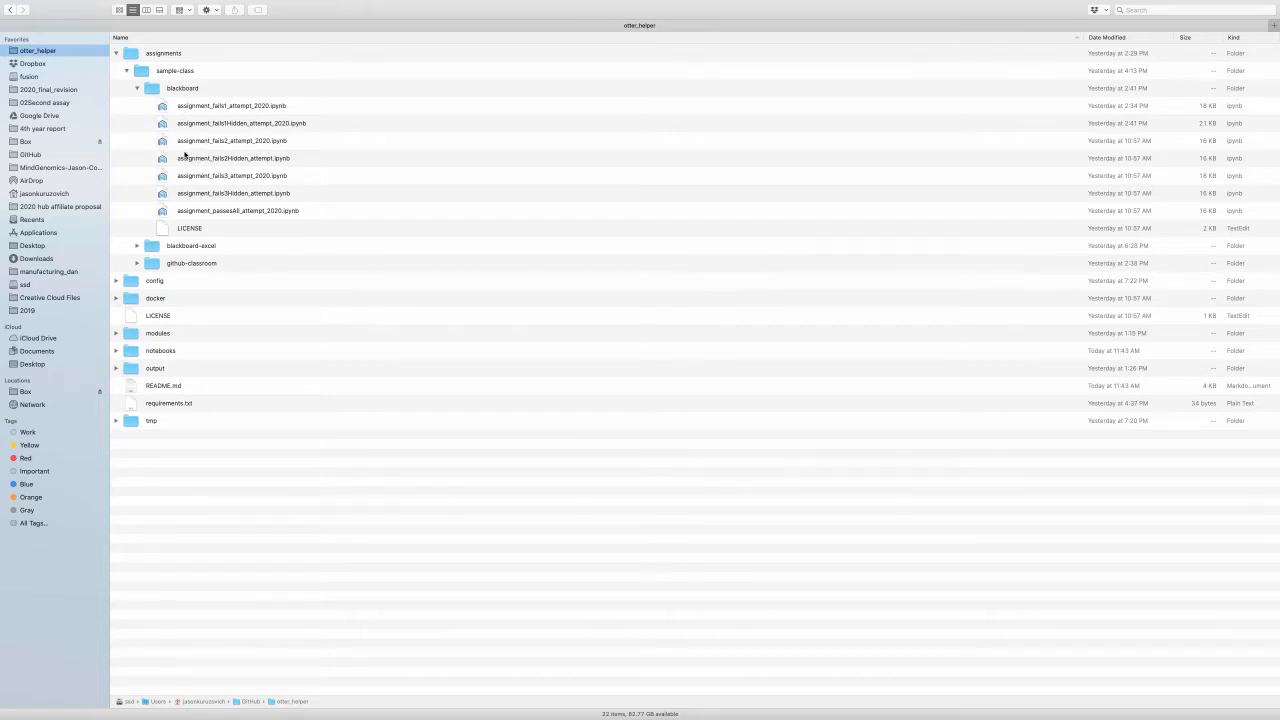
mouse_move(211, 146)
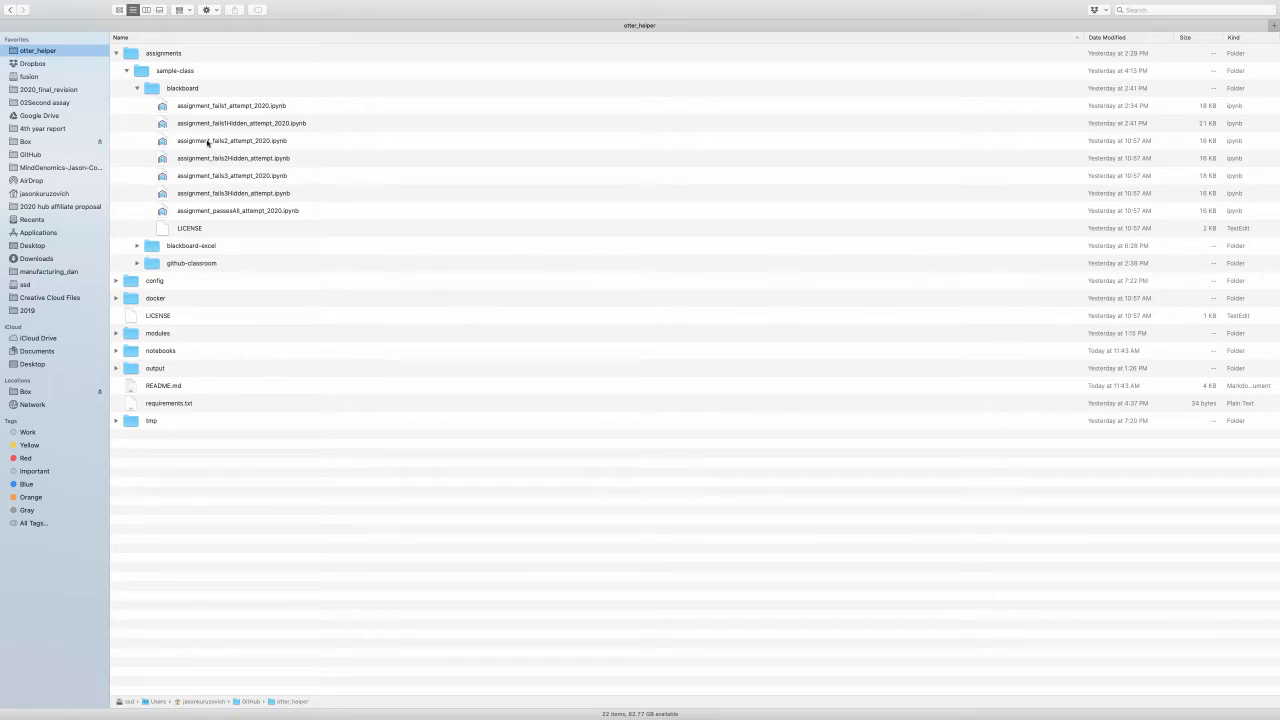
mouse_move(214, 143)
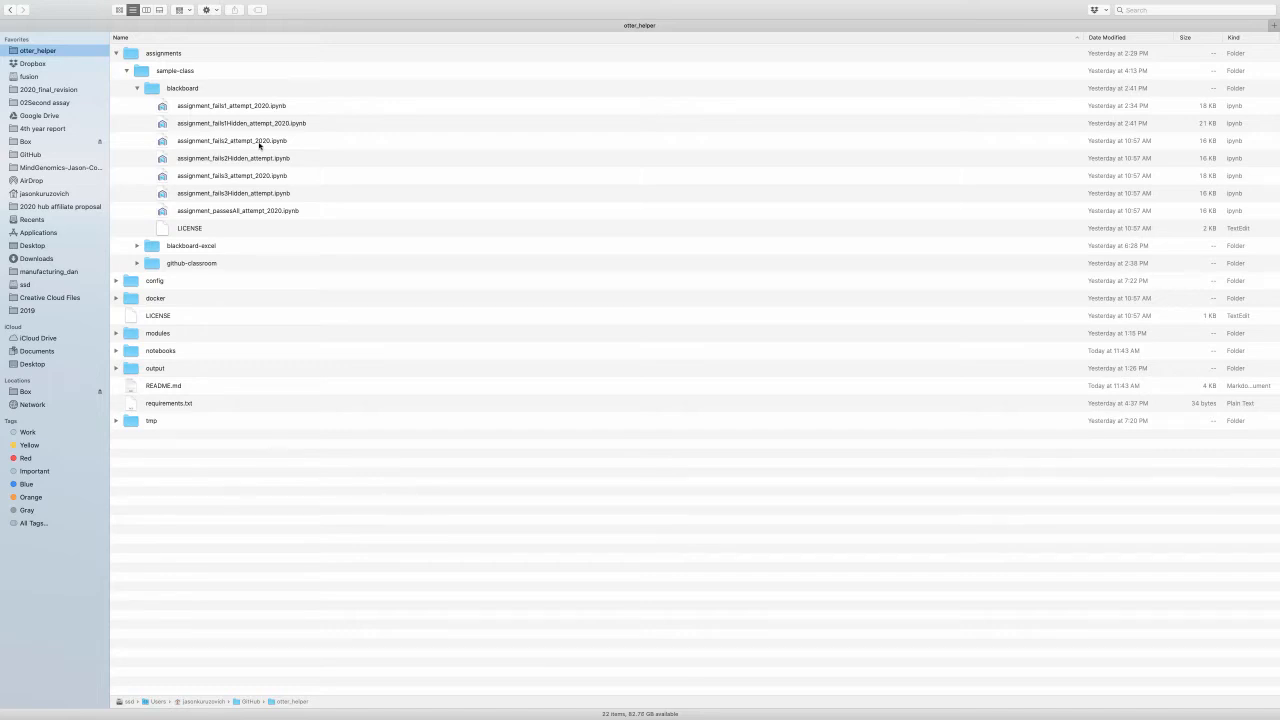
mouse_move(257, 146)
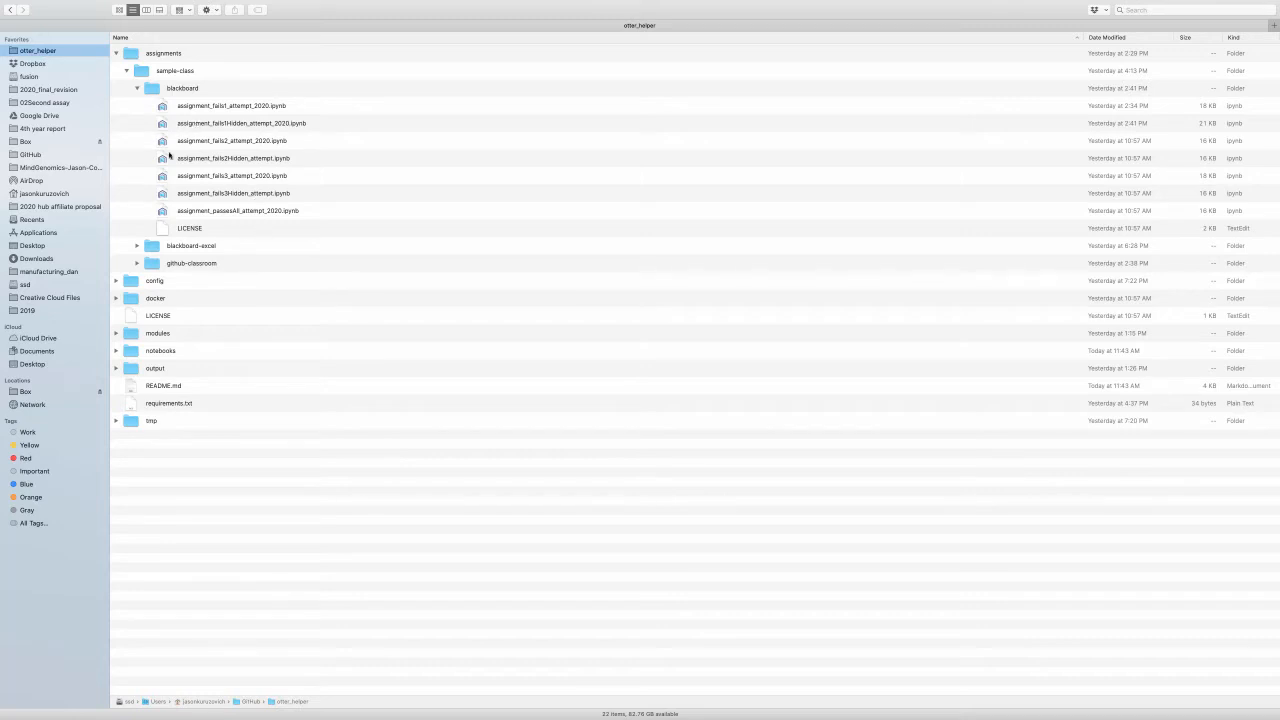
mouse_move(195, 237)
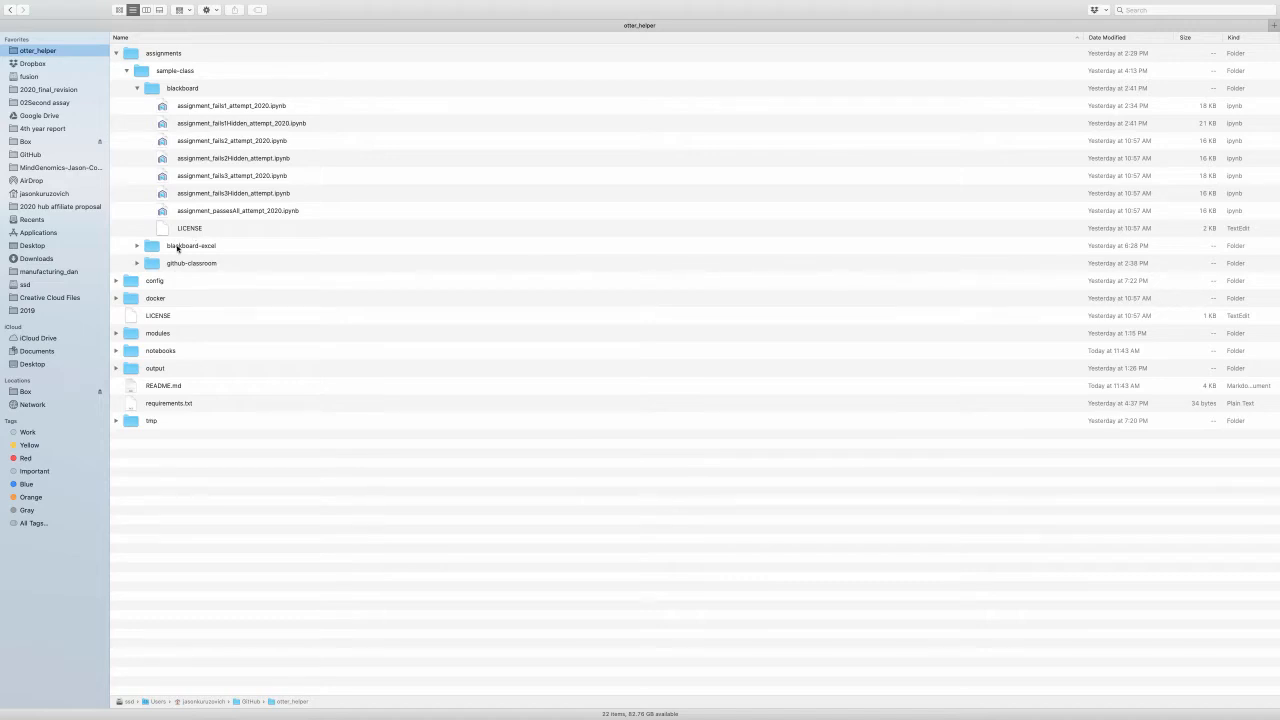
Step: Peek into blackboard-excel and github-classroom, then collapse them so only blackboard stays expanded
left_click(137, 245)
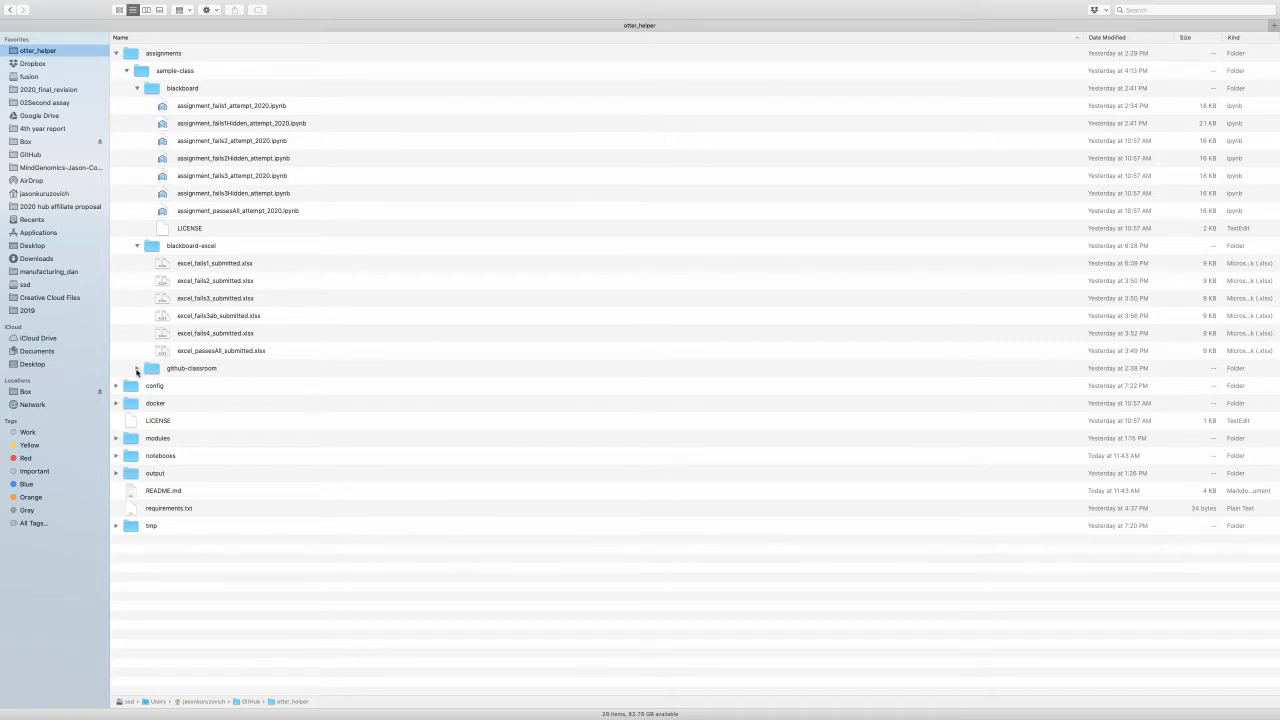
left_click(137, 368)
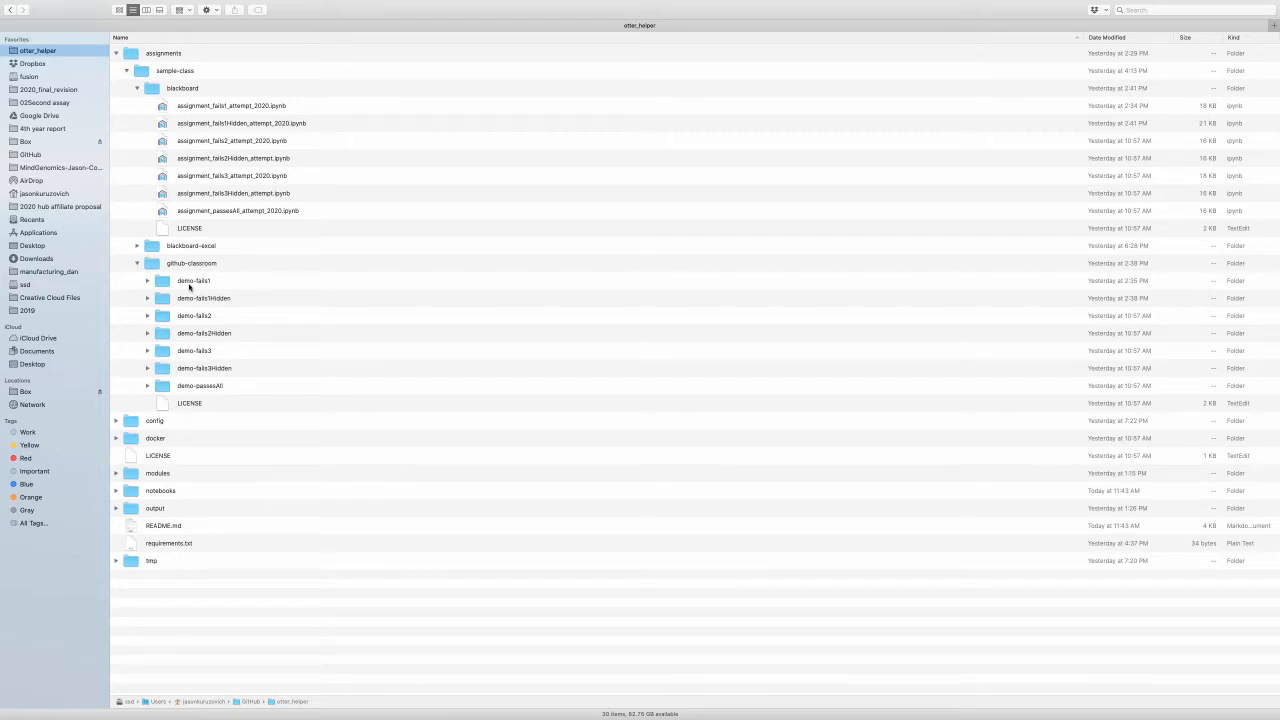
mouse_move(185, 285)
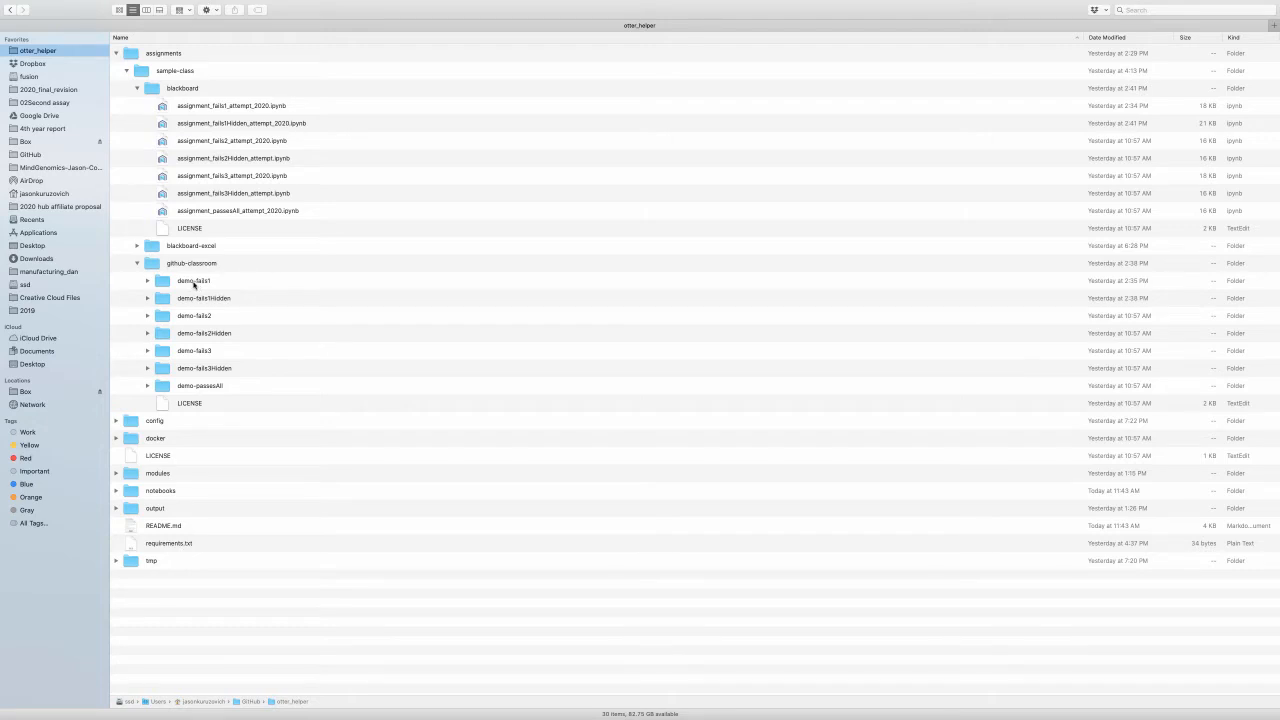
mouse_move(192, 286)
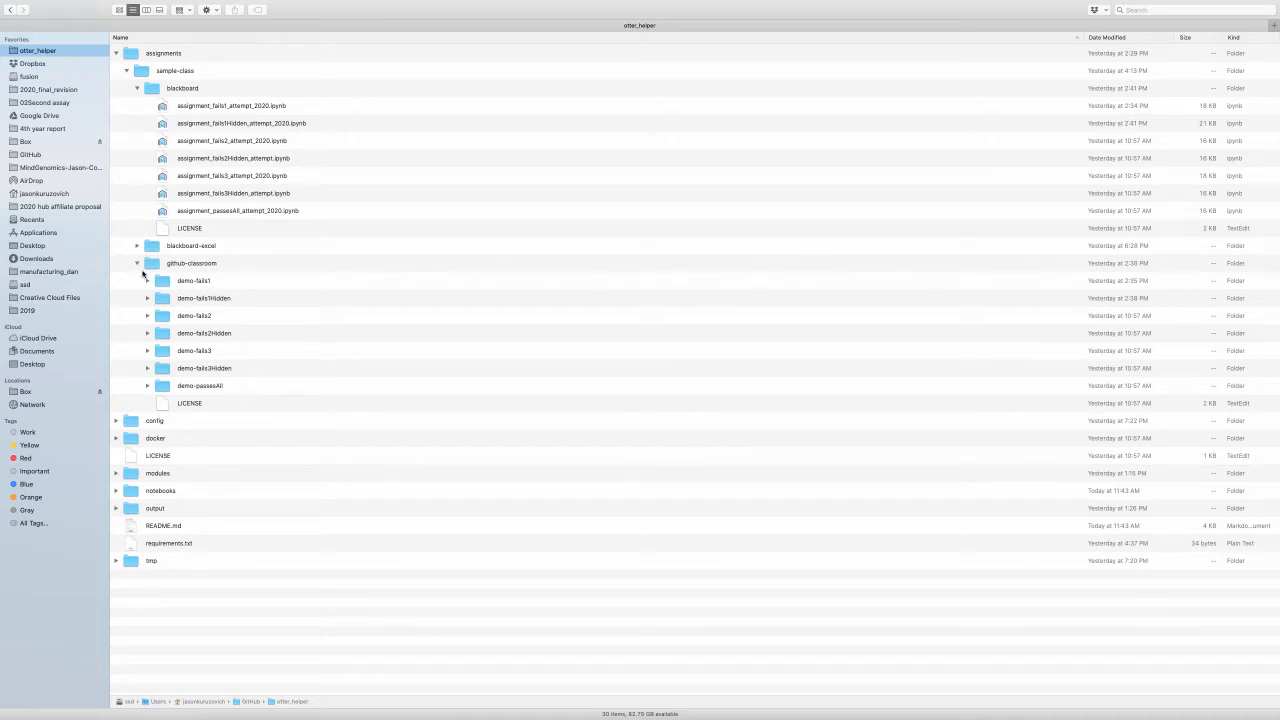
left_click(137, 263)
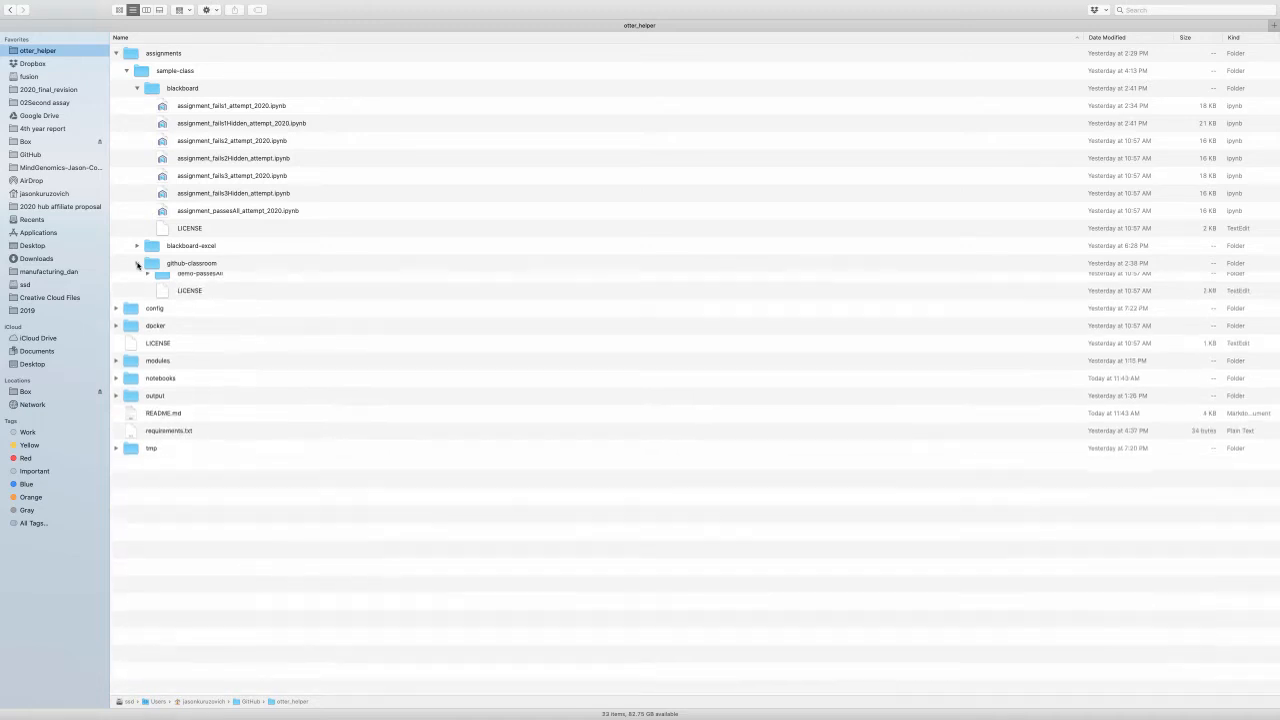
left_click(137, 263)
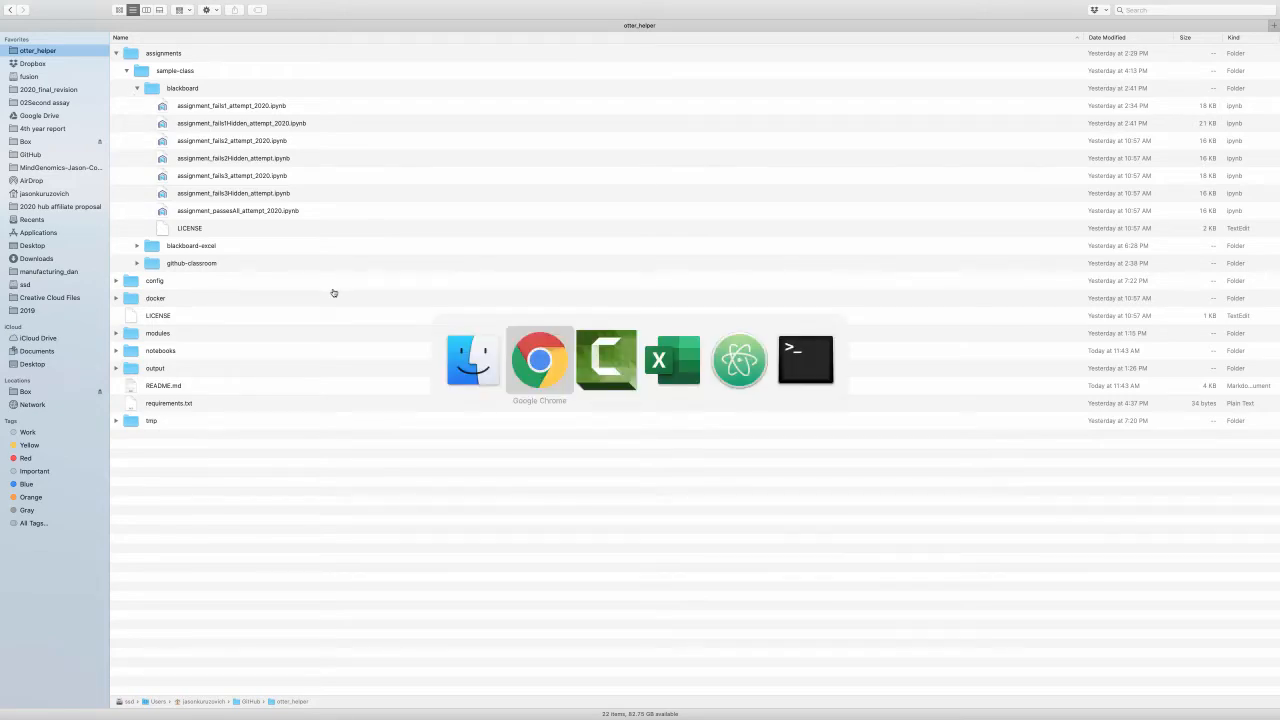
Step: Bring Atom's otter_helper project window forward showing the config/sample-class files
left_click(539, 360)
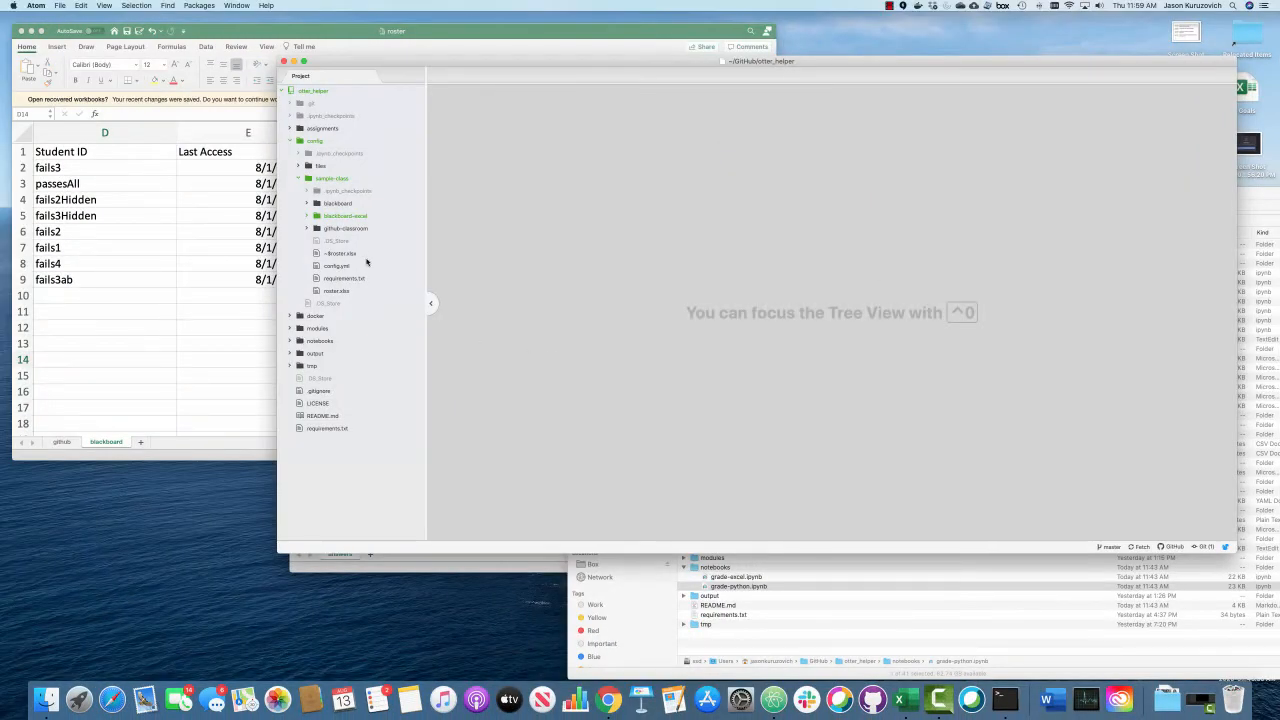
mouse_move(363, 313)
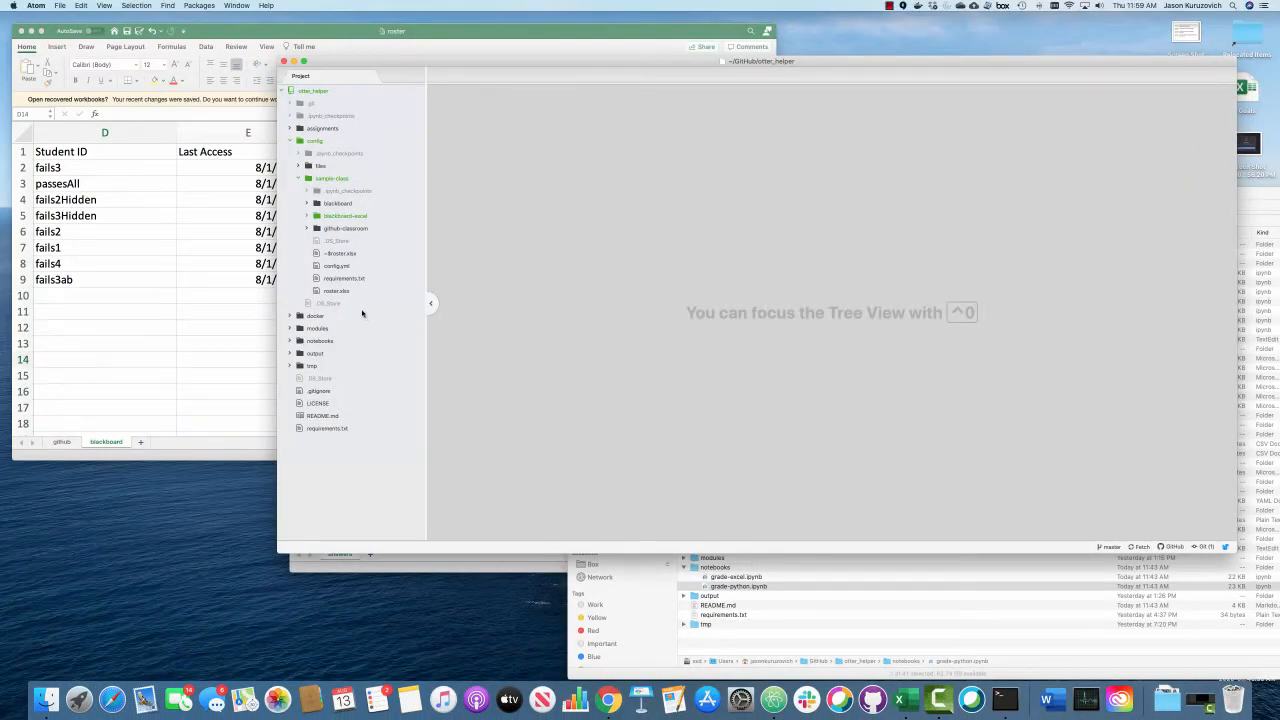
Step: Open sample-class config.yml in Atom and scroll through its course and assignment settings
double_click(336, 265)
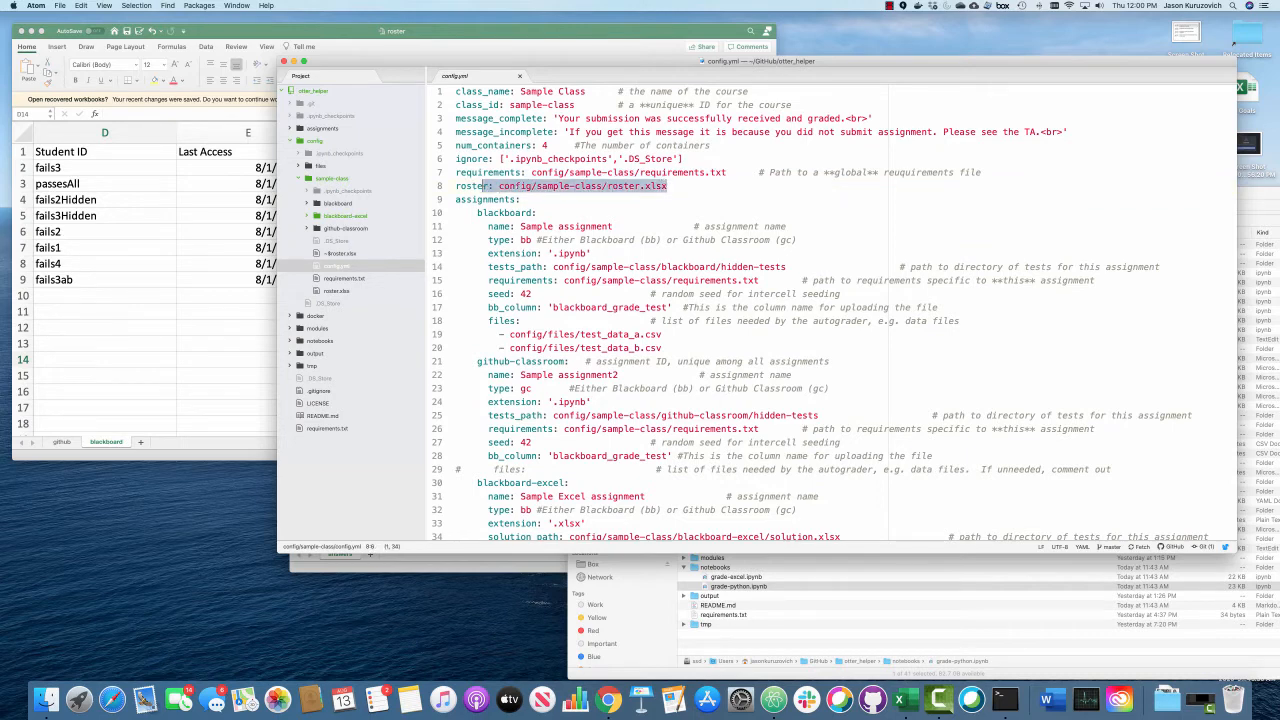
scroll("down", 3)
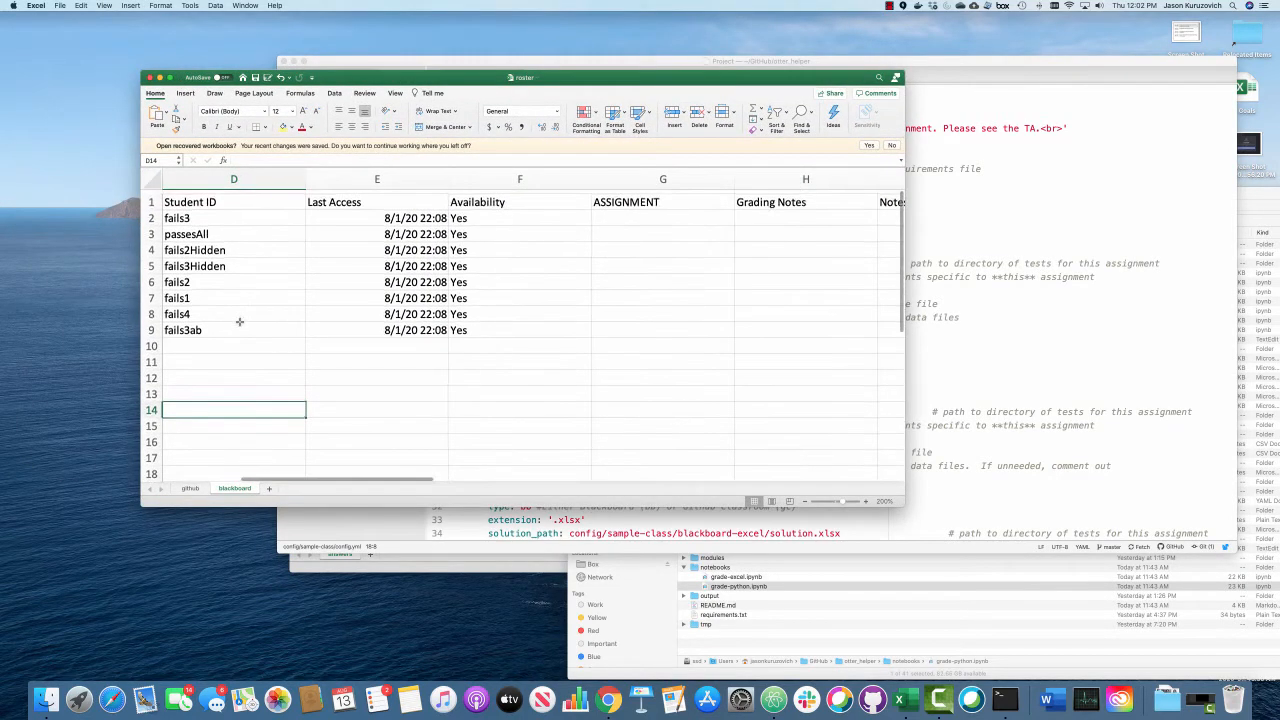
left_click(189, 488)
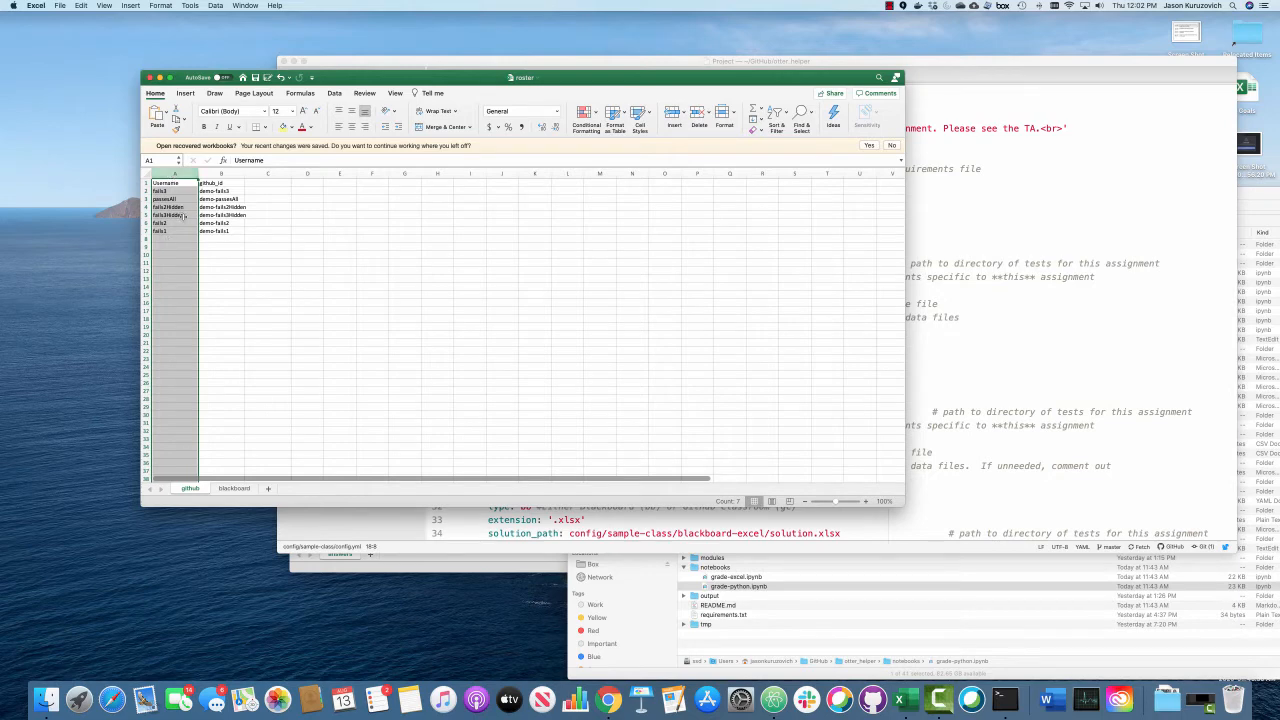
left_click(220, 183)
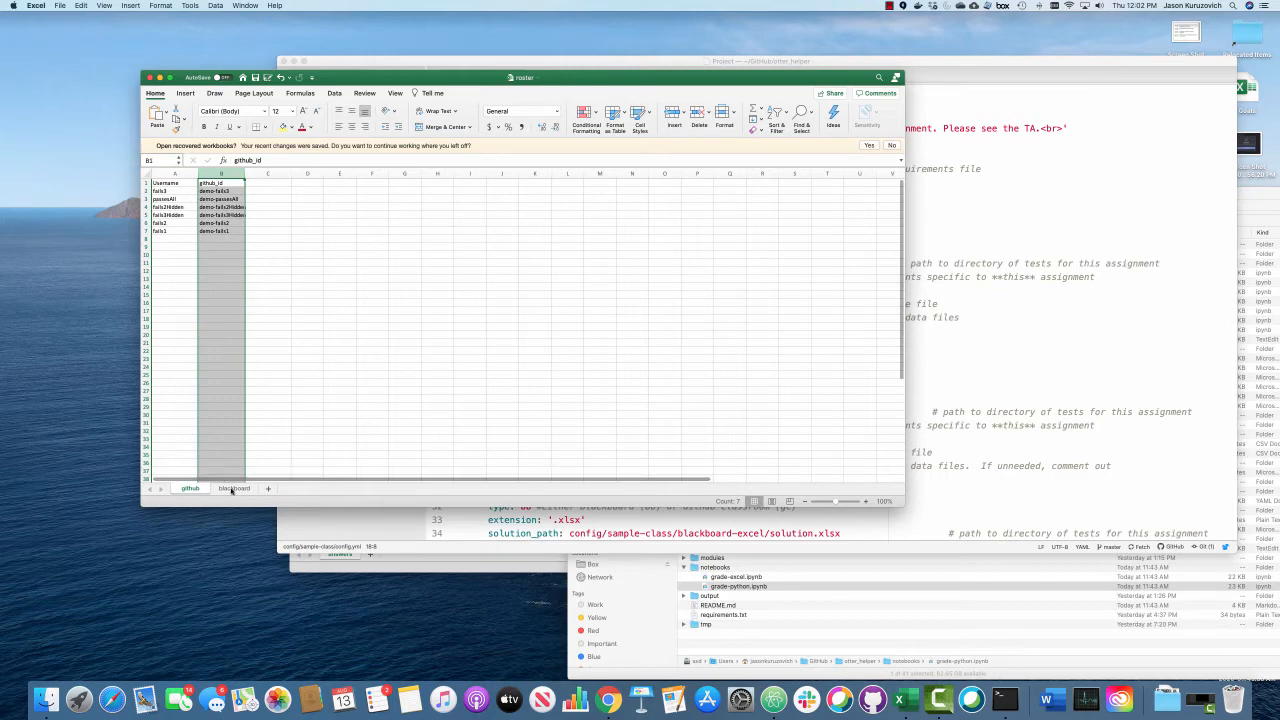
left_click(234, 488)
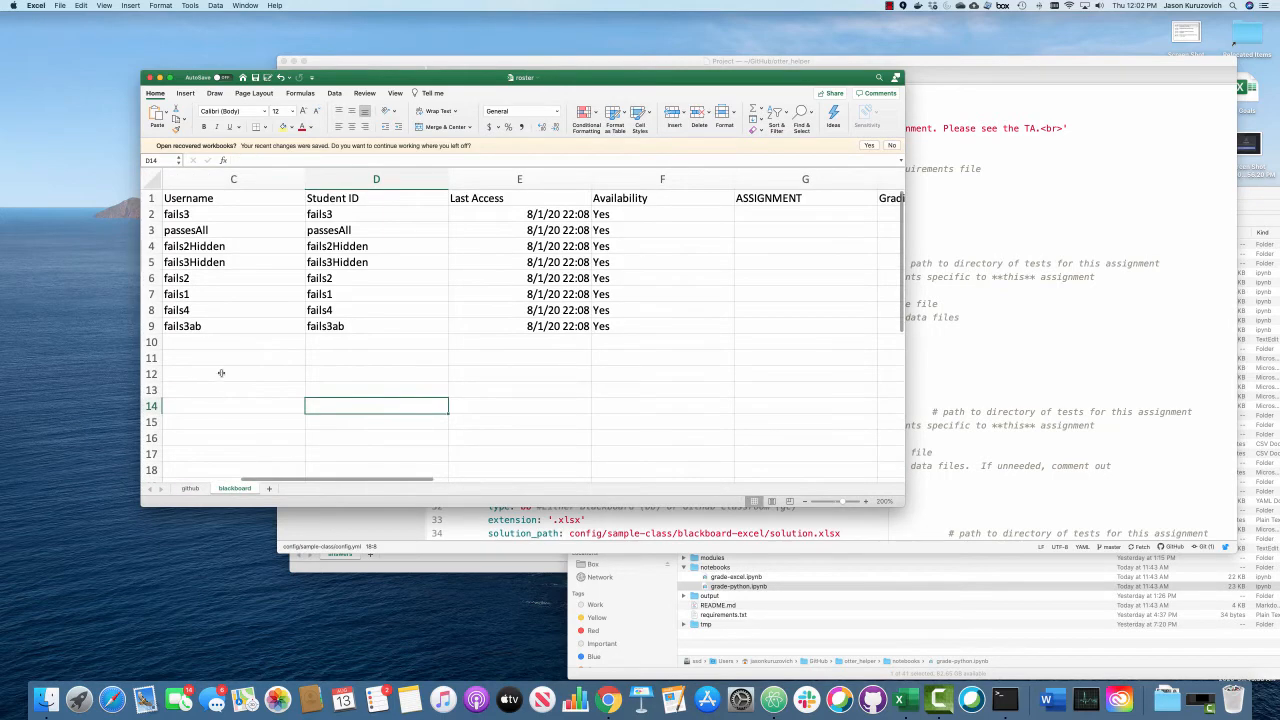
mouse_move(328, 360)
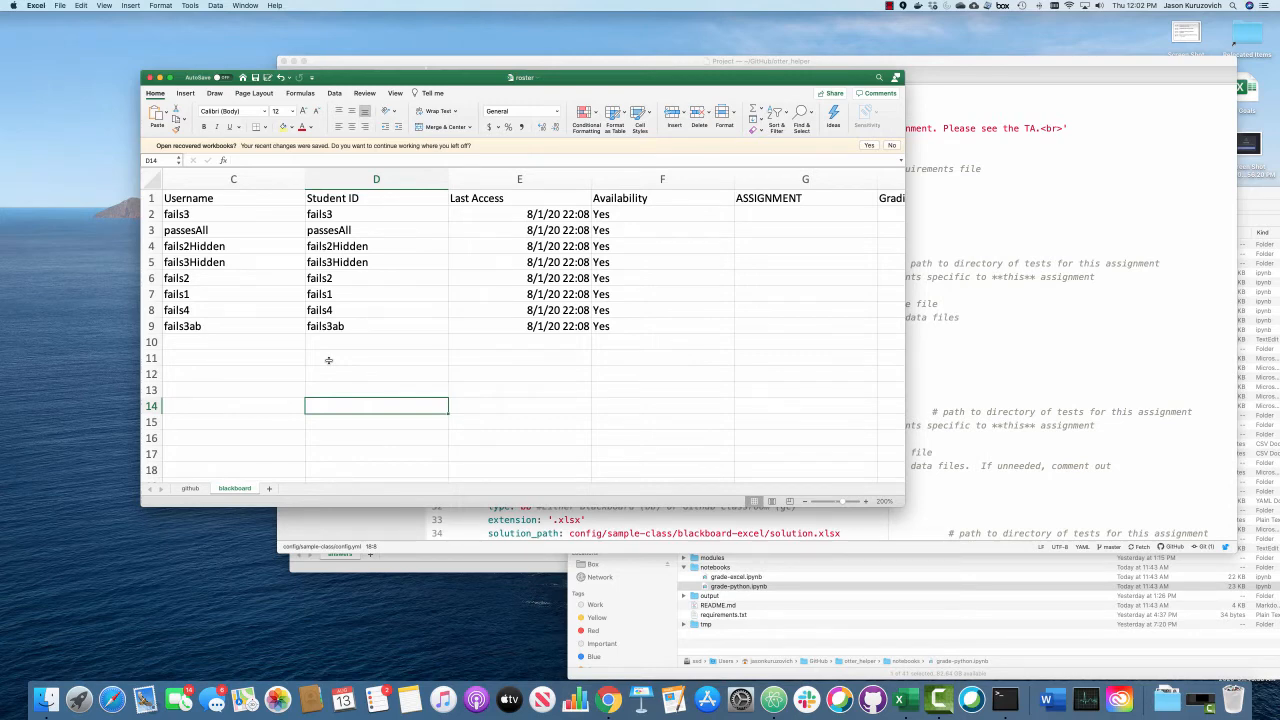
mouse_move(266, 328)
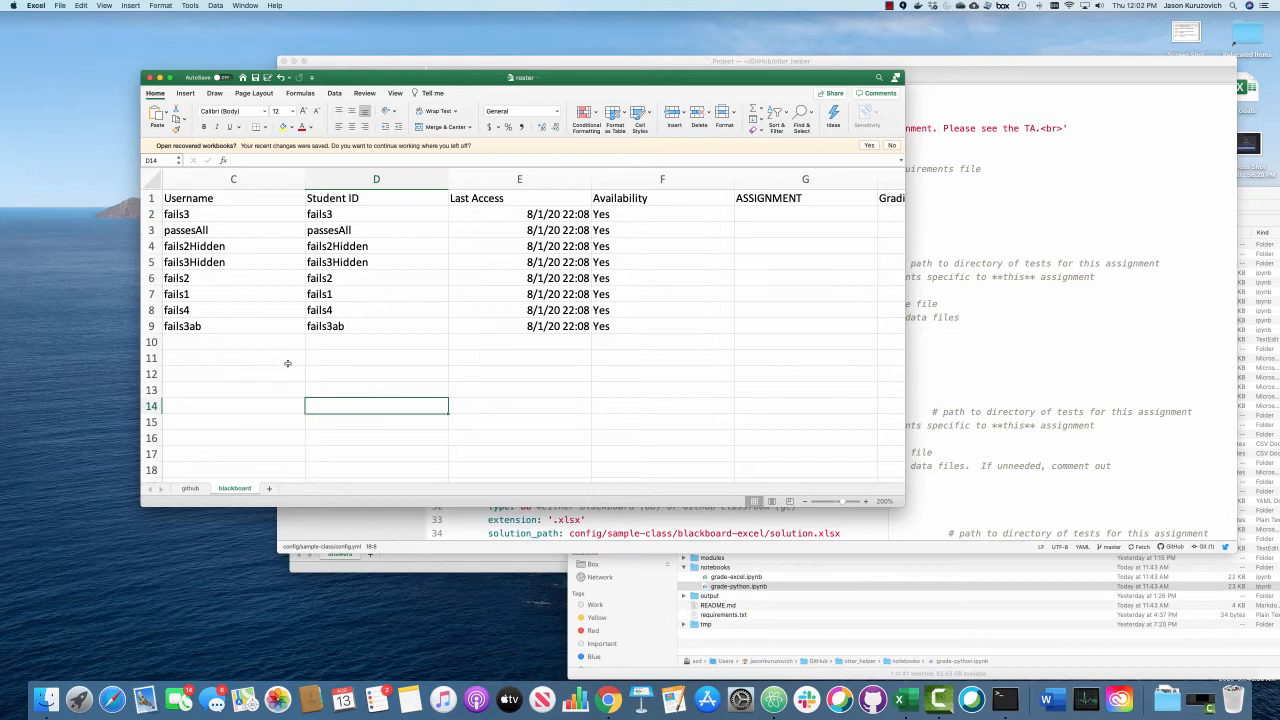
mouse_move(355, 367)
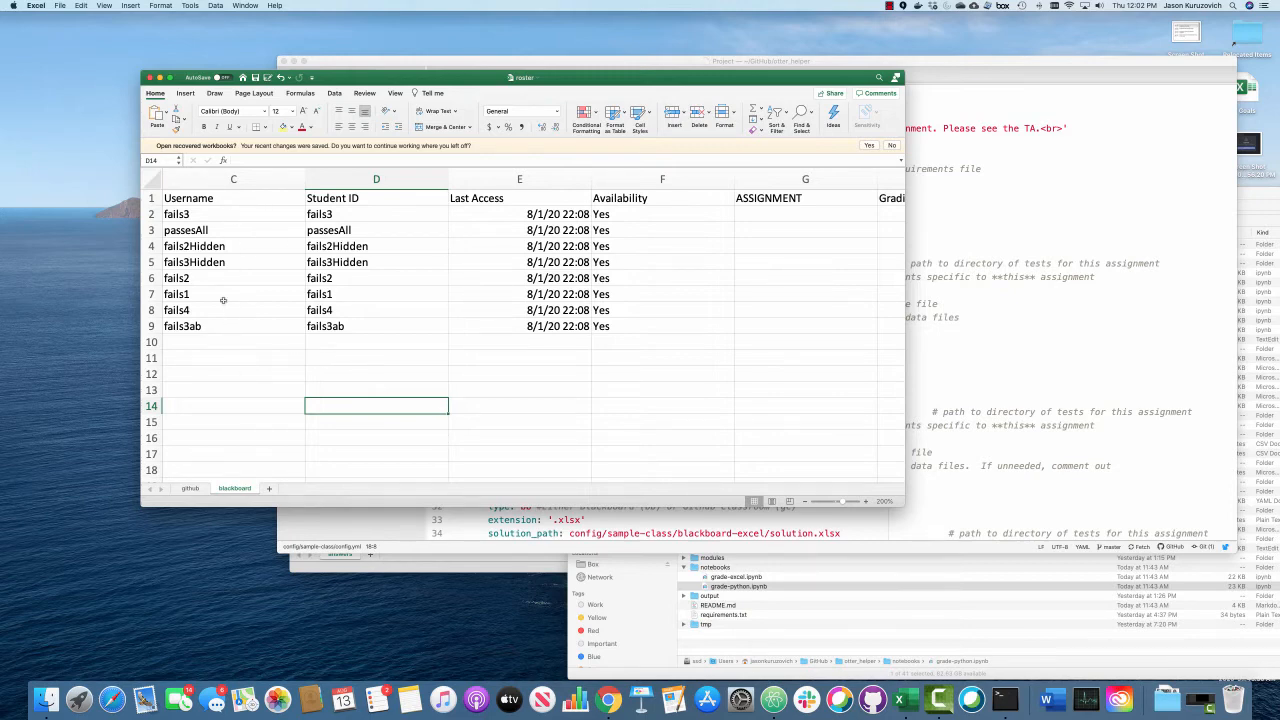
mouse_move(198, 196)
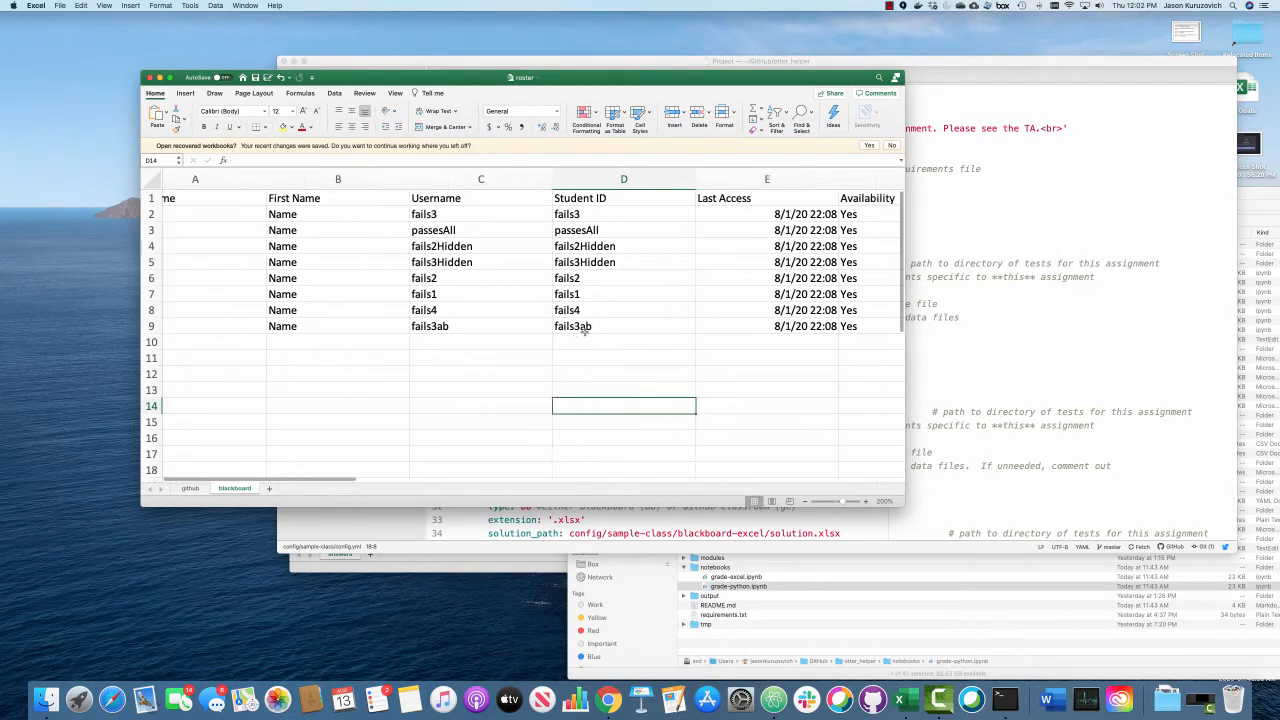
scroll("right", 3)
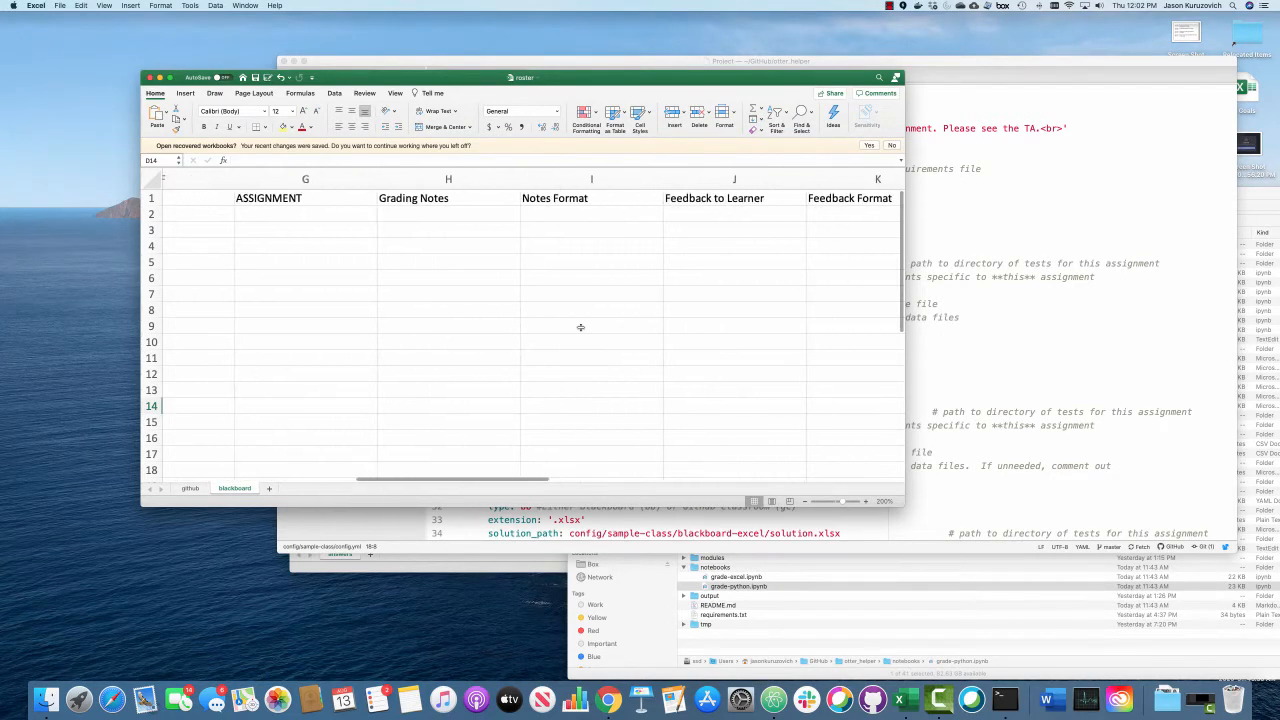
scroll("right", 3)
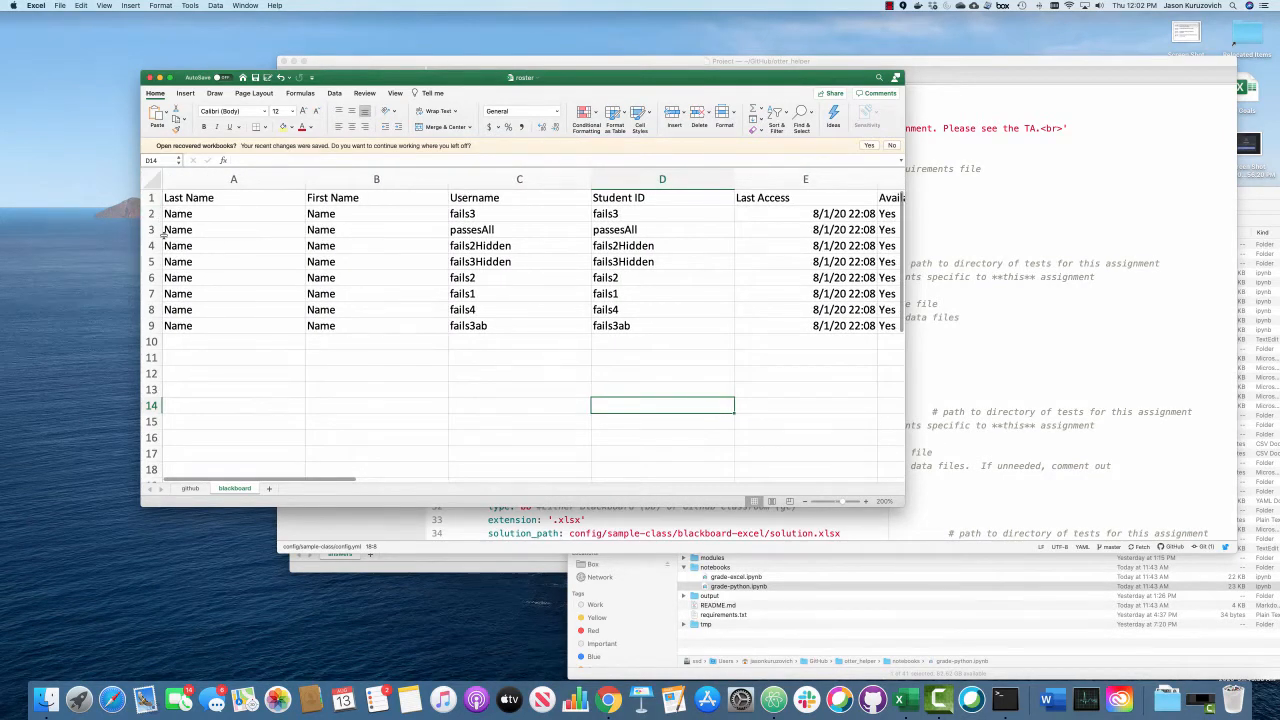
mouse_move(291, 275)
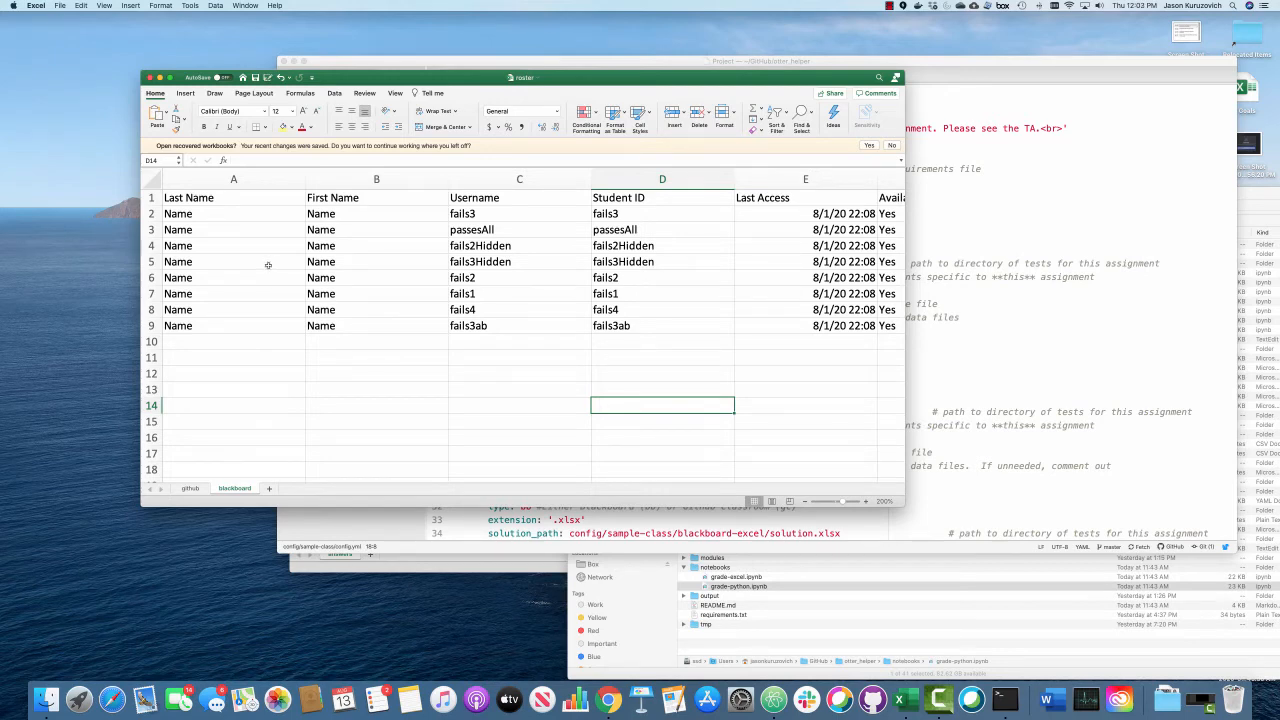
mouse_move(238, 323)
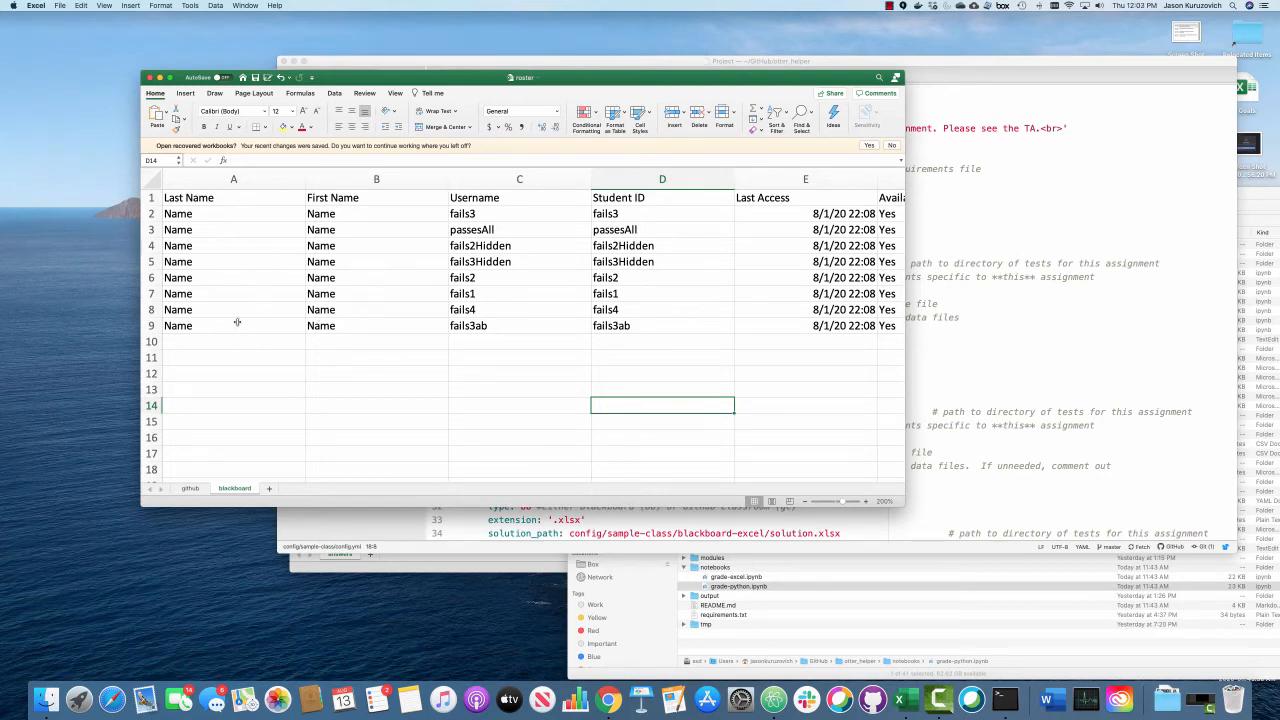
mouse_move(178, 276)
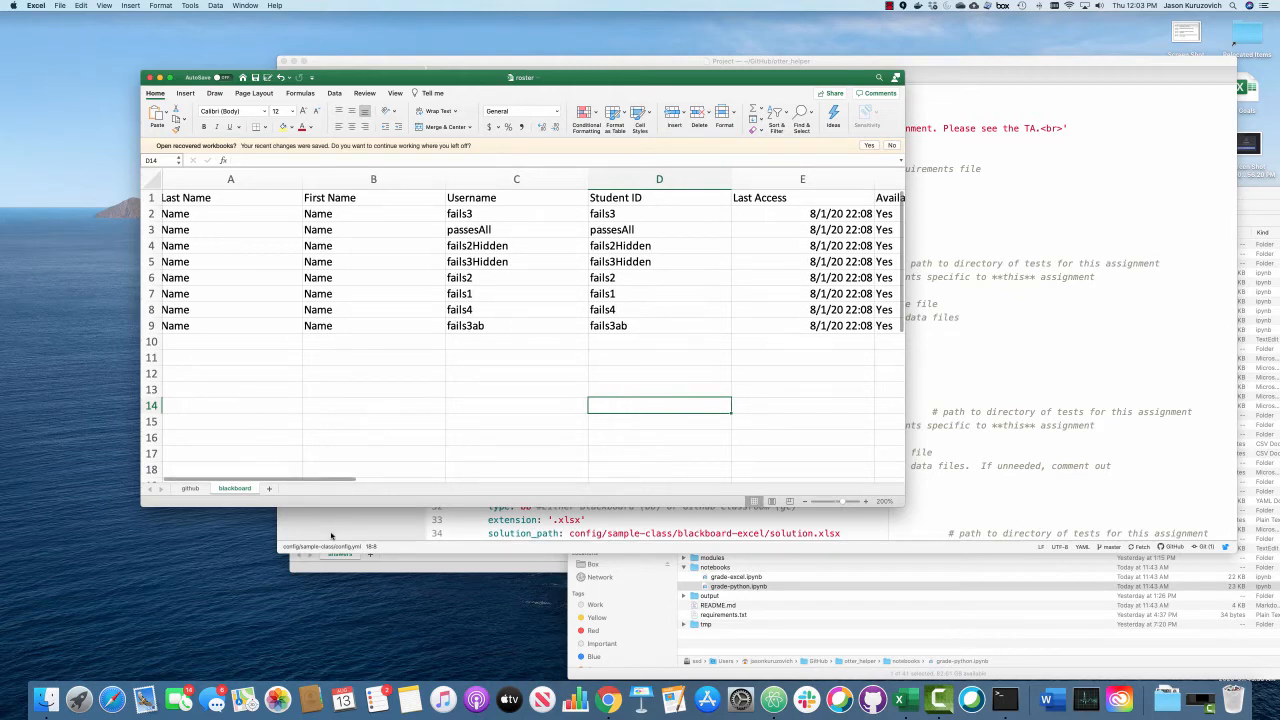
key("cmd+tab")
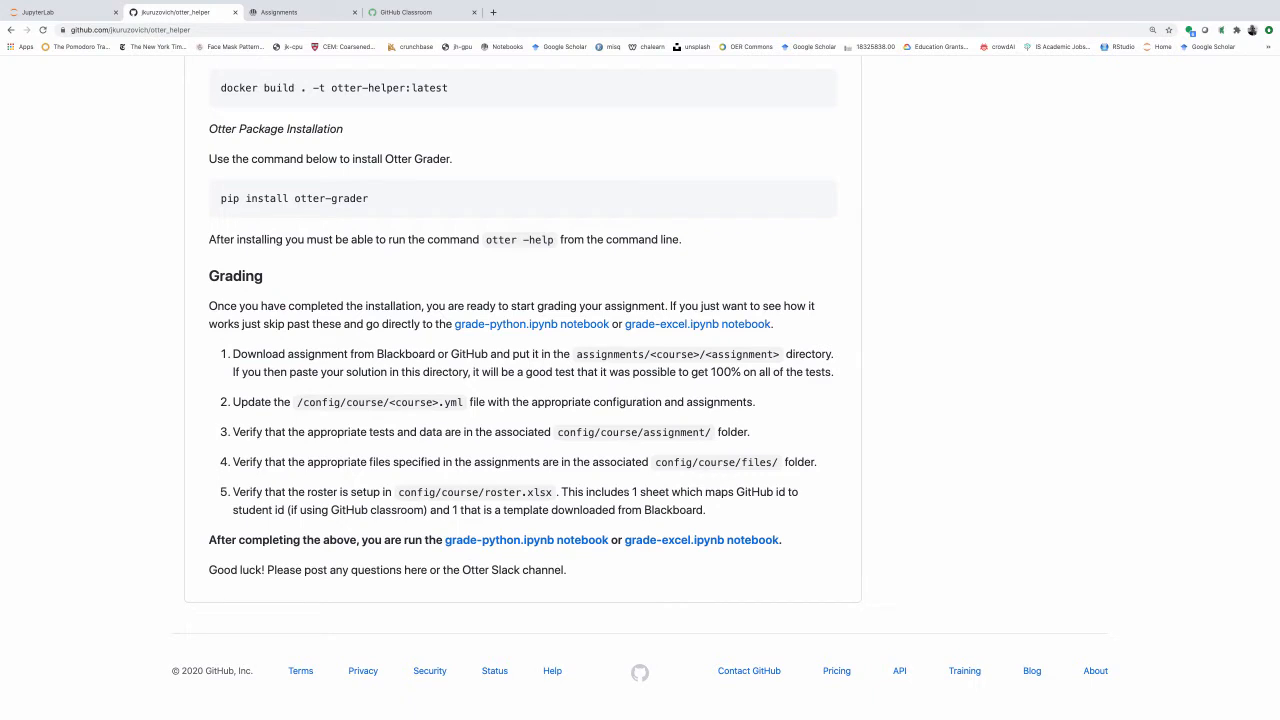
mouse_move(555, 497)
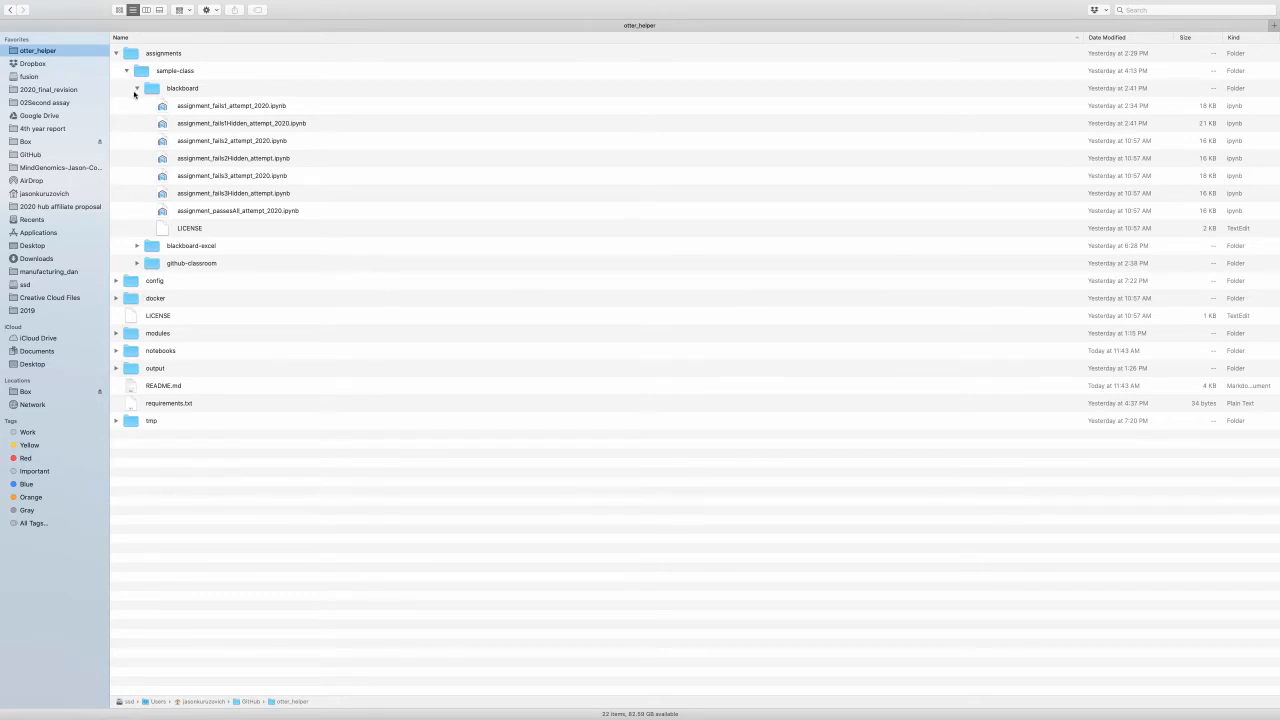
Step: Collapse assignments' blackboard and expand config/sample-class/blackboard to show hidden-tests and tests
left_click(137, 88)
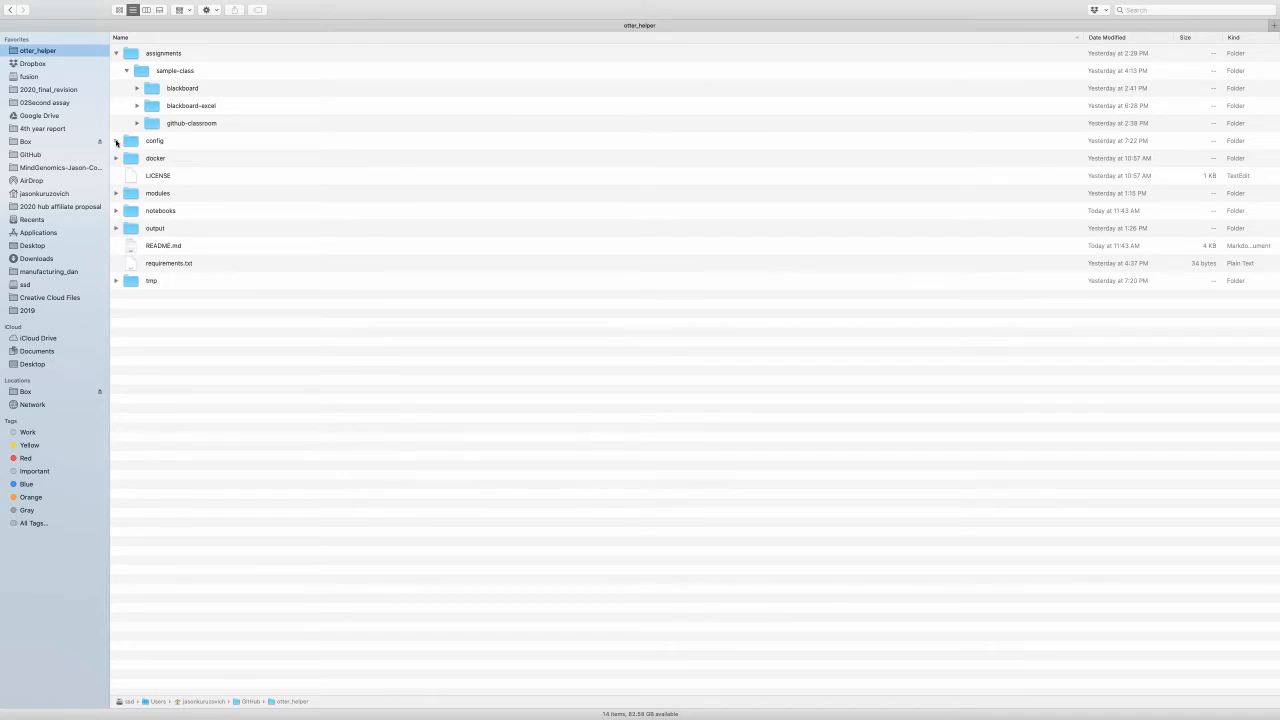
left_click(116, 141)
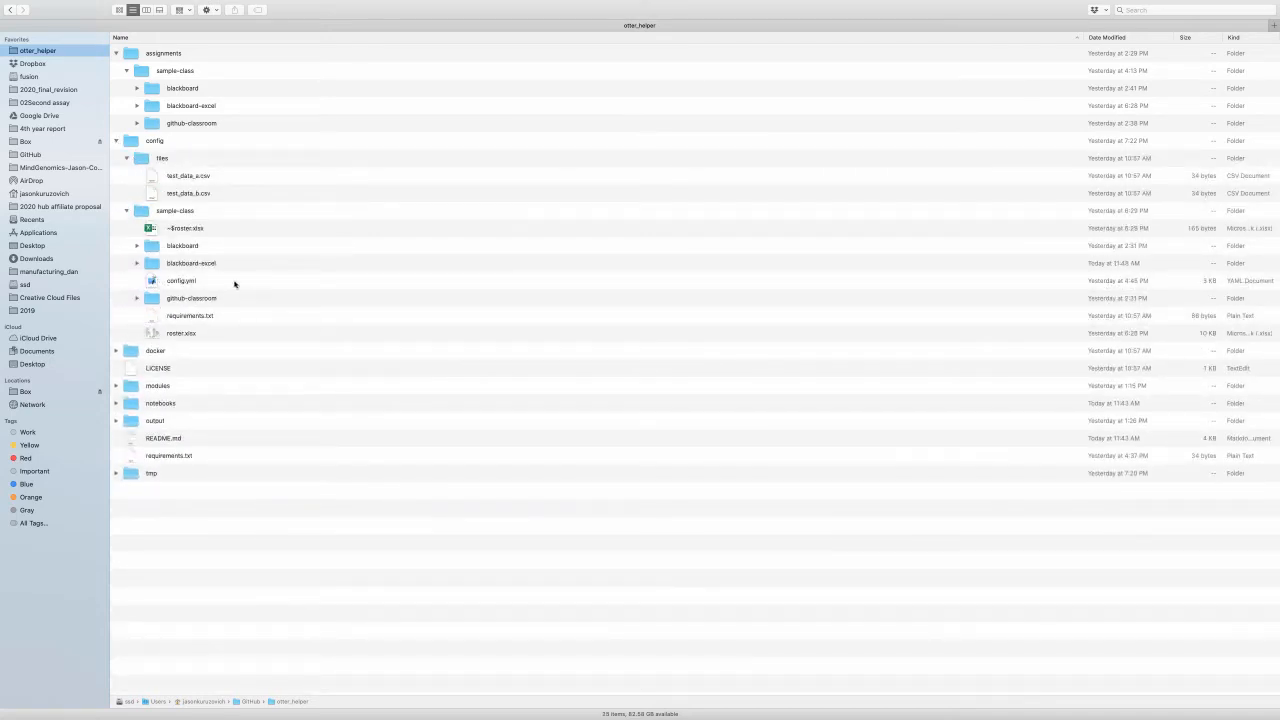
mouse_move(165, 281)
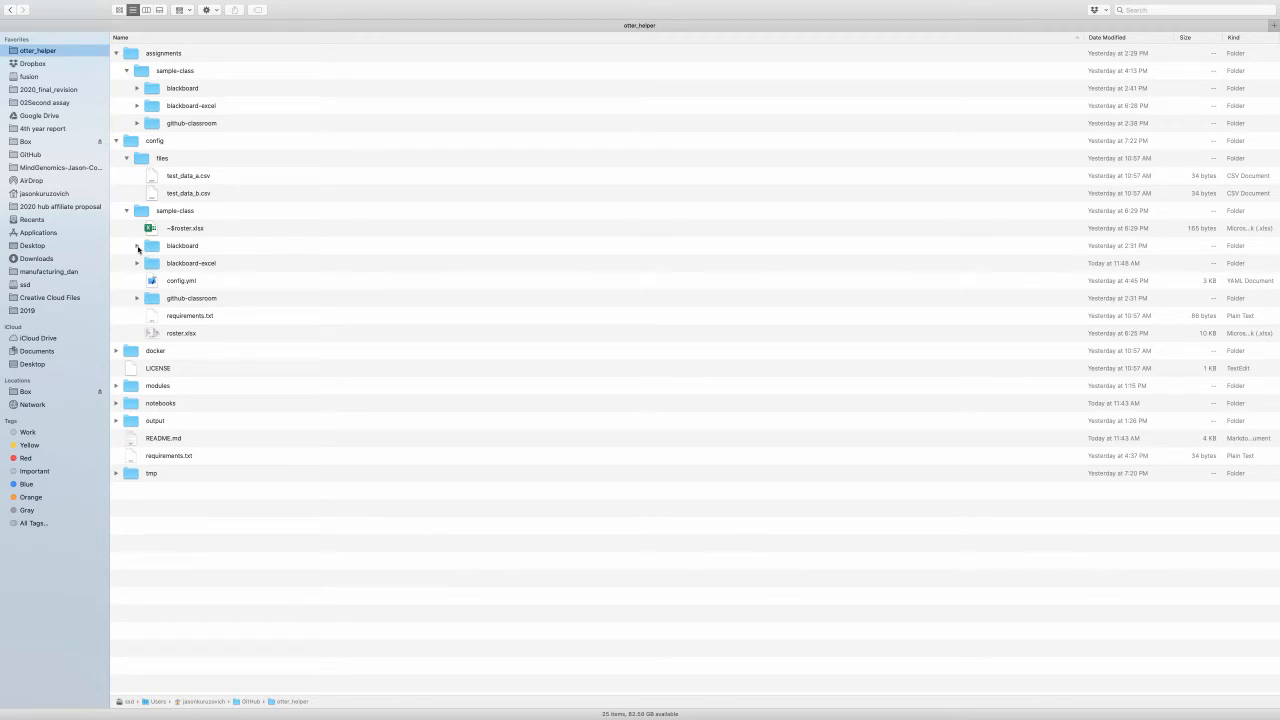
left_click(138, 246)
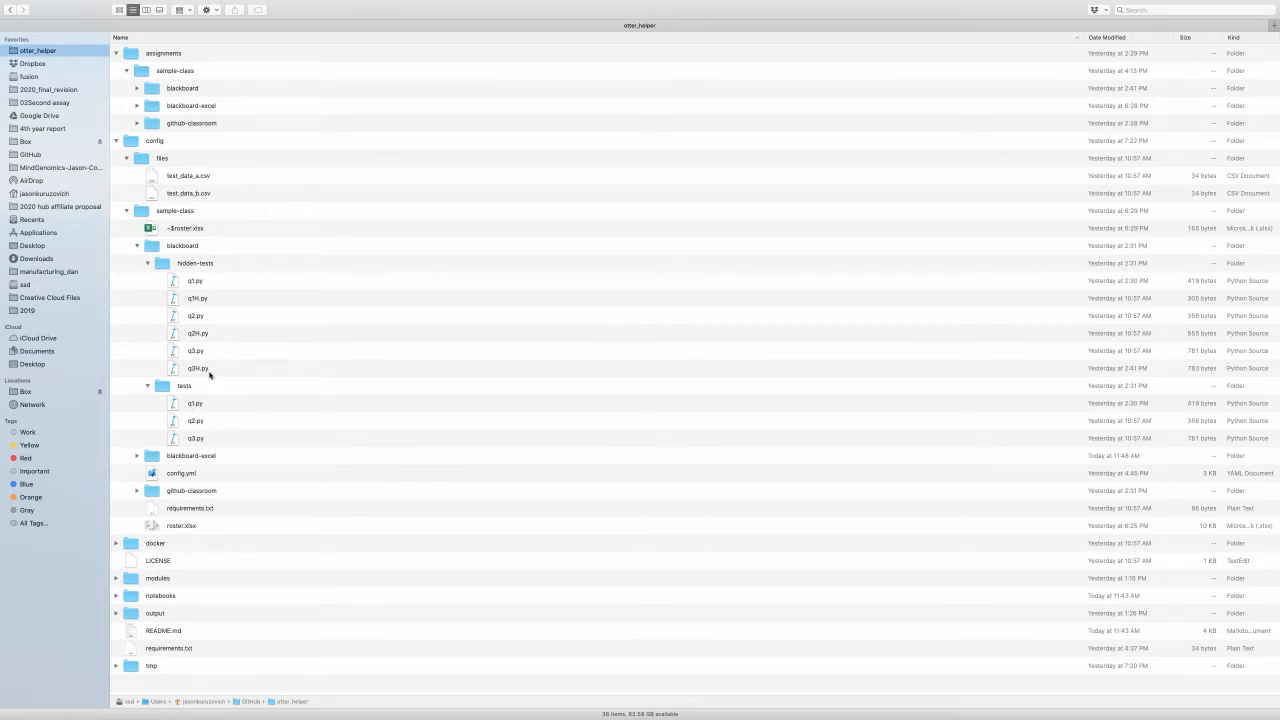
mouse_move(183, 398)
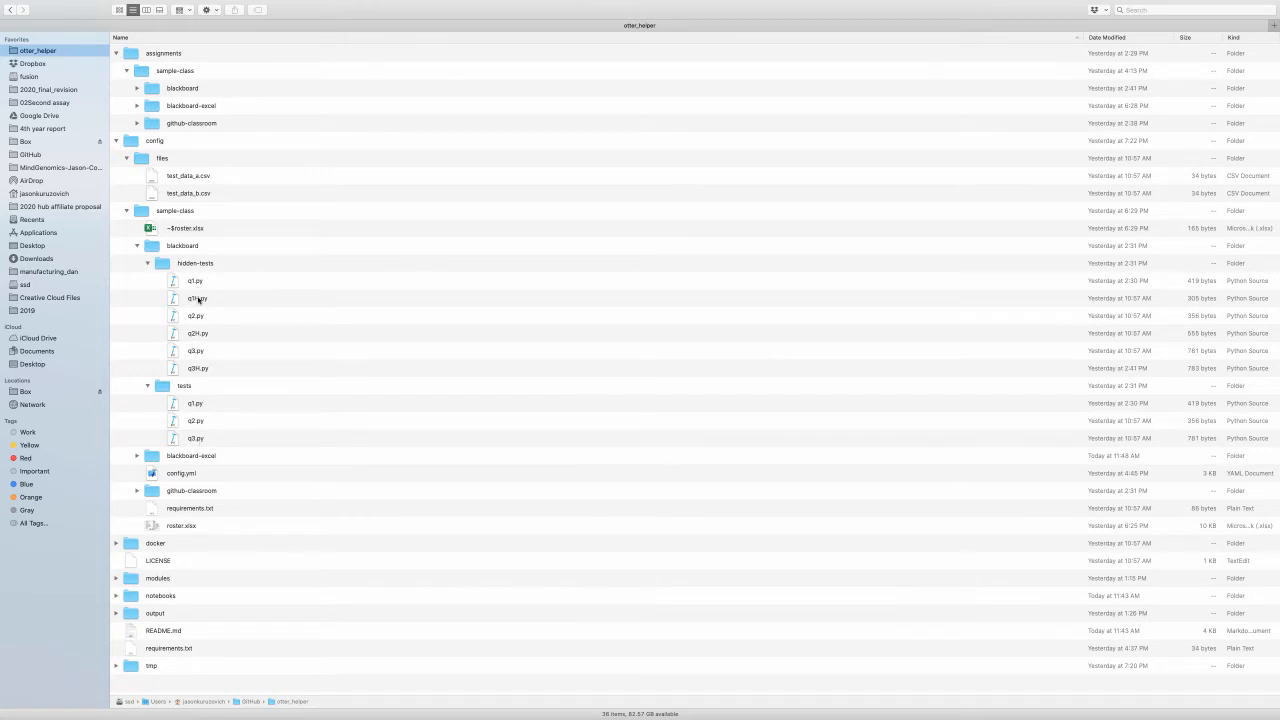
mouse_move(200, 368)
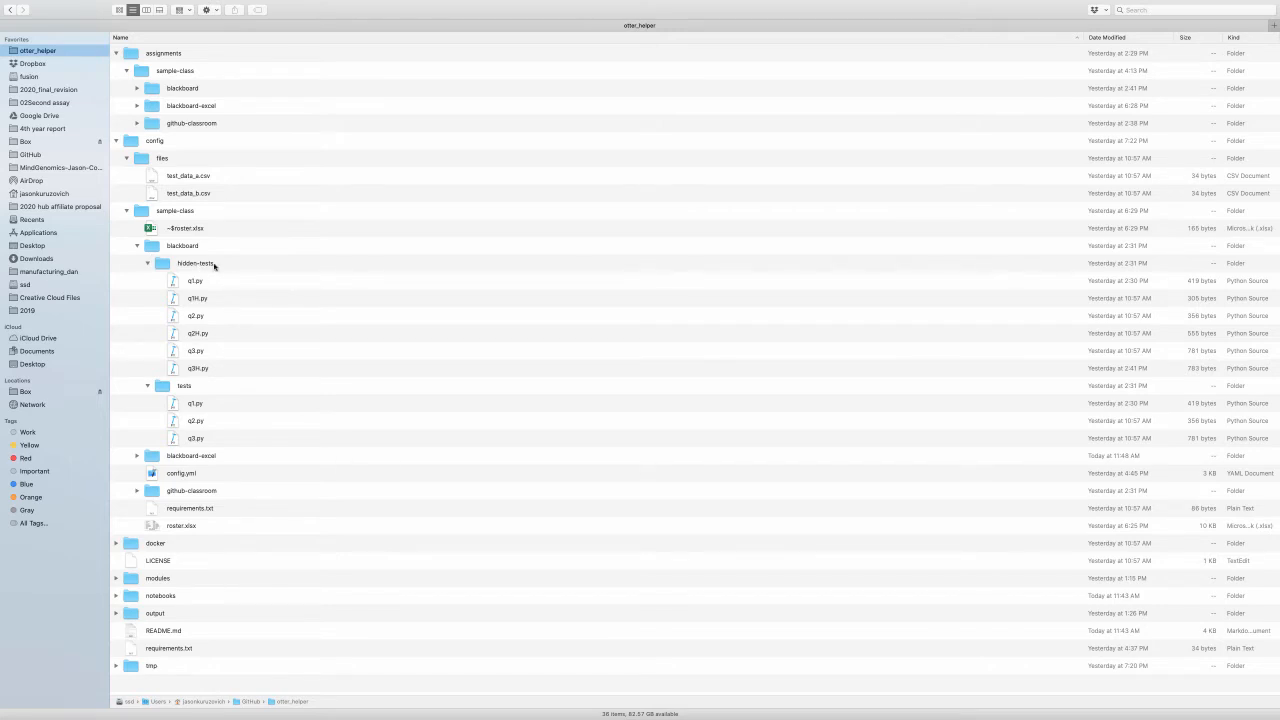
mouse_move(196, 322)
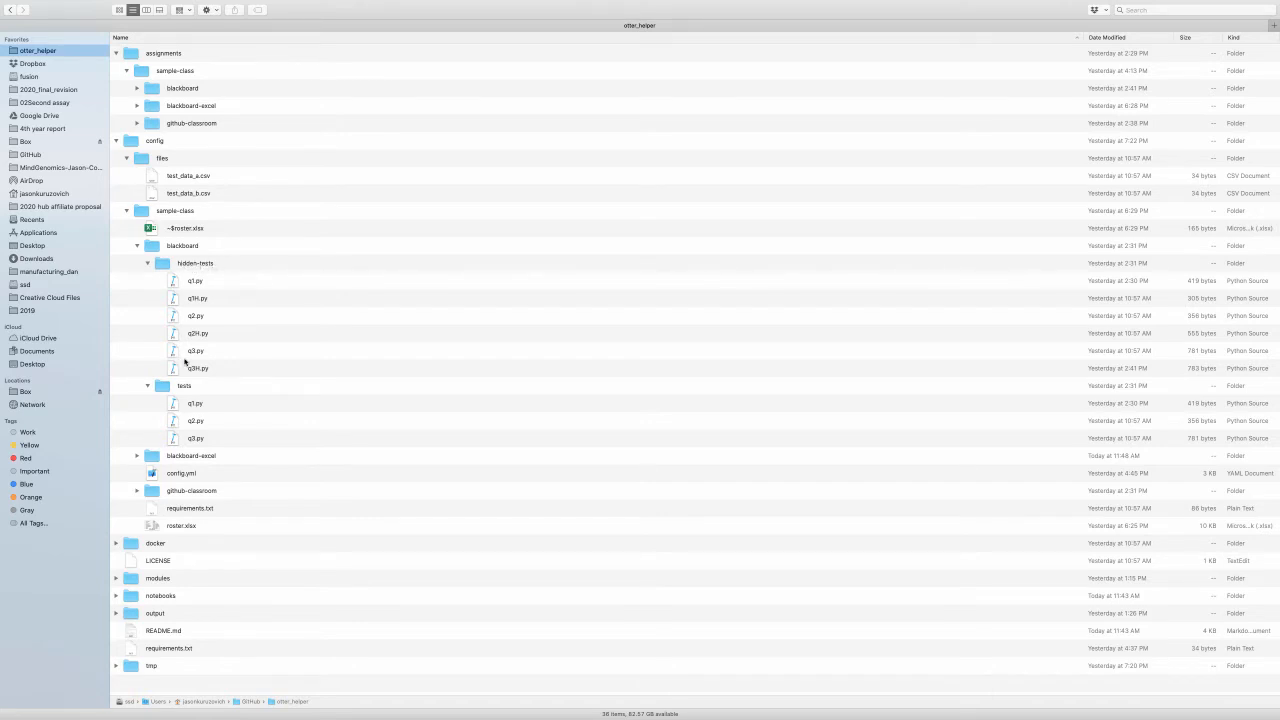
mouse_move(187, 384)
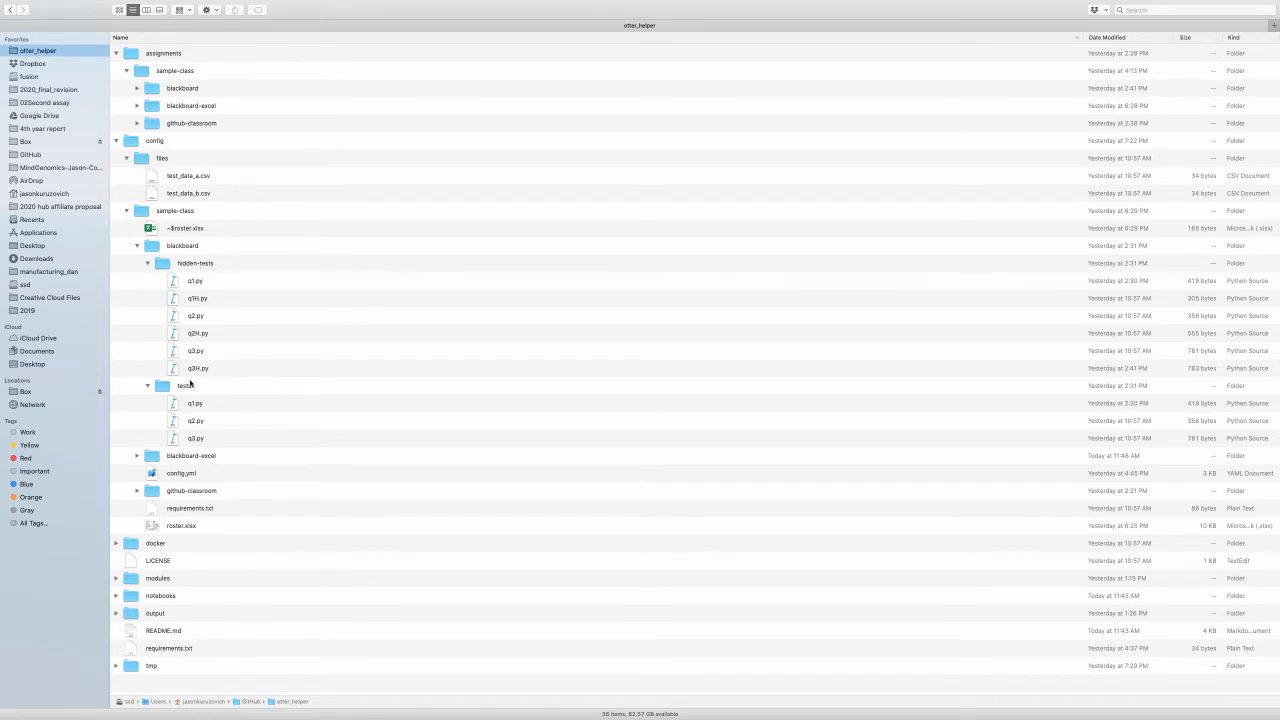
mouse_move(217, 297)
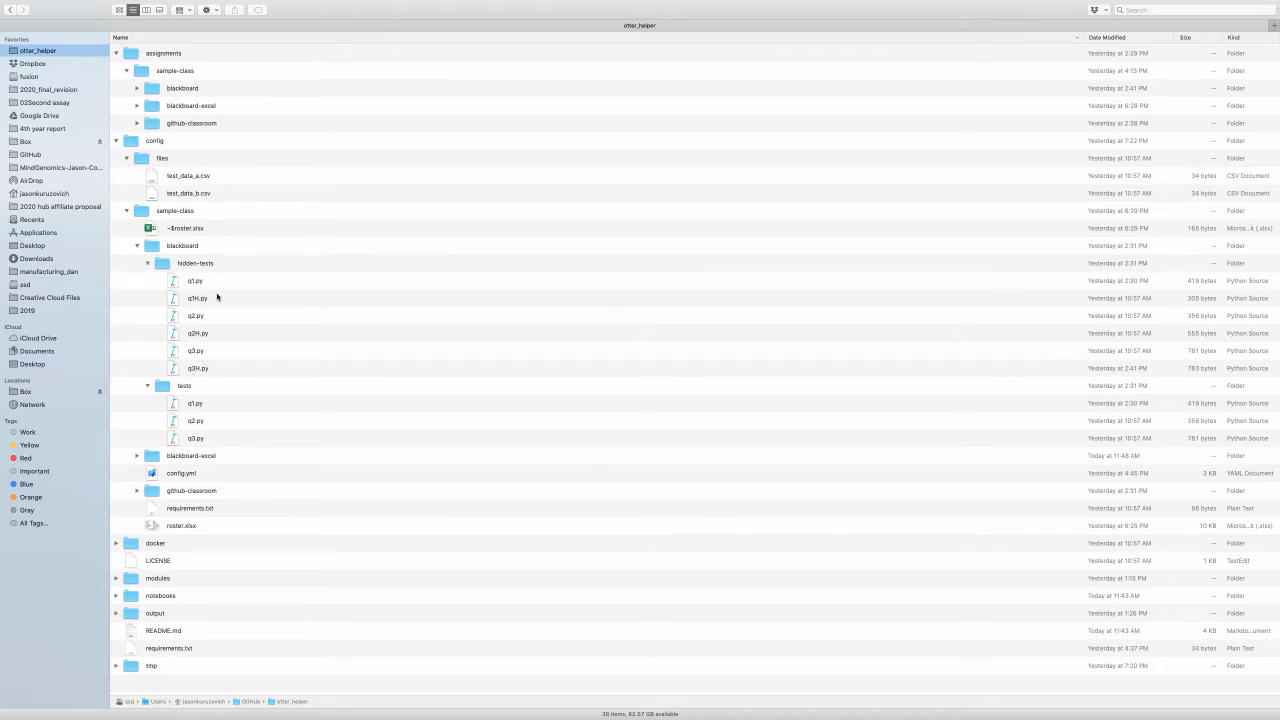
mouse_move(177, 366)
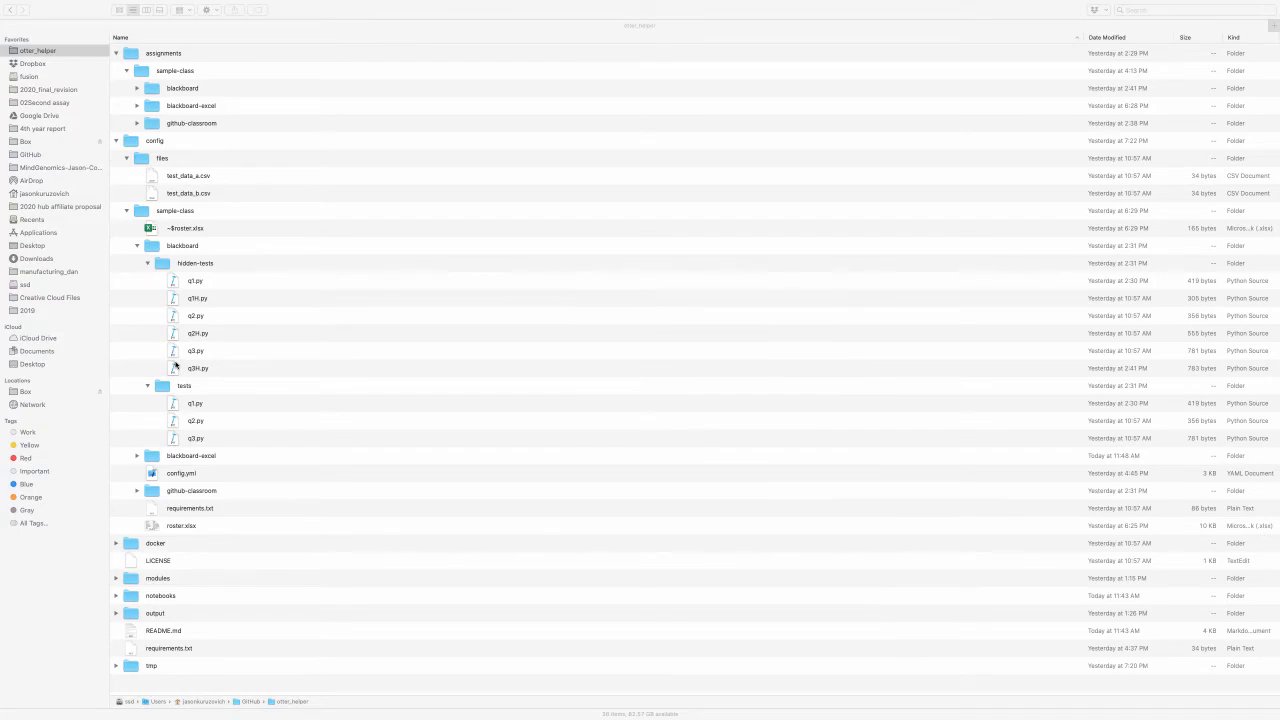
left_click(180, 11)
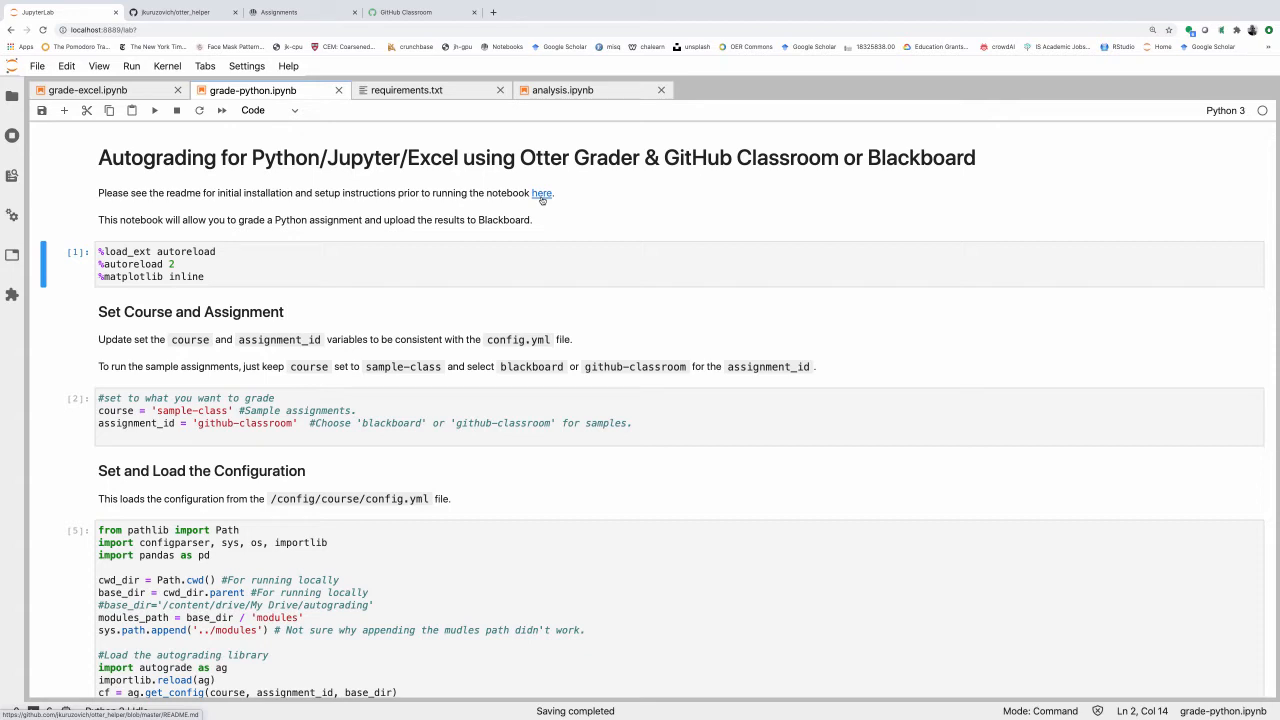
Step: Run grade-python's autoreload, course settings and config-loading cells, then review the output
left_click(205, 277)
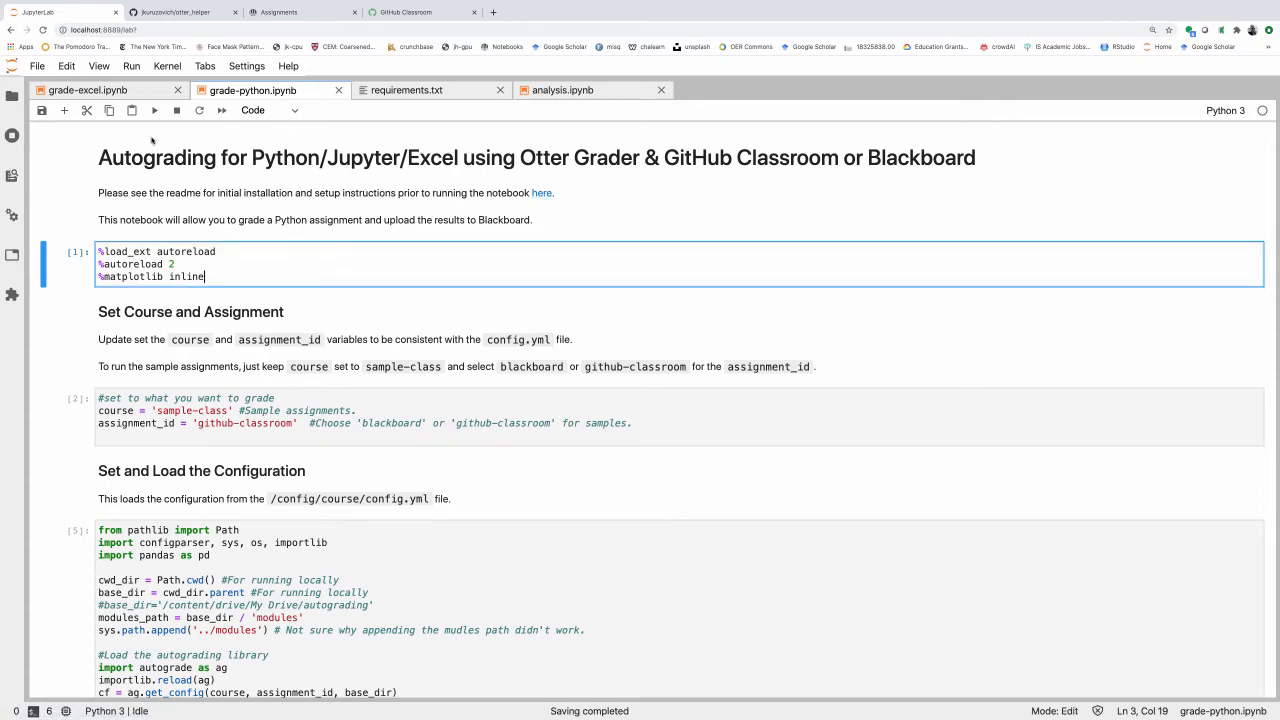
left_click(154, 110)
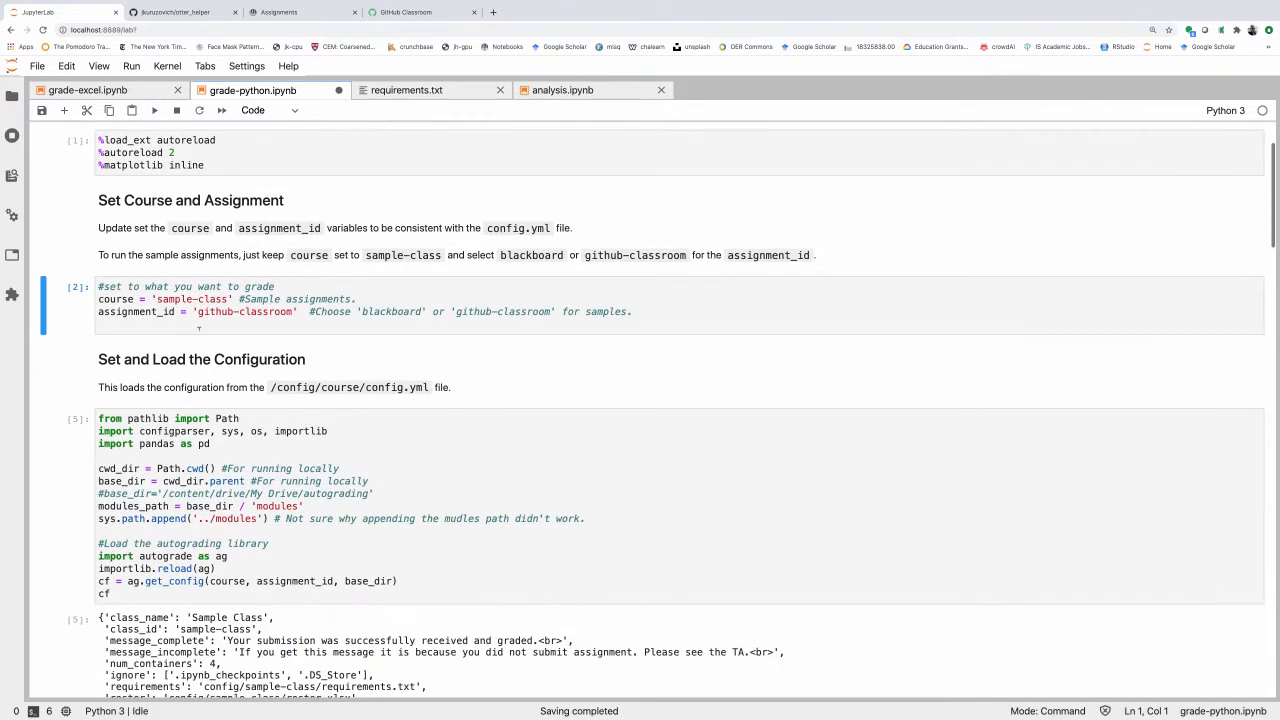
left_click(200, 325)
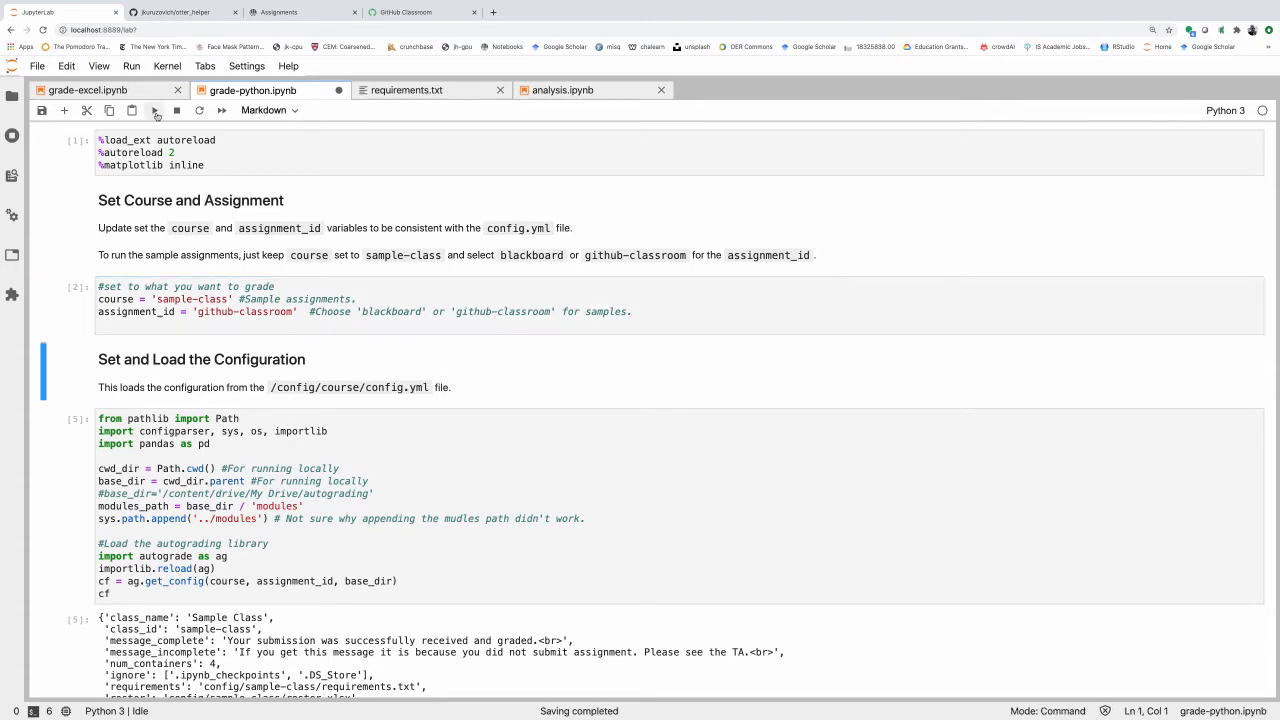
left_click(153, 110)
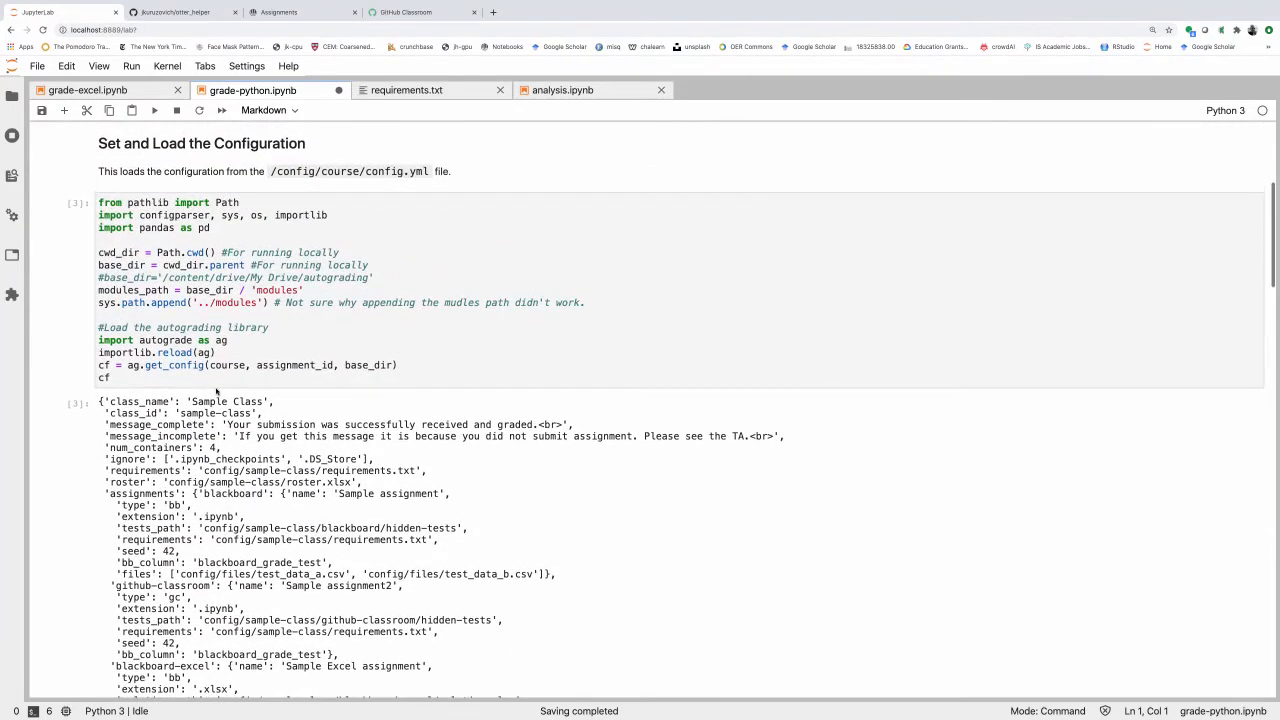
scroll("down", 3)
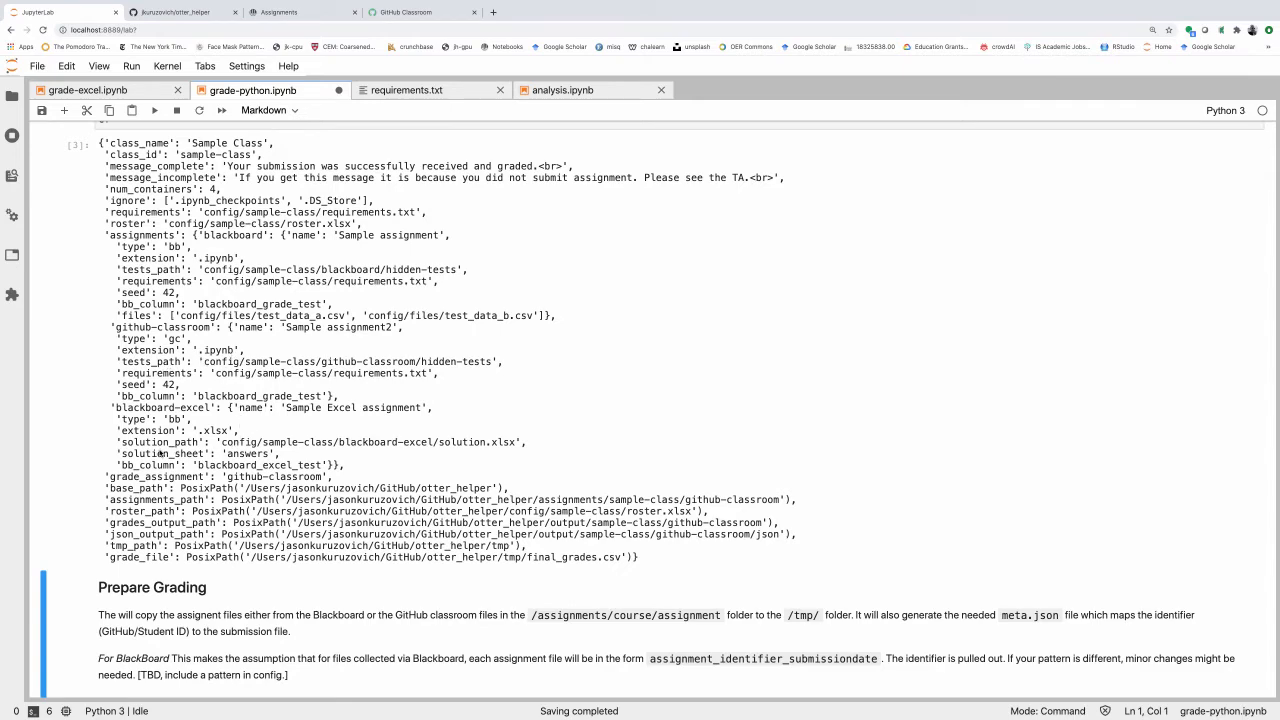
scroll("down", 3)
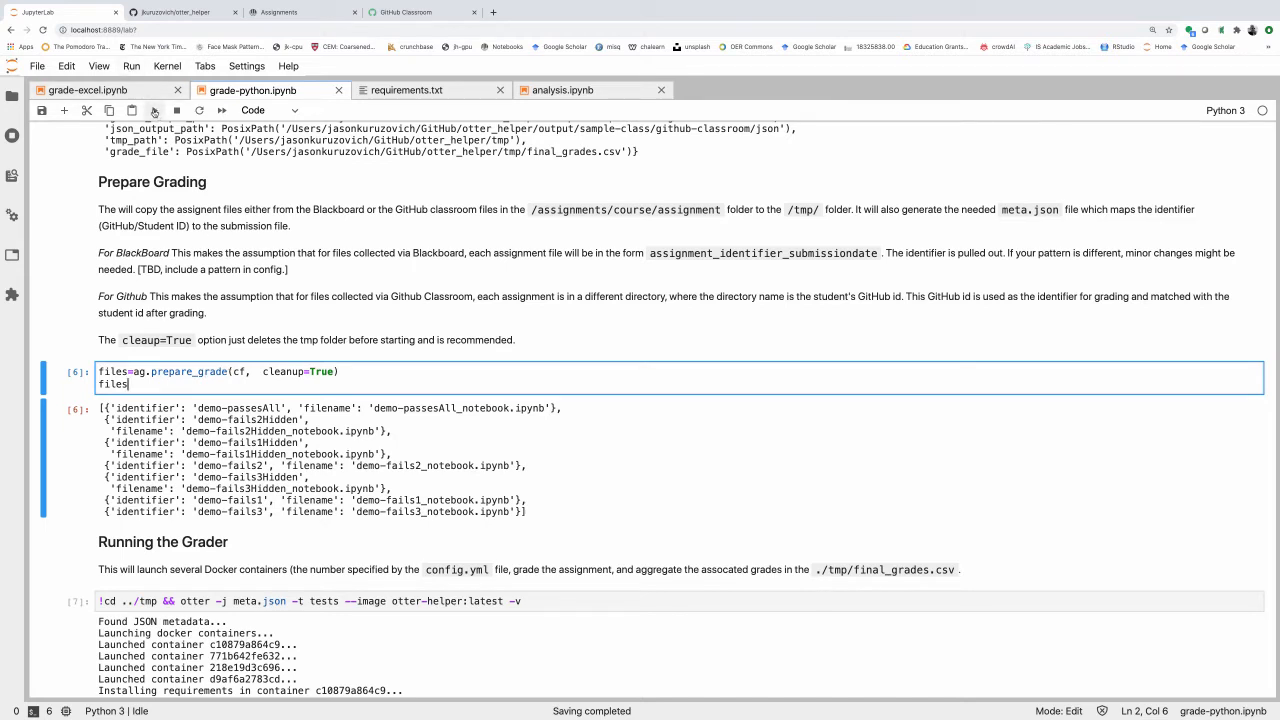
mouse_move(154, 110)
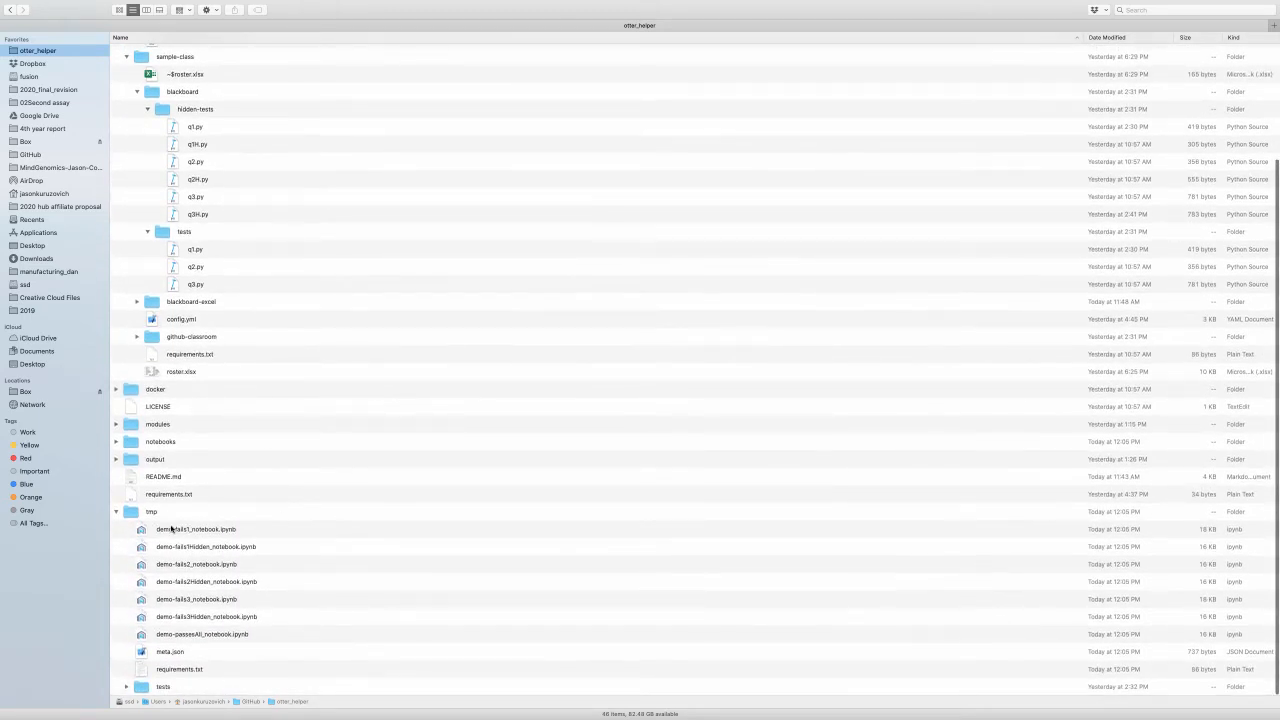
mouse_move(173, 643)
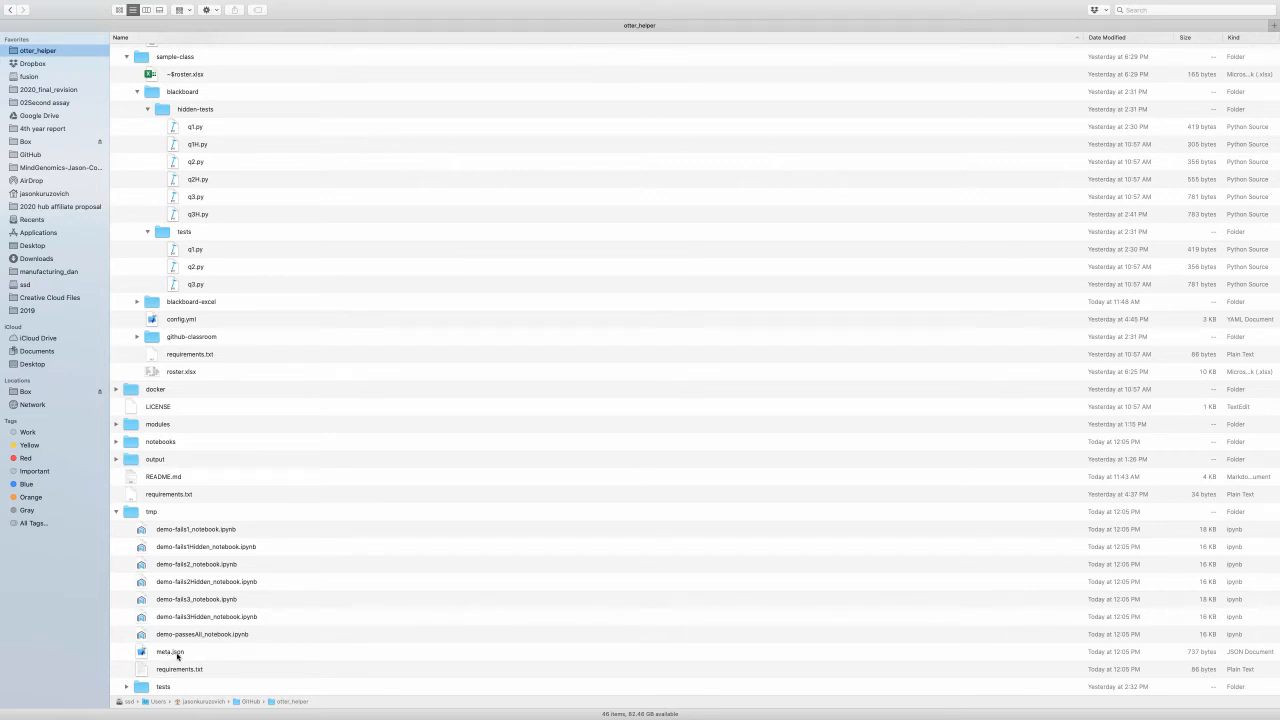
mouse_move(175, 657)
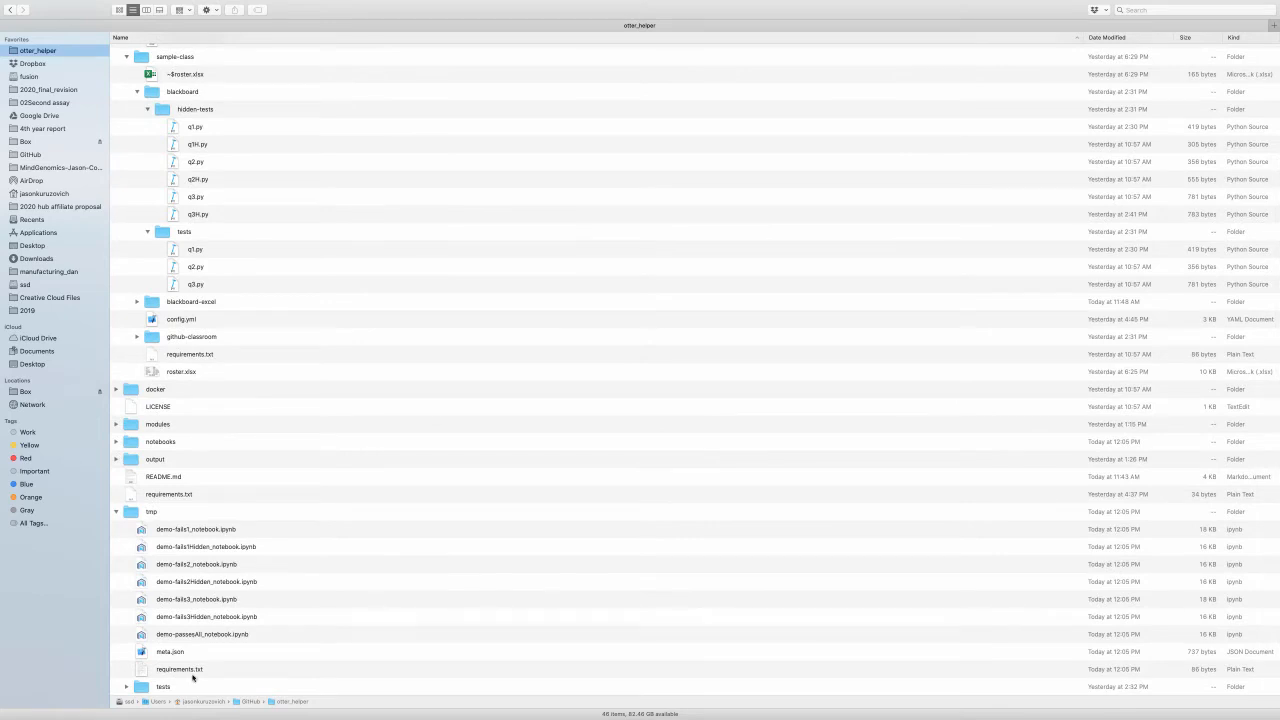
mouse_move(166, 690)
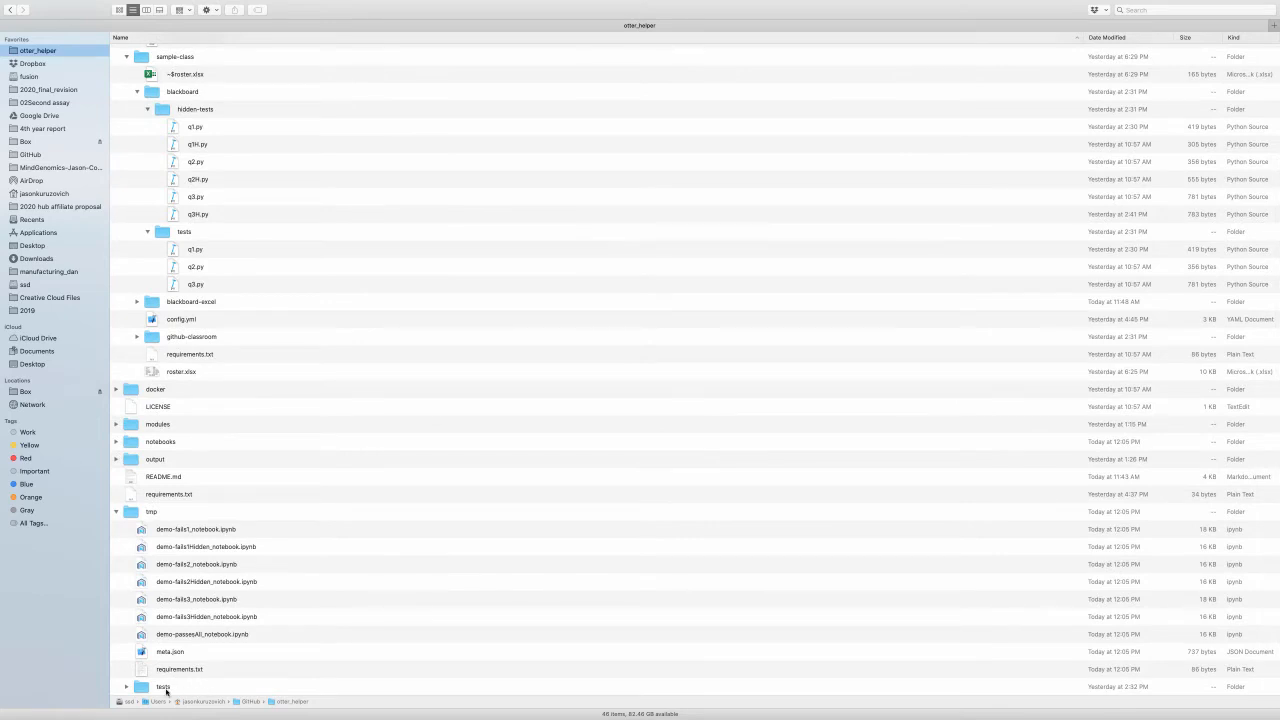
mouse_move(180, 533)
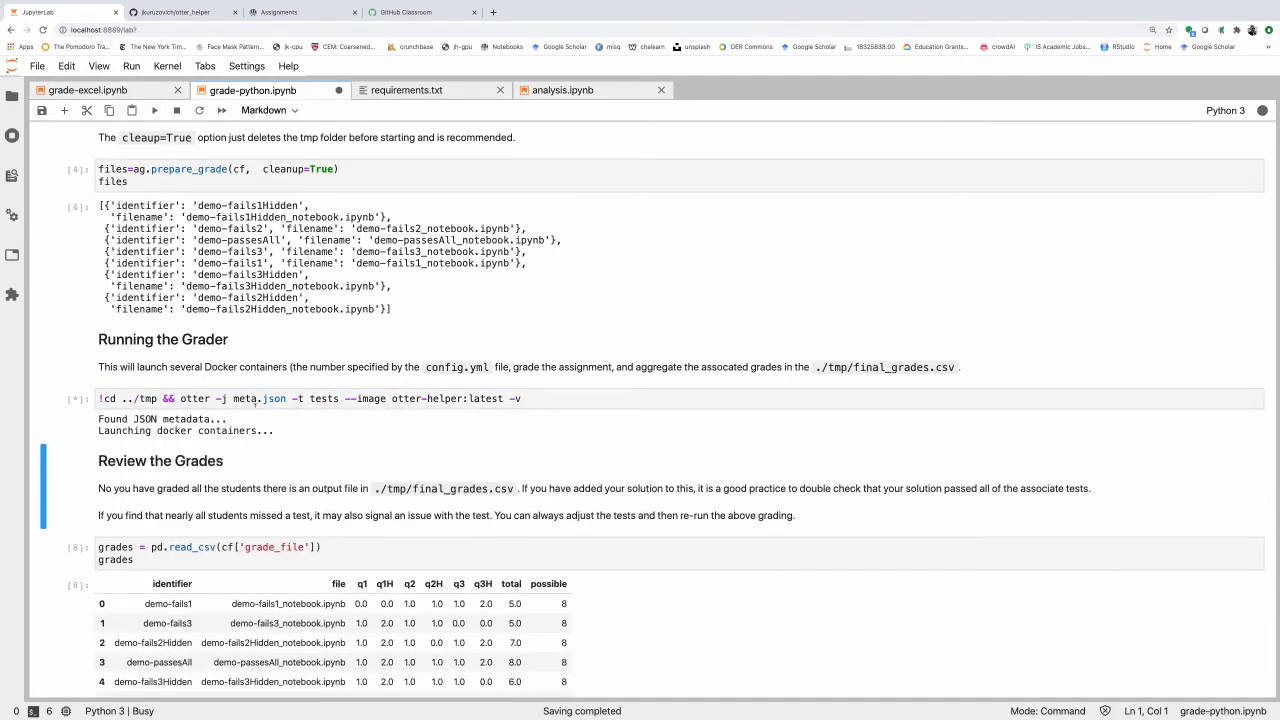
Step: Follow the otter -j meta.json grading output until 'Combining grades and saving...' appears
scroll("down", 3)
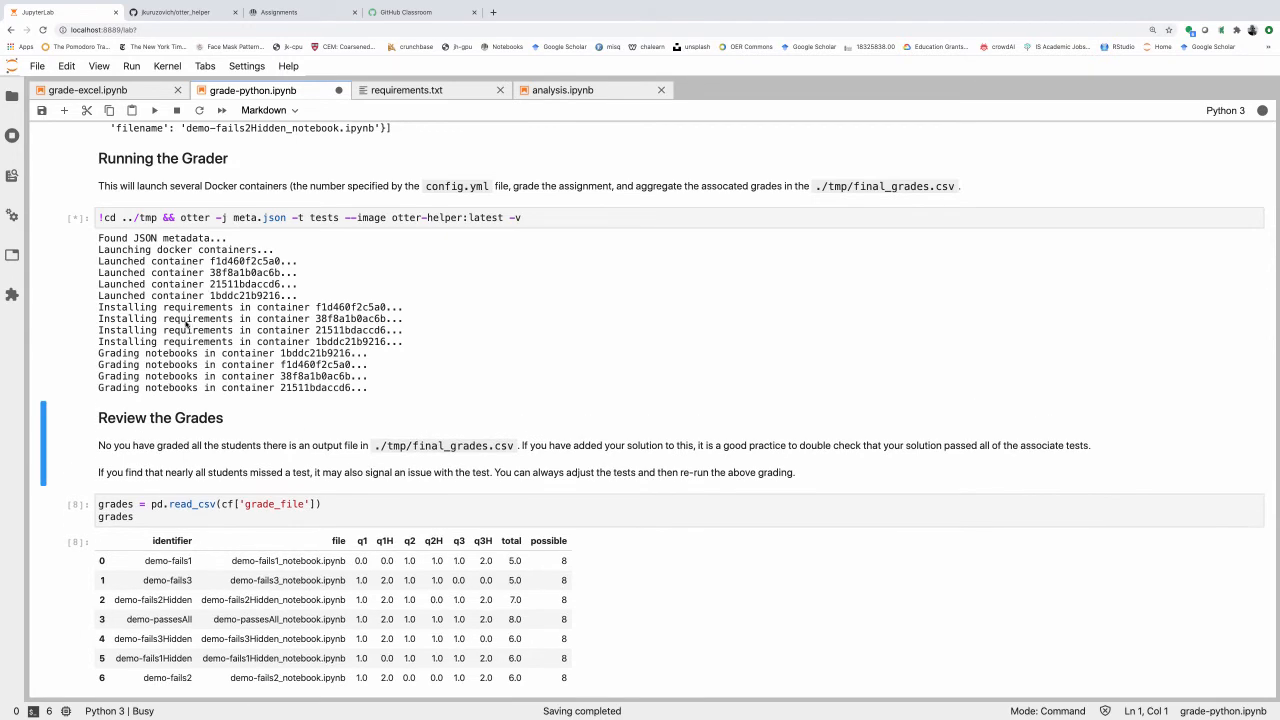
mouse_move(235, 480)
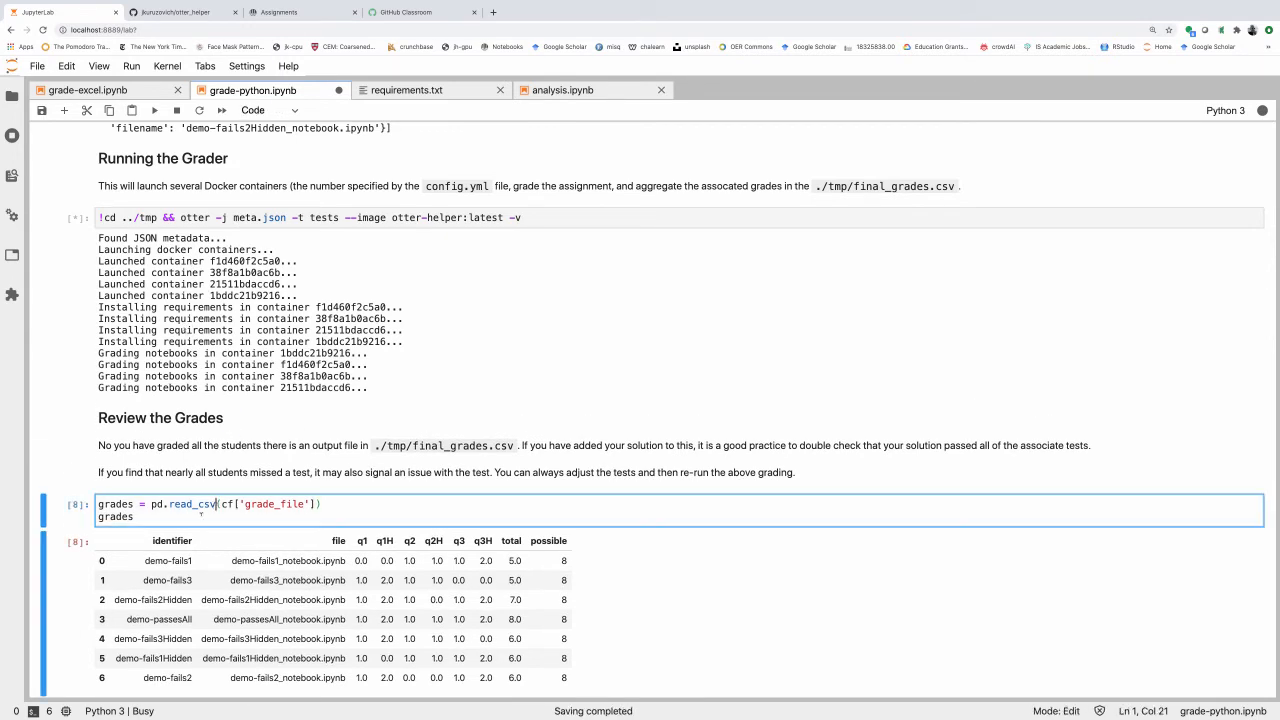
scroll("down", 3)
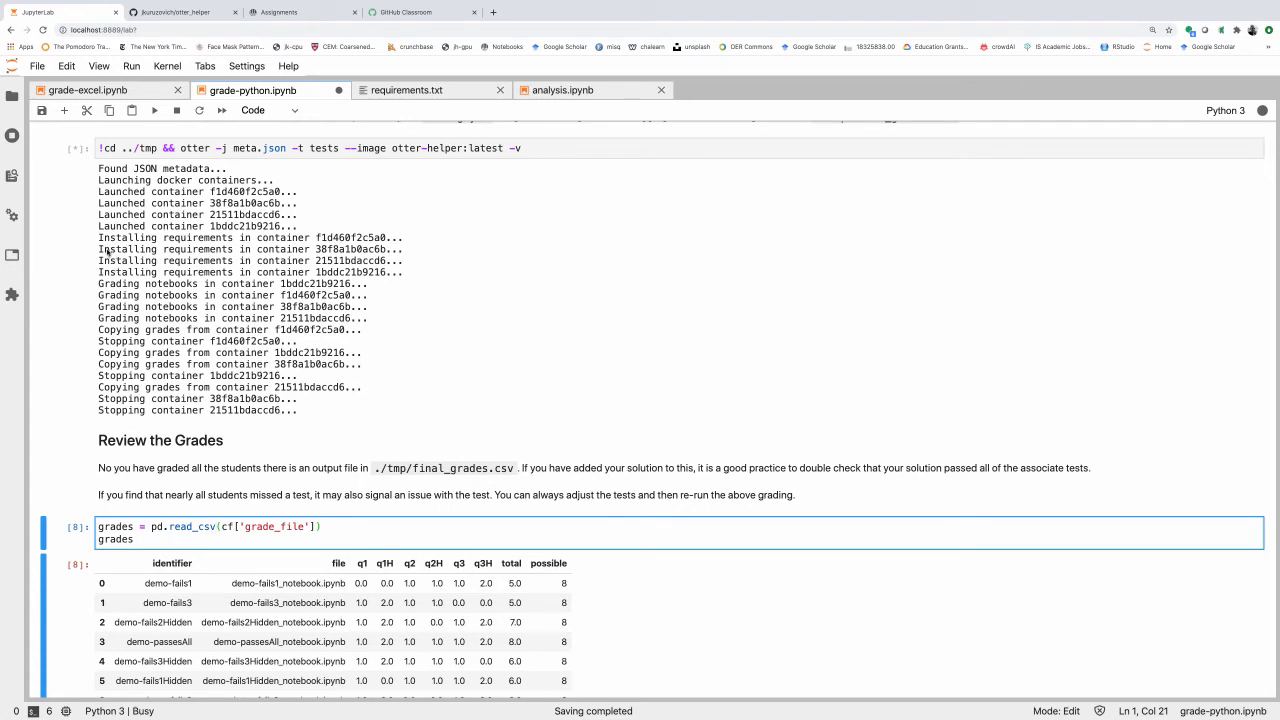
mouse_move(230, 347)
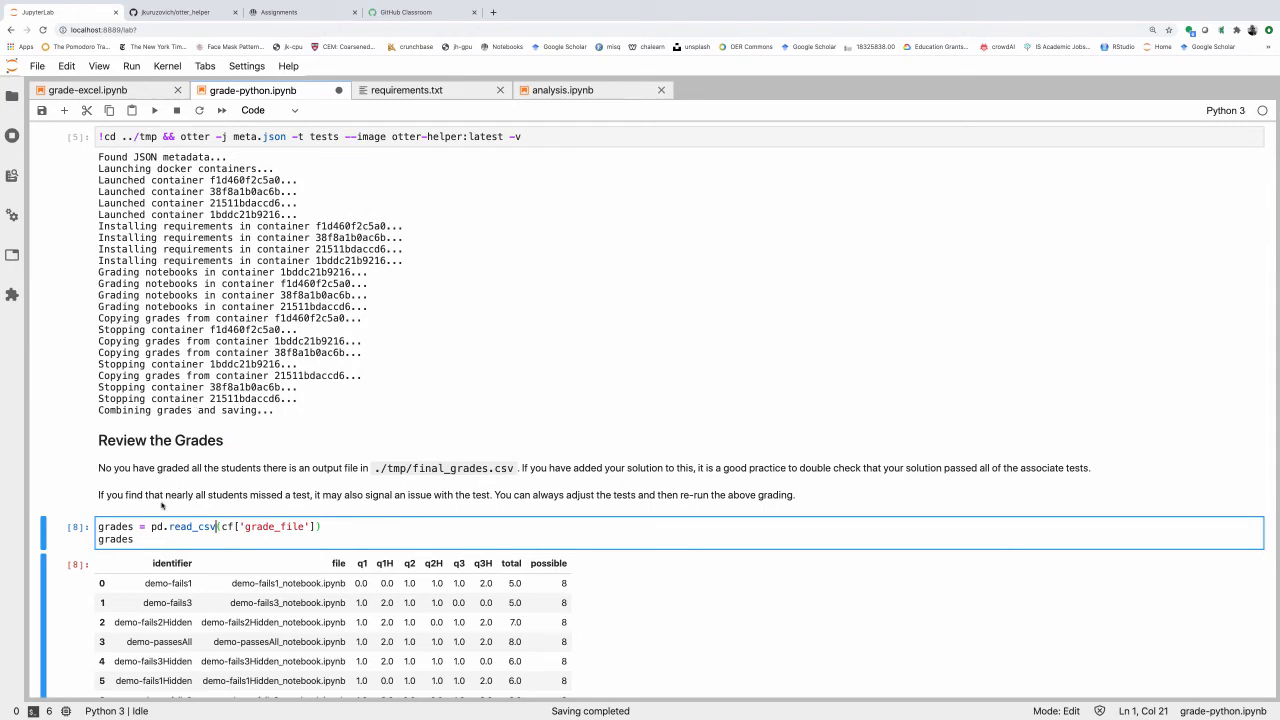
scroll("down", 3)
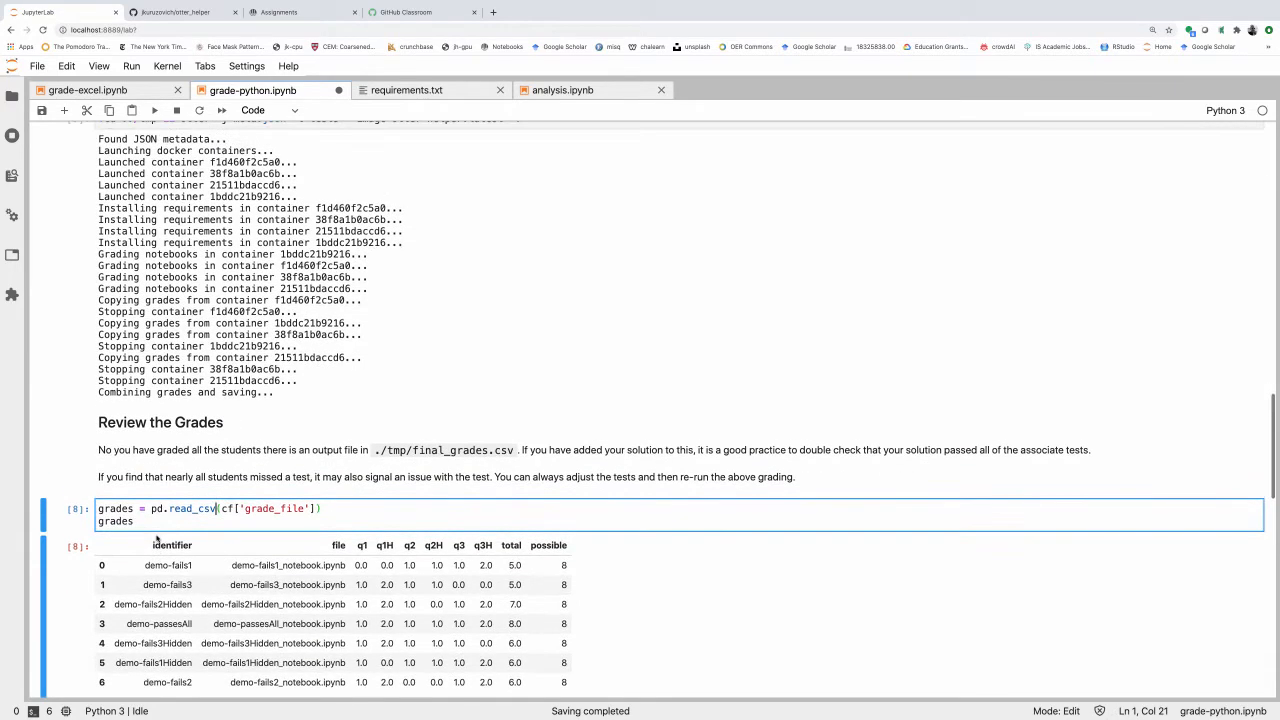
scroll("down", 3)
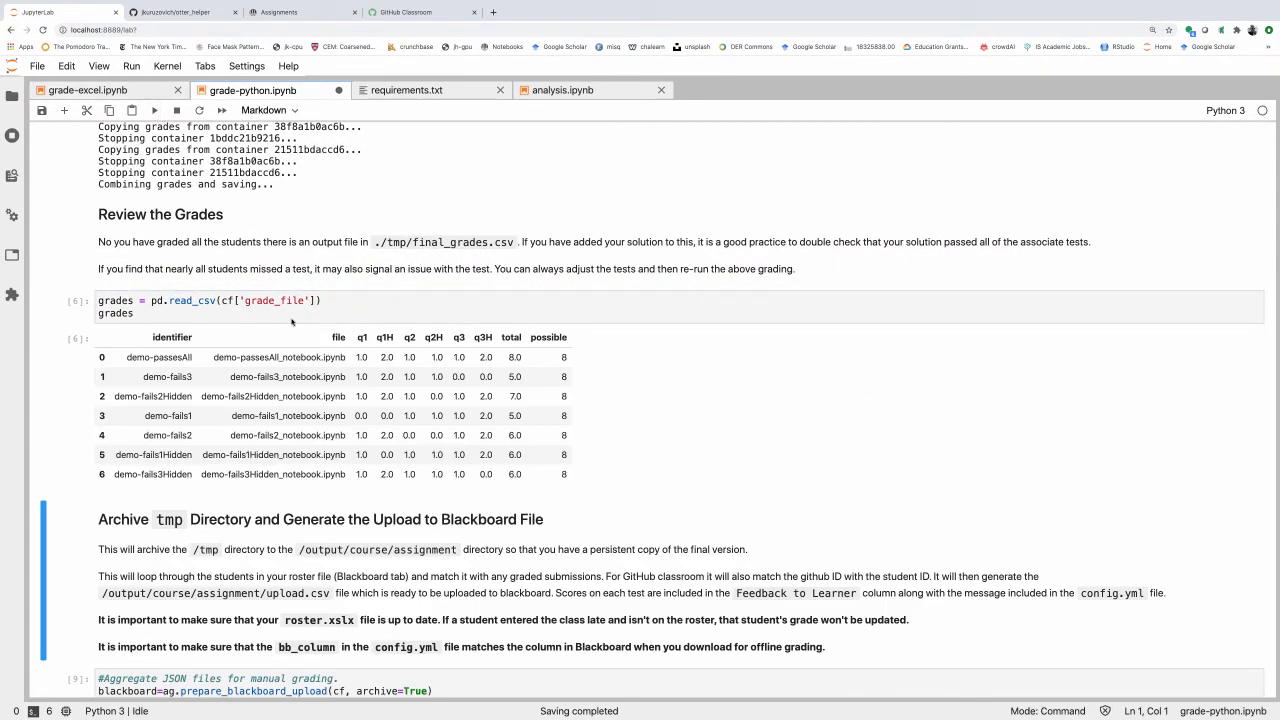
Step: Run pd.read_csv(cf['grade_file']) to display the seven demo submissions' grades
left_click(270, 376)
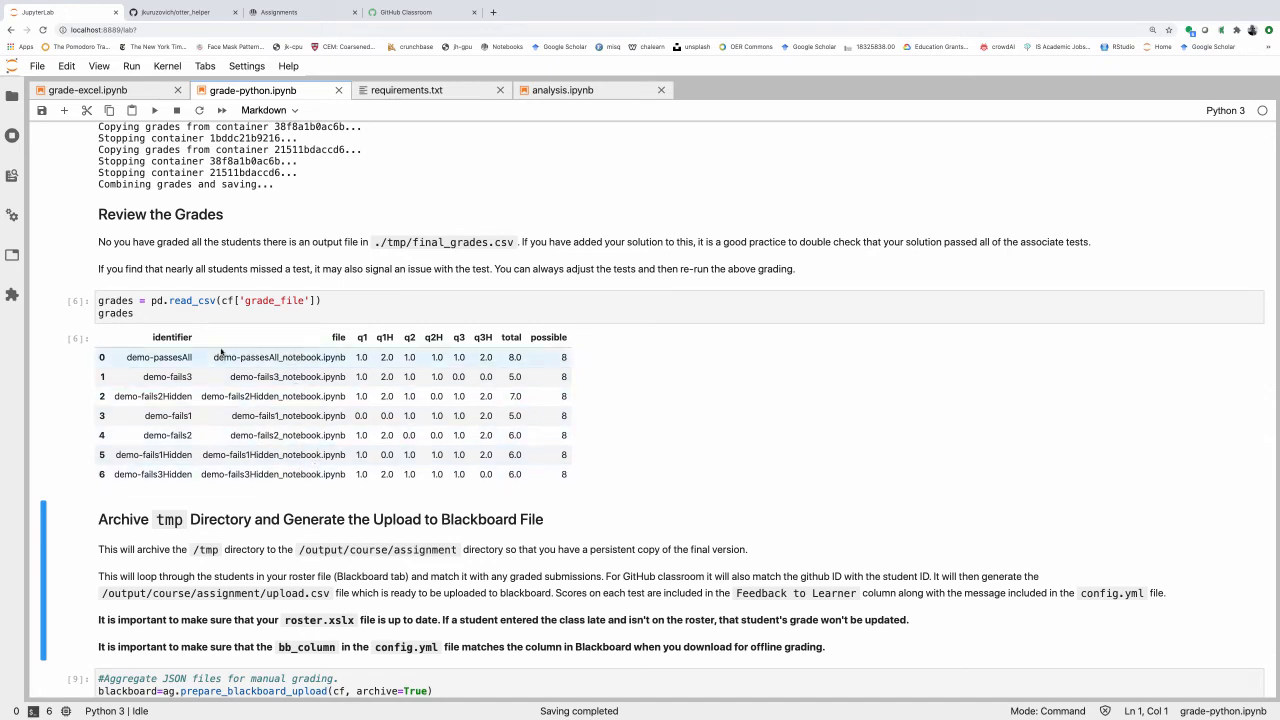
mouse_move(343, 363)
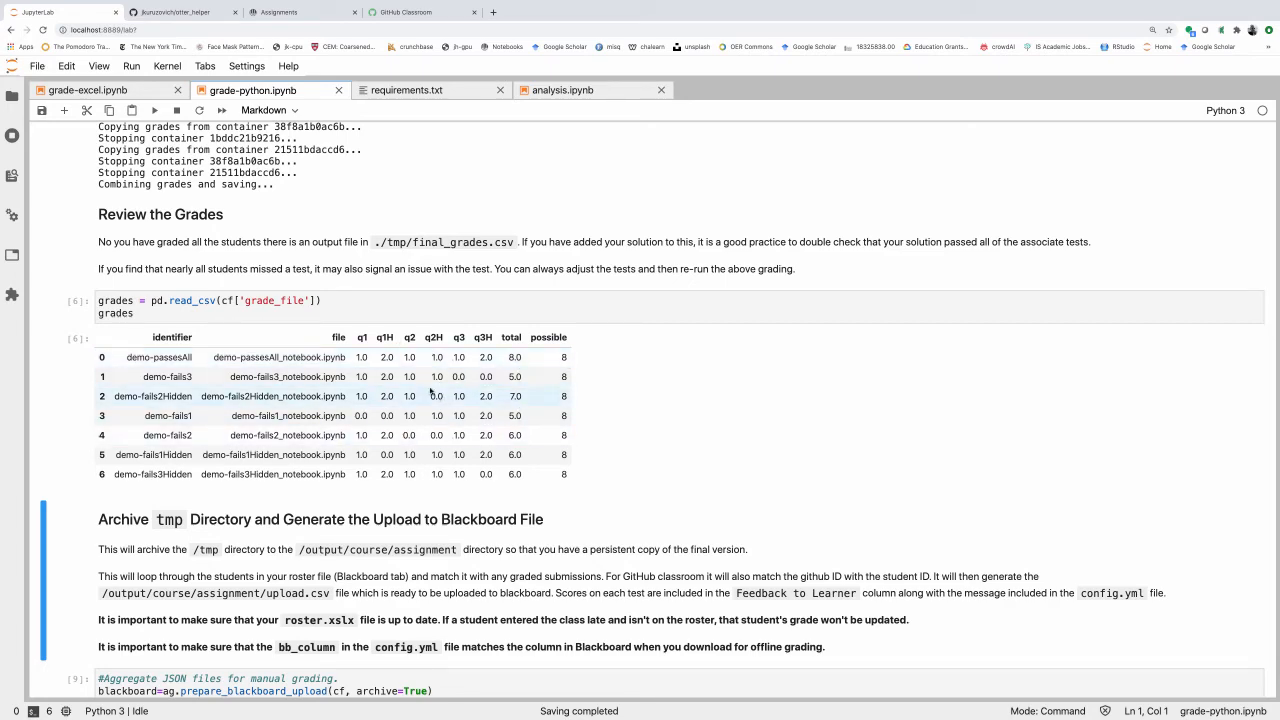
scroll("down", 3)
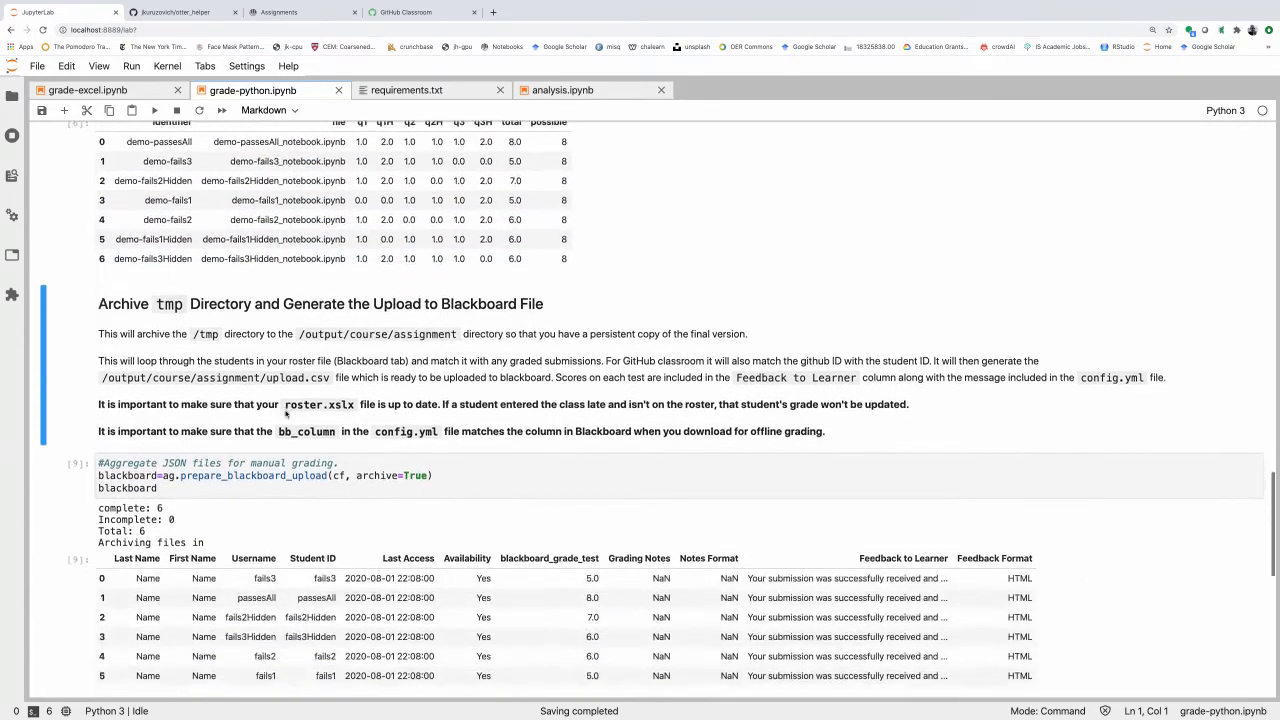
Step: Rerun prepare_blackboard_upload(cf, archive=True), now reporting 6 complete, 4 incomplete, 10 total
scroll("down", 3)
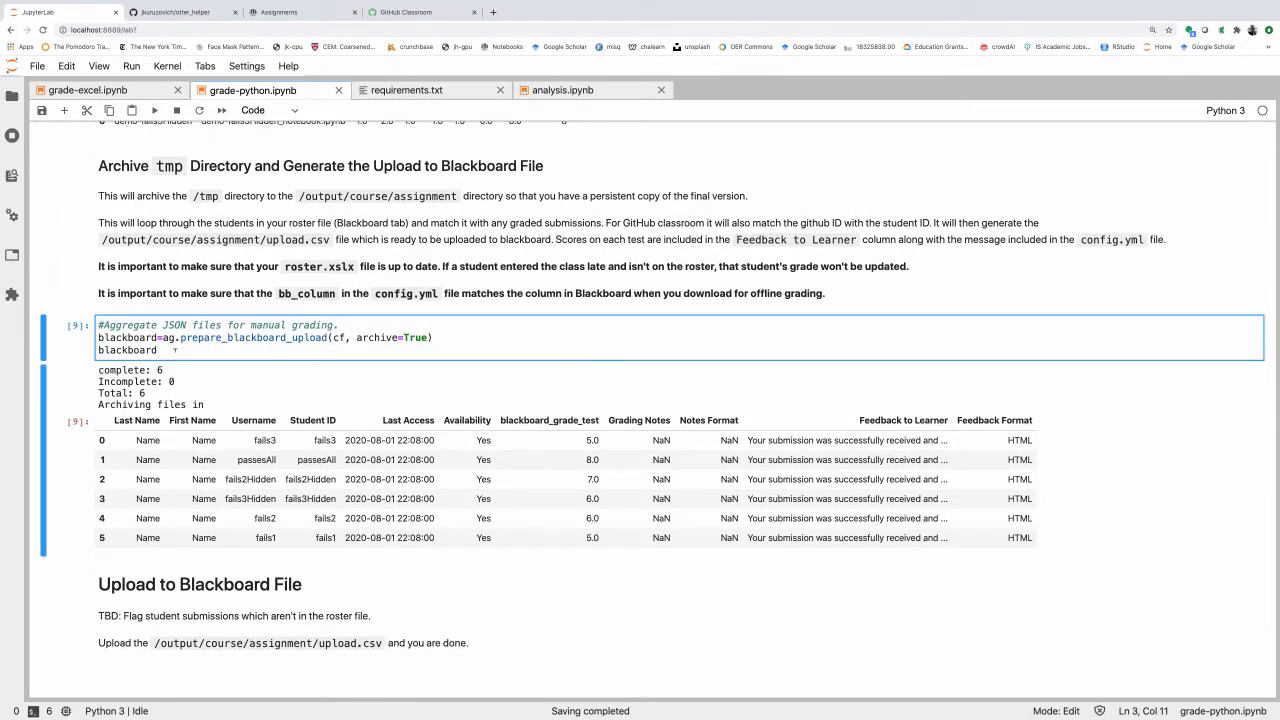
scroll("down", 3)
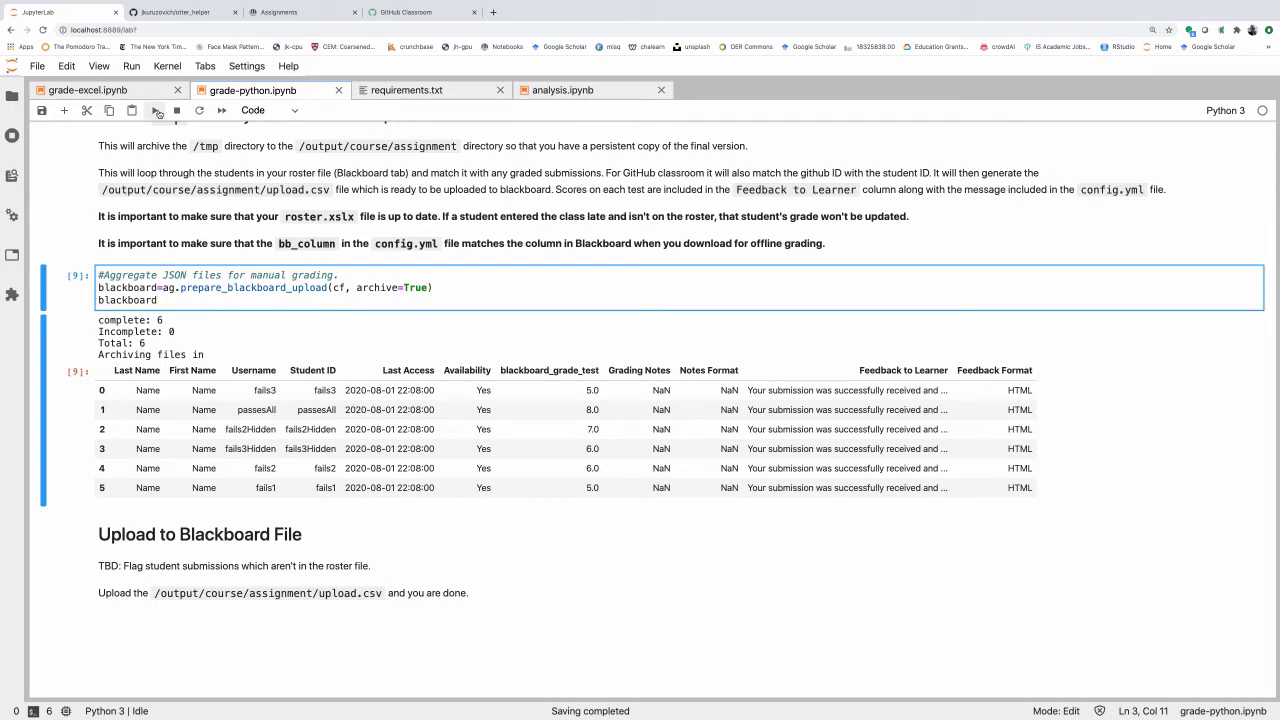
mouse_move(157, 110)
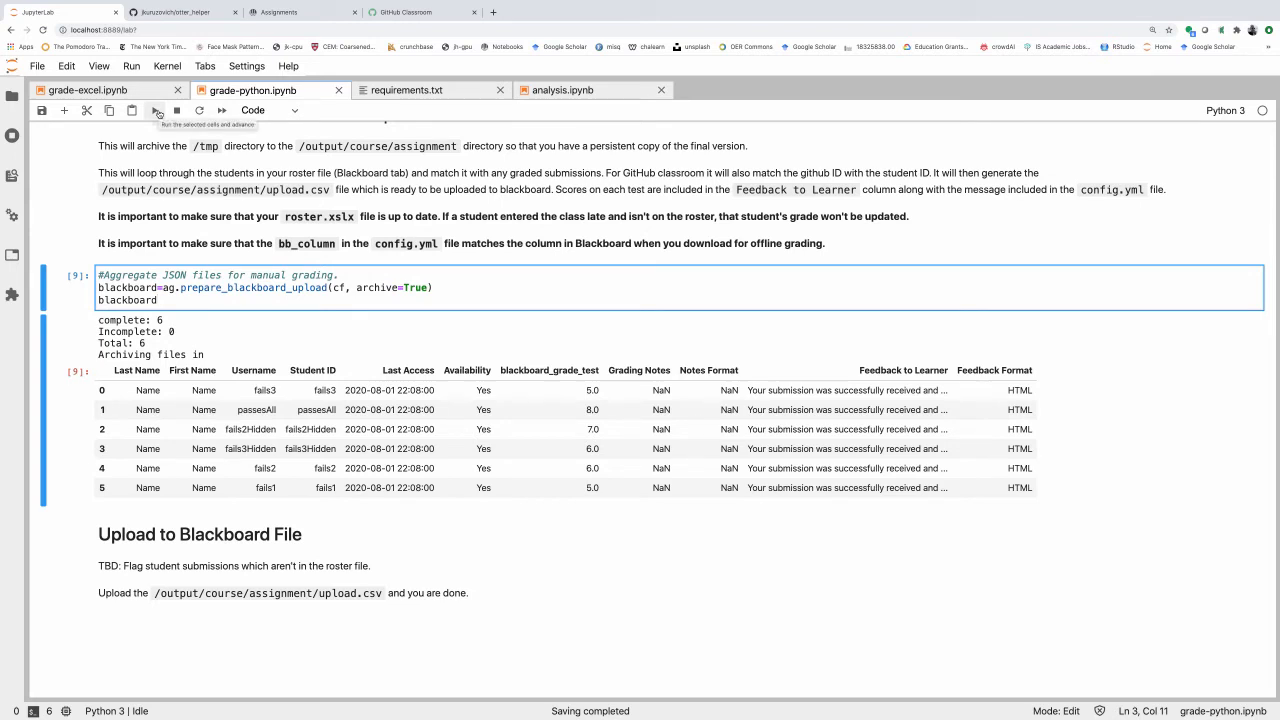
left_click(155, 110)
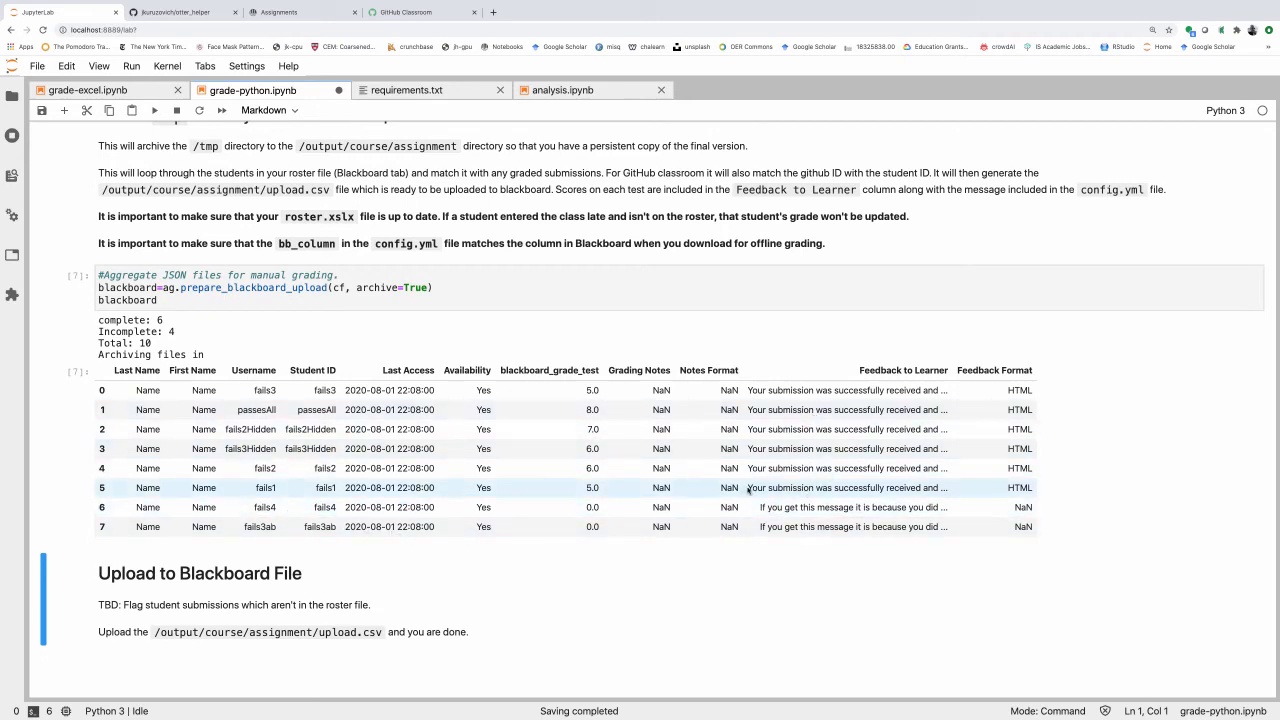
mouse_move(765, 507)
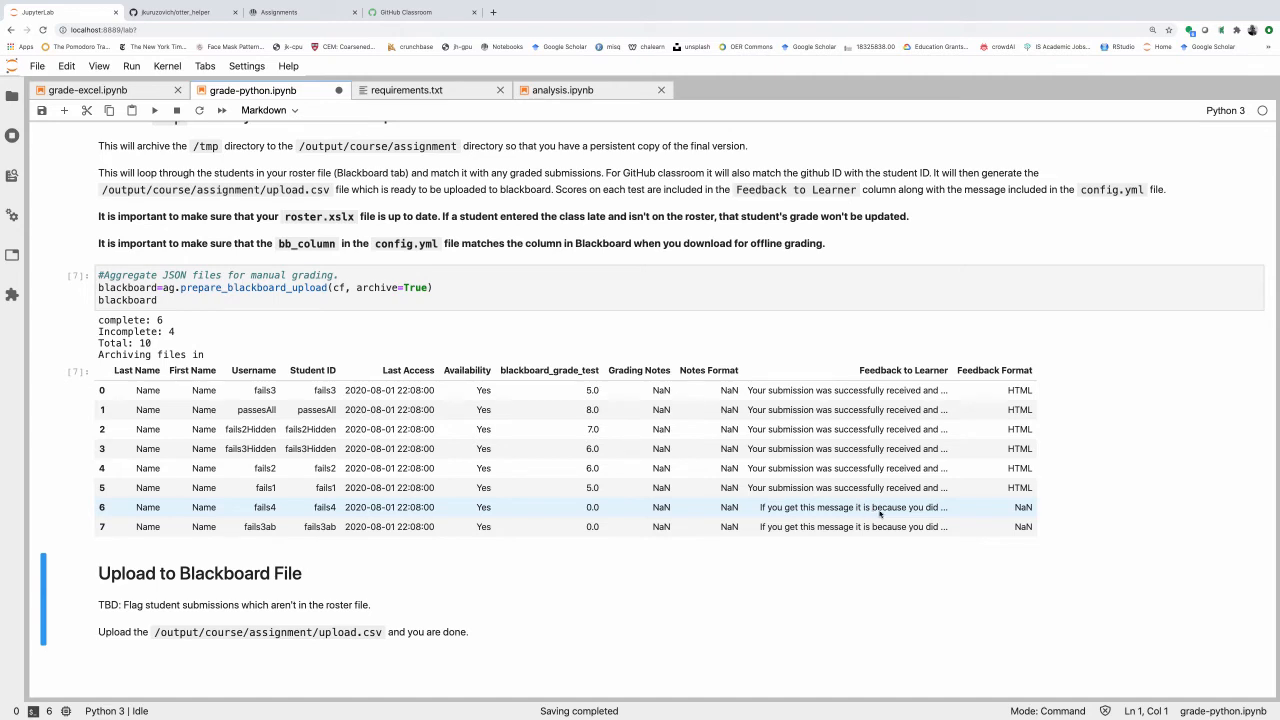
mouse_move(870, 513)
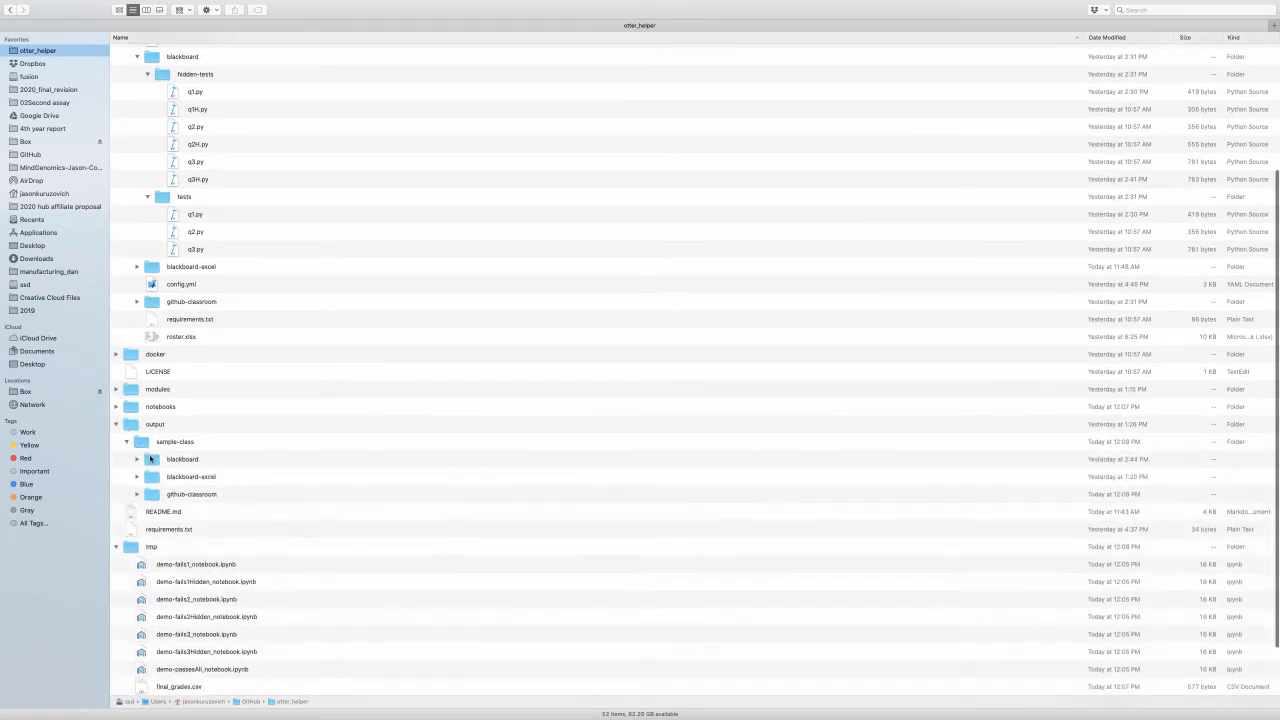
Step: Expand output > sample-class > github-classroom in Finder and right-click upload.csv
left_click(138, 494)
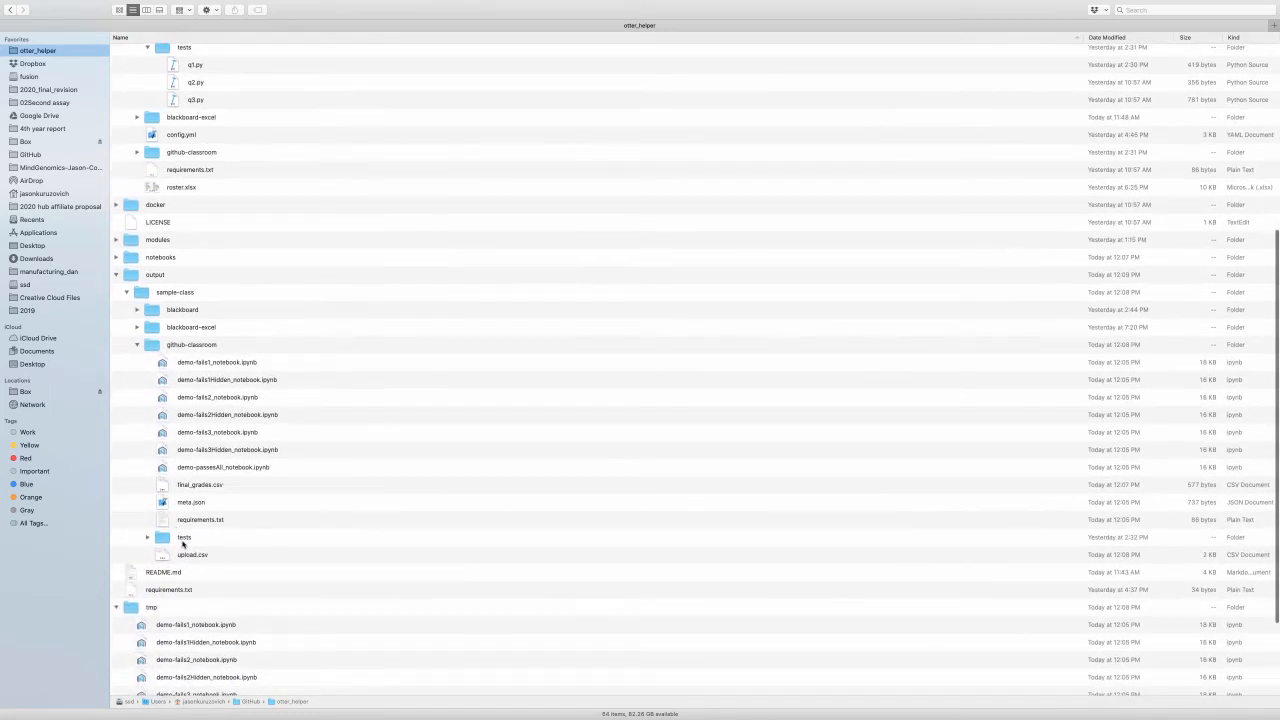
left_click(192, 554)
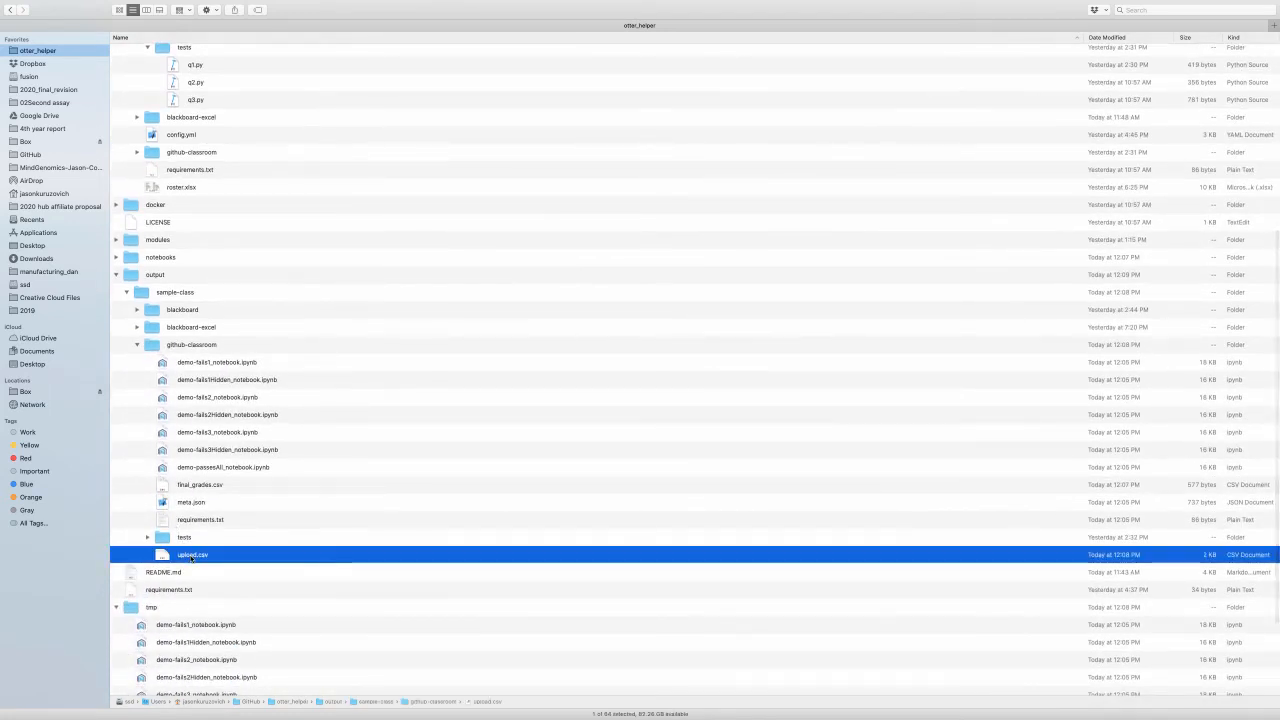
right_click(192, 555)
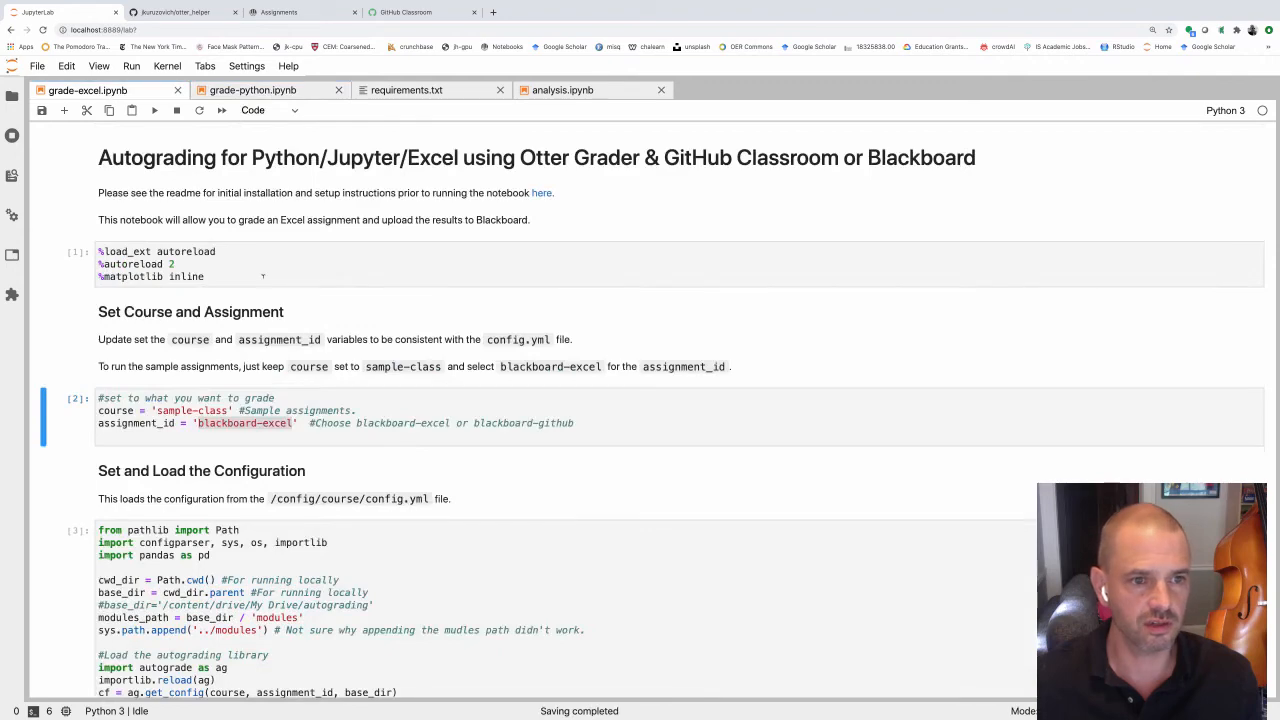
Step: Review grade-excel's get_config output: Sample Excel assignment settings and output paths
scroll("down", 3)
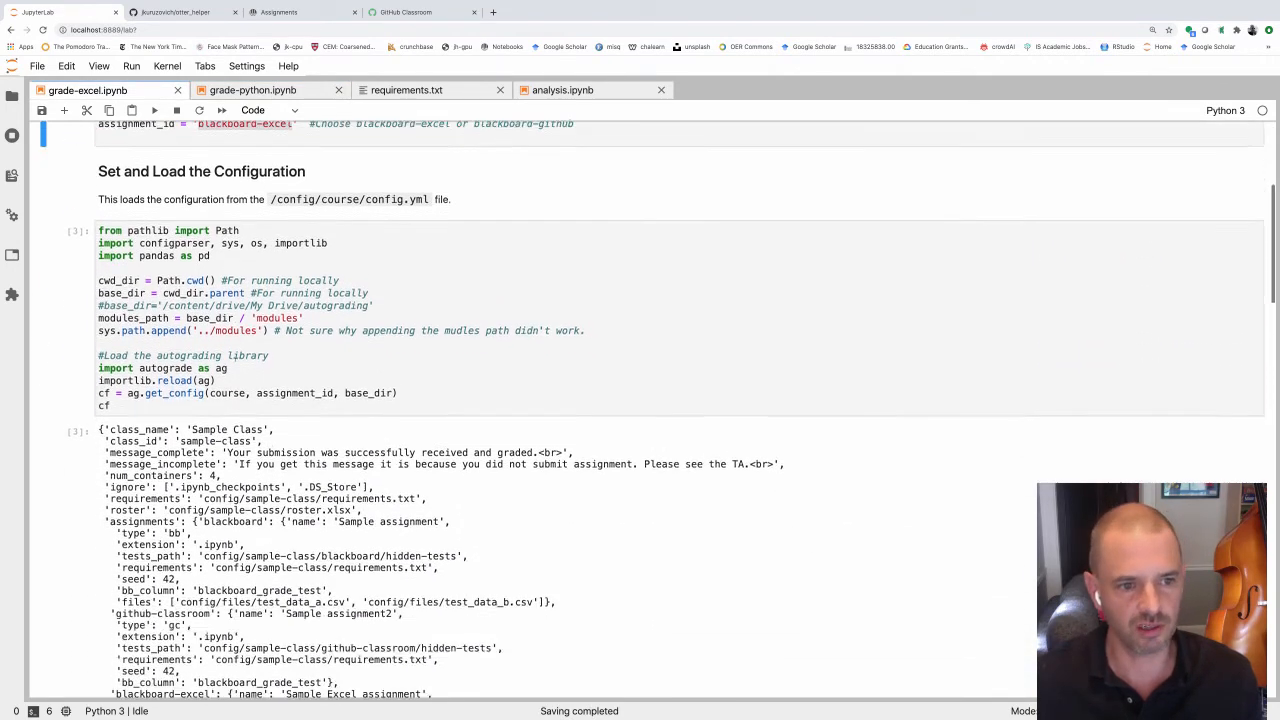
scroll("down", 3)
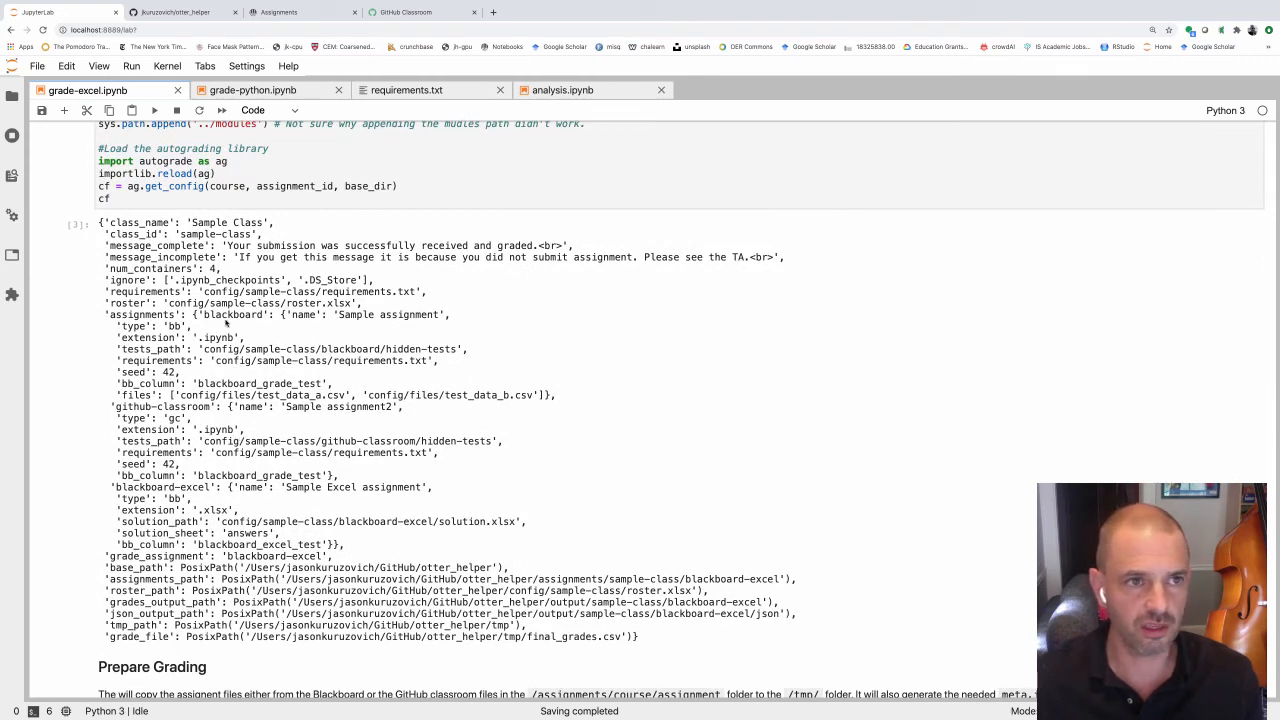
scroll("down", 3)
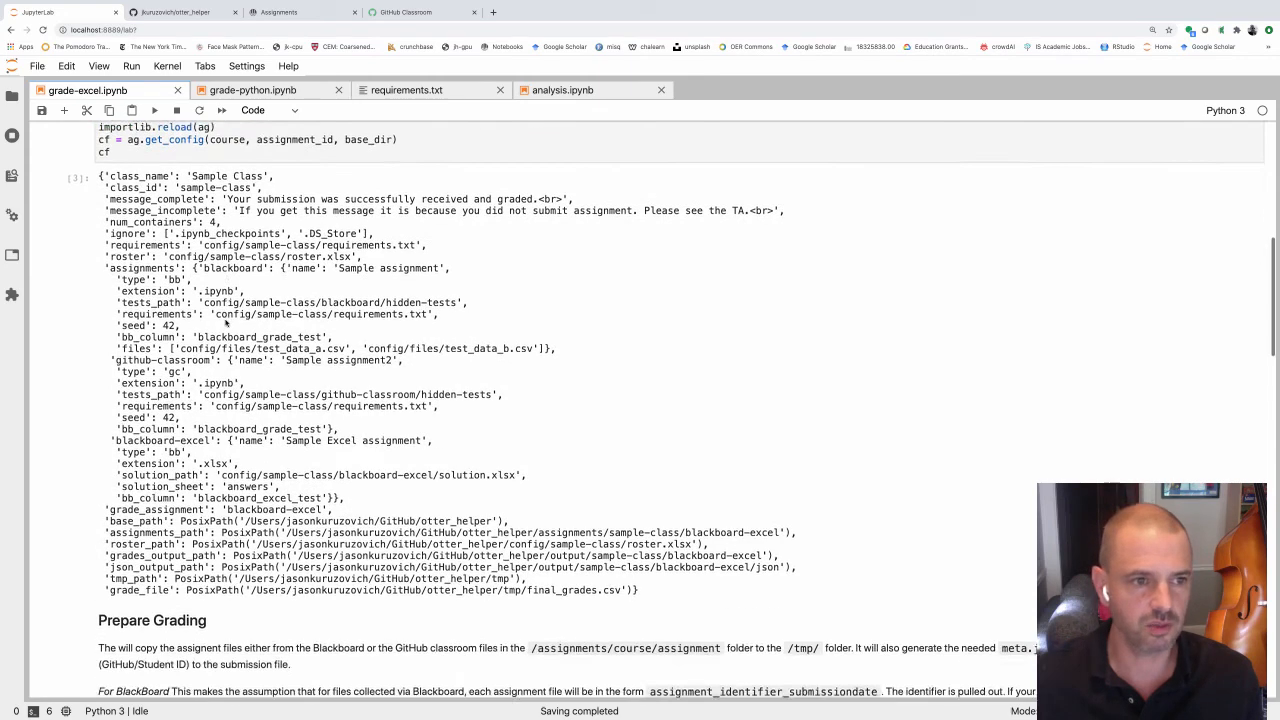
scroll("down", 3)
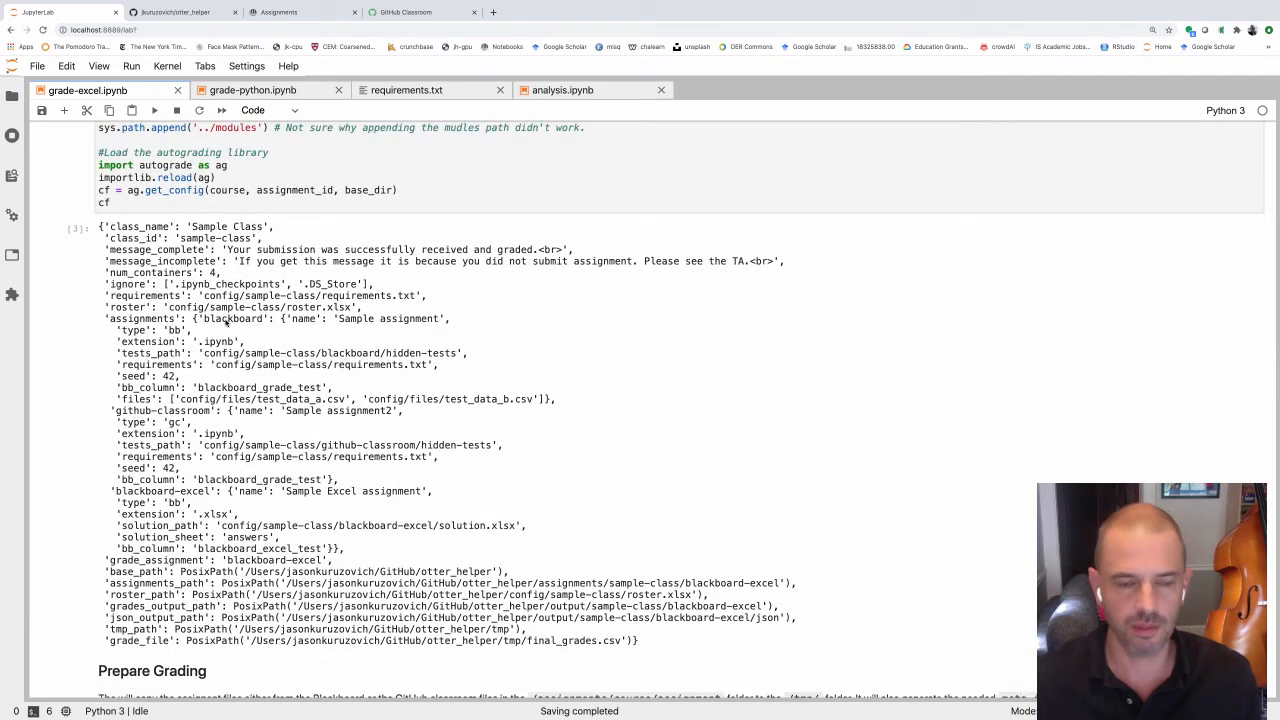
key("cmd+tab")
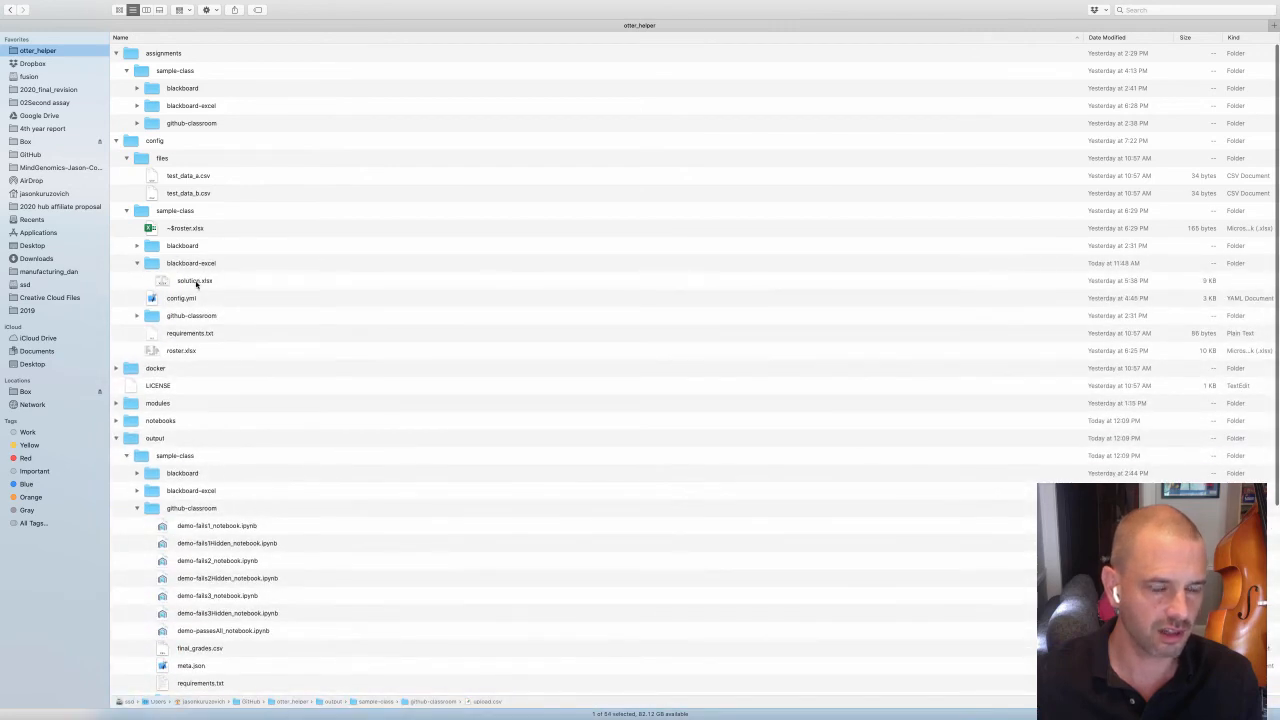
Step: Open blackboard-excel solution.xlsx and highlight its question, value, points and tolerance headers
left_click(194, 280)
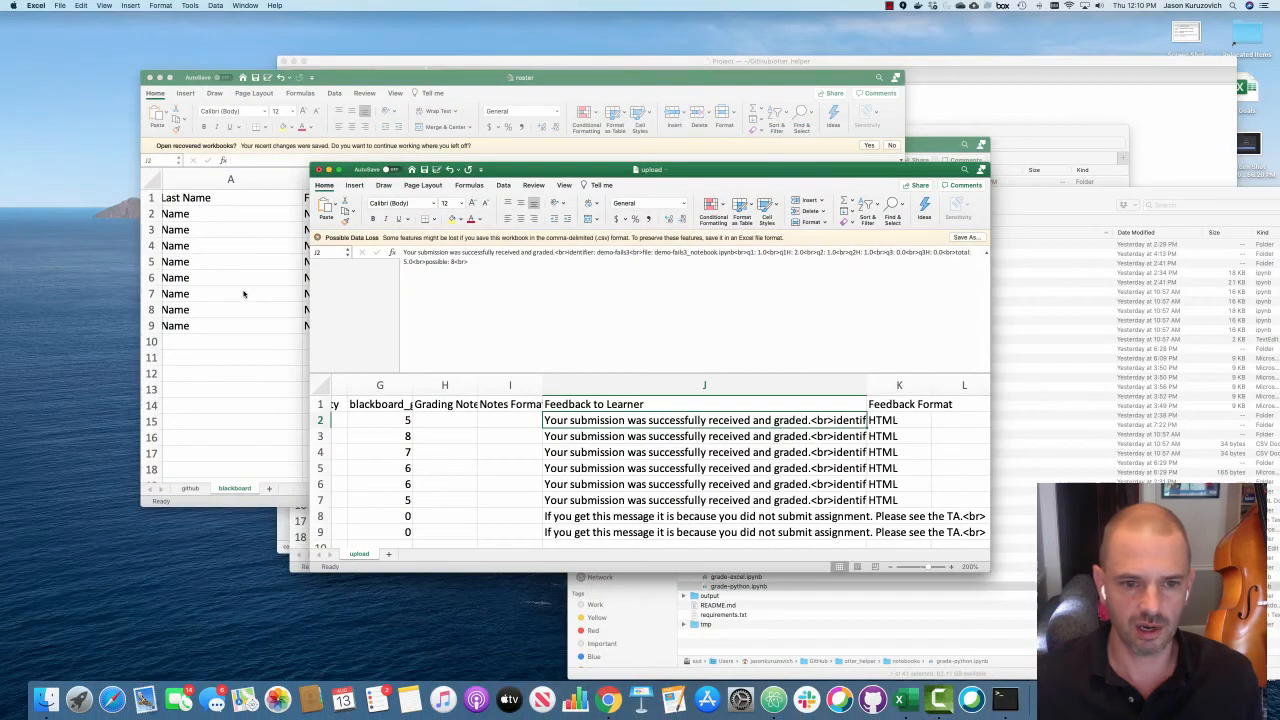
left_click(245, 5)
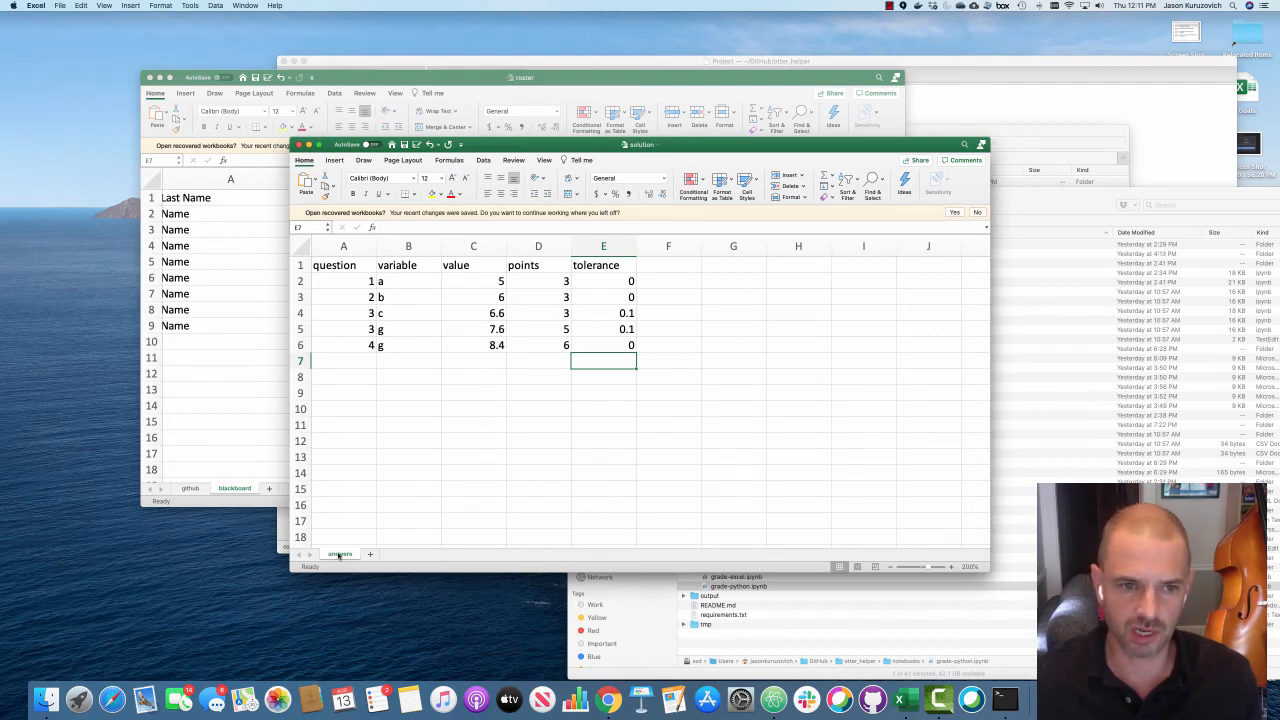
left_click(343, 265)
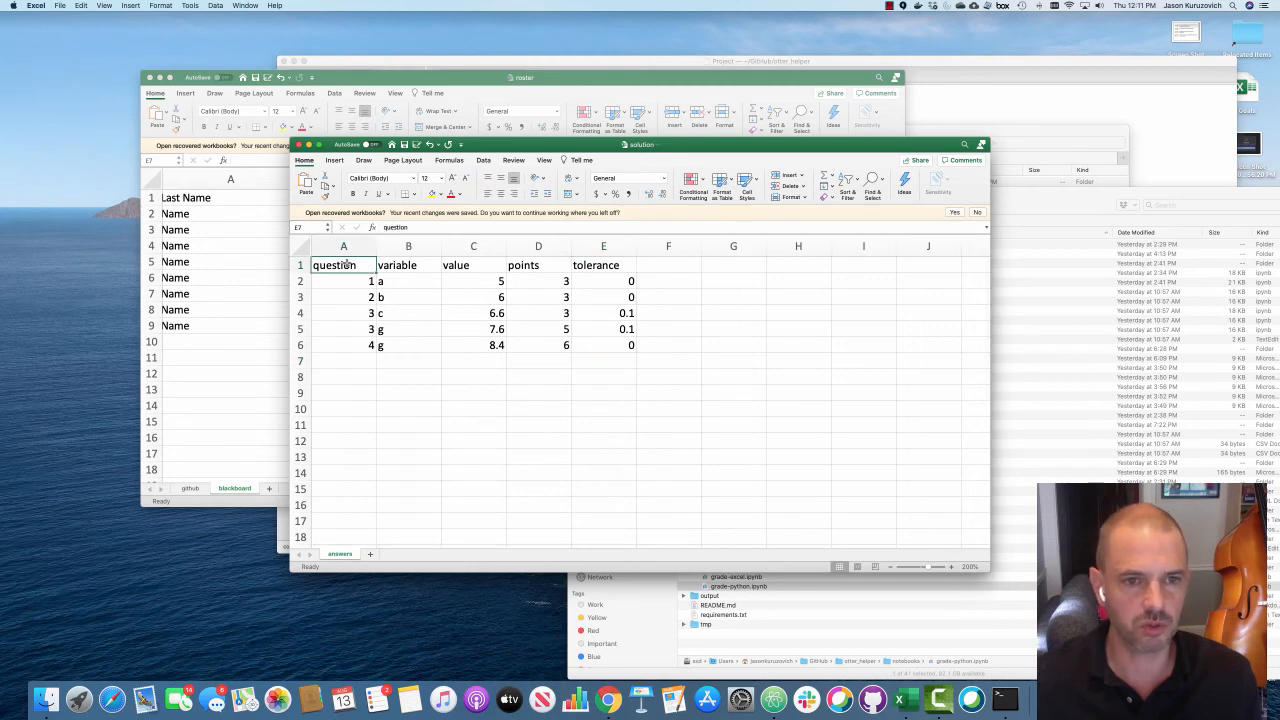
left_click(473, 265)
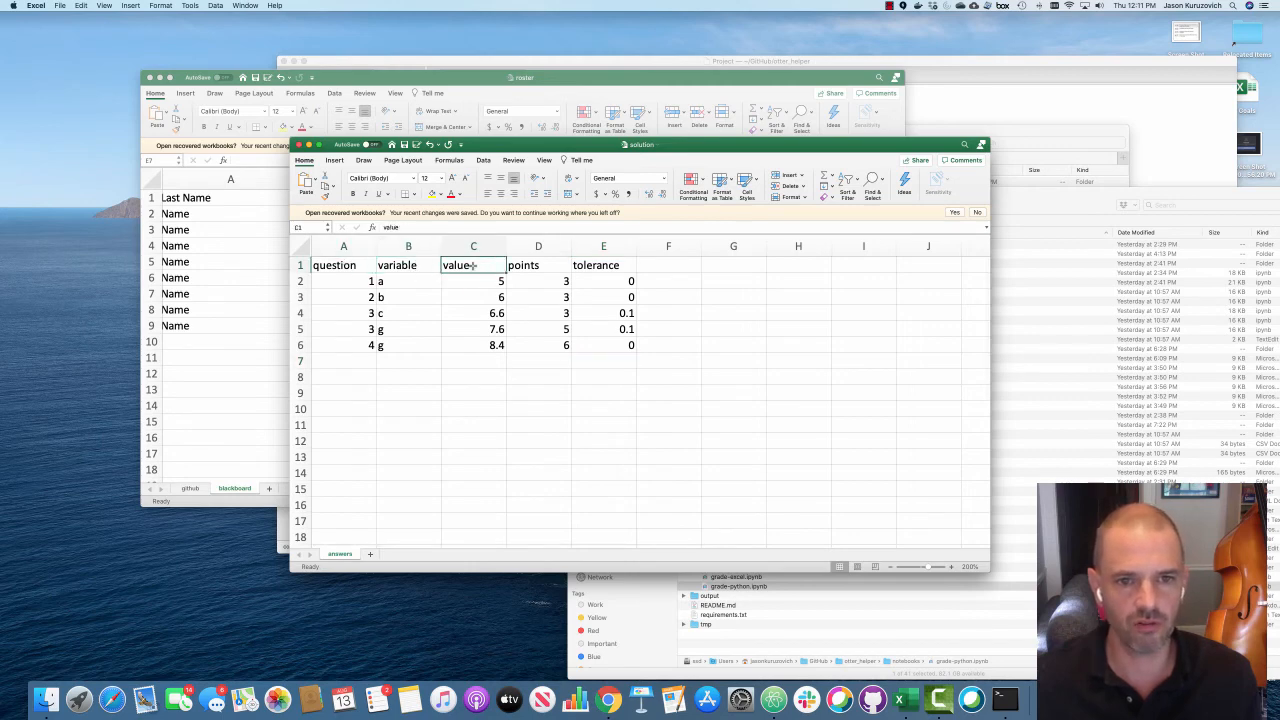
left_click(538, 265)
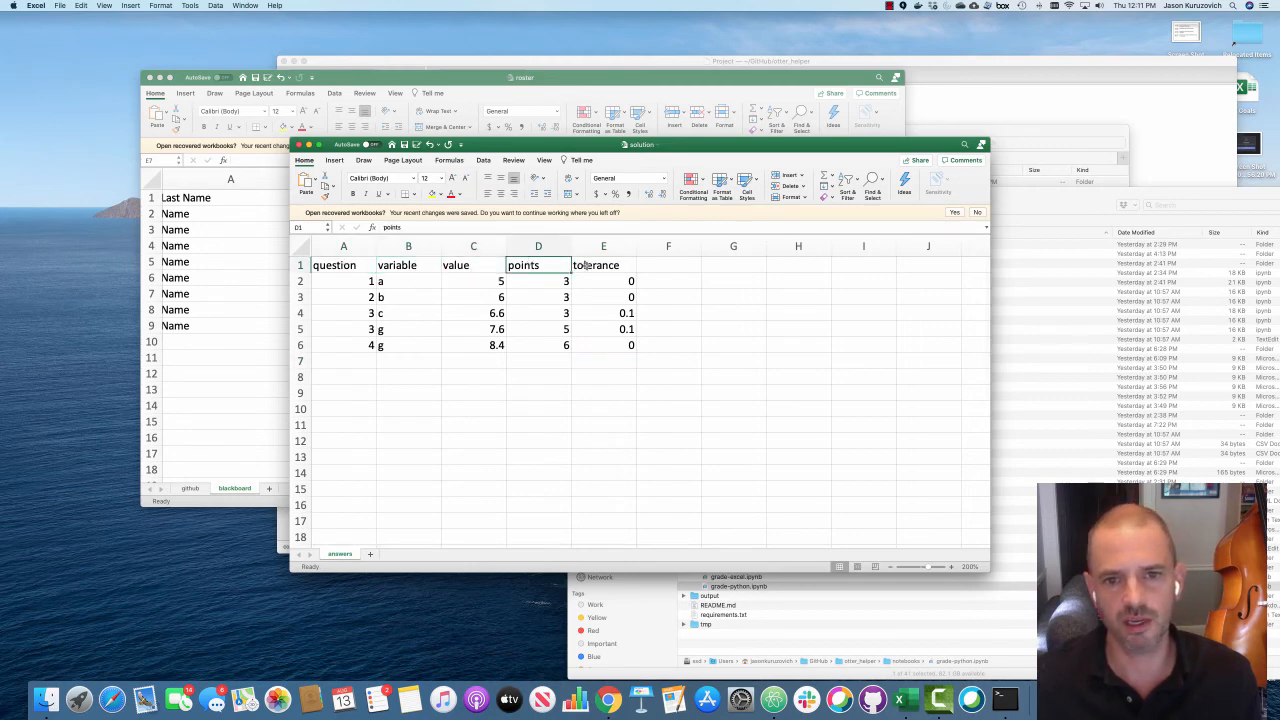
left_click(603, 265)
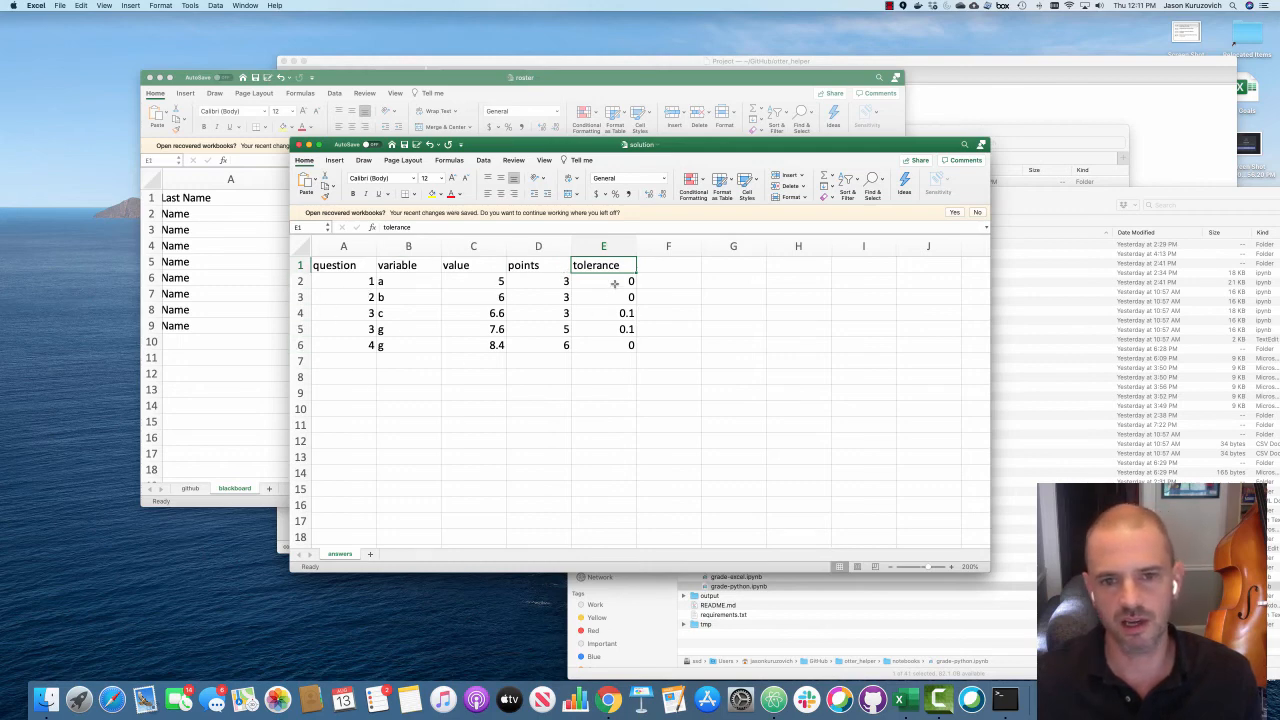
mouse_move(566, 401)
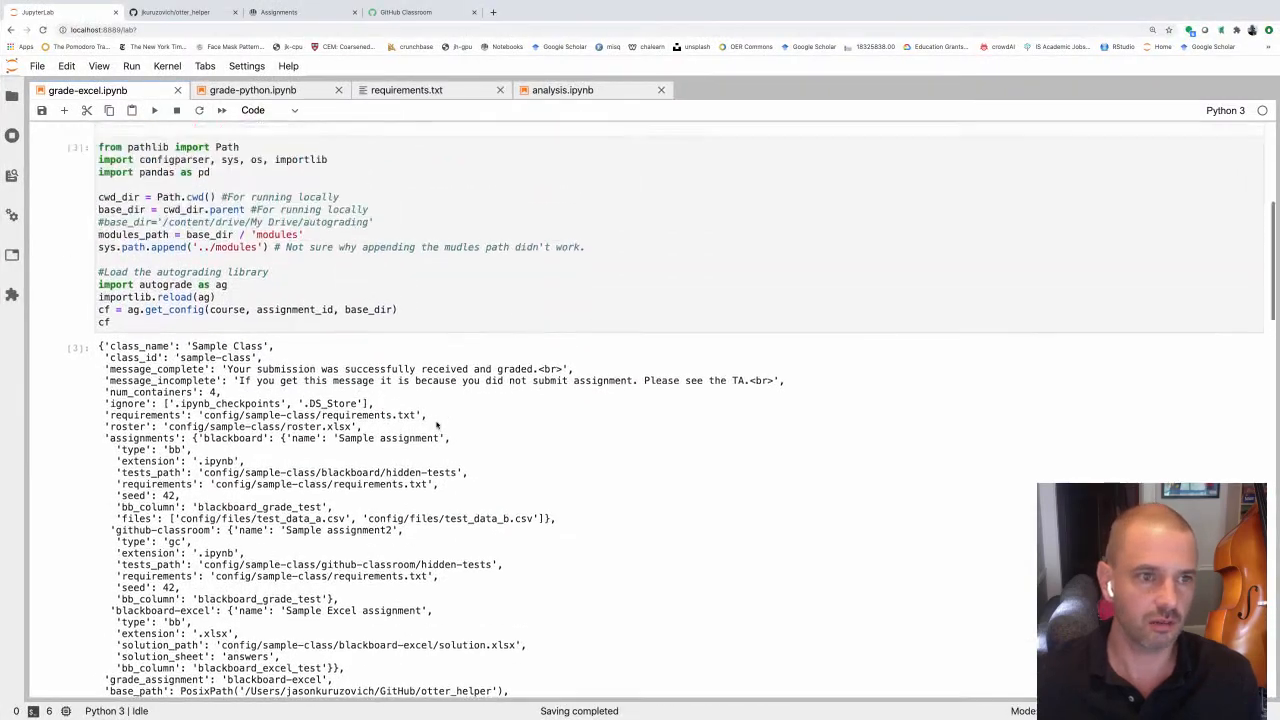
Step: Rerun grade-excel.ipynb's prepare_grade and excel_grader cells
scroll("down", 3)
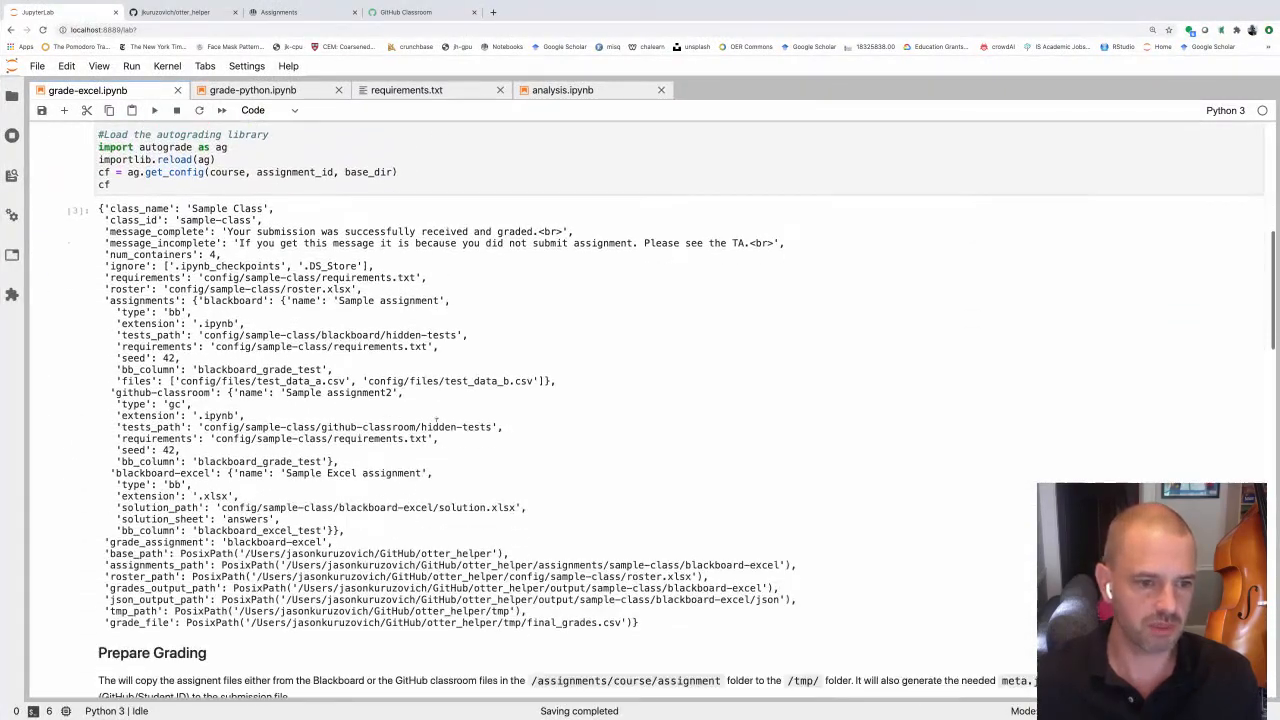
scroll("down", 3)
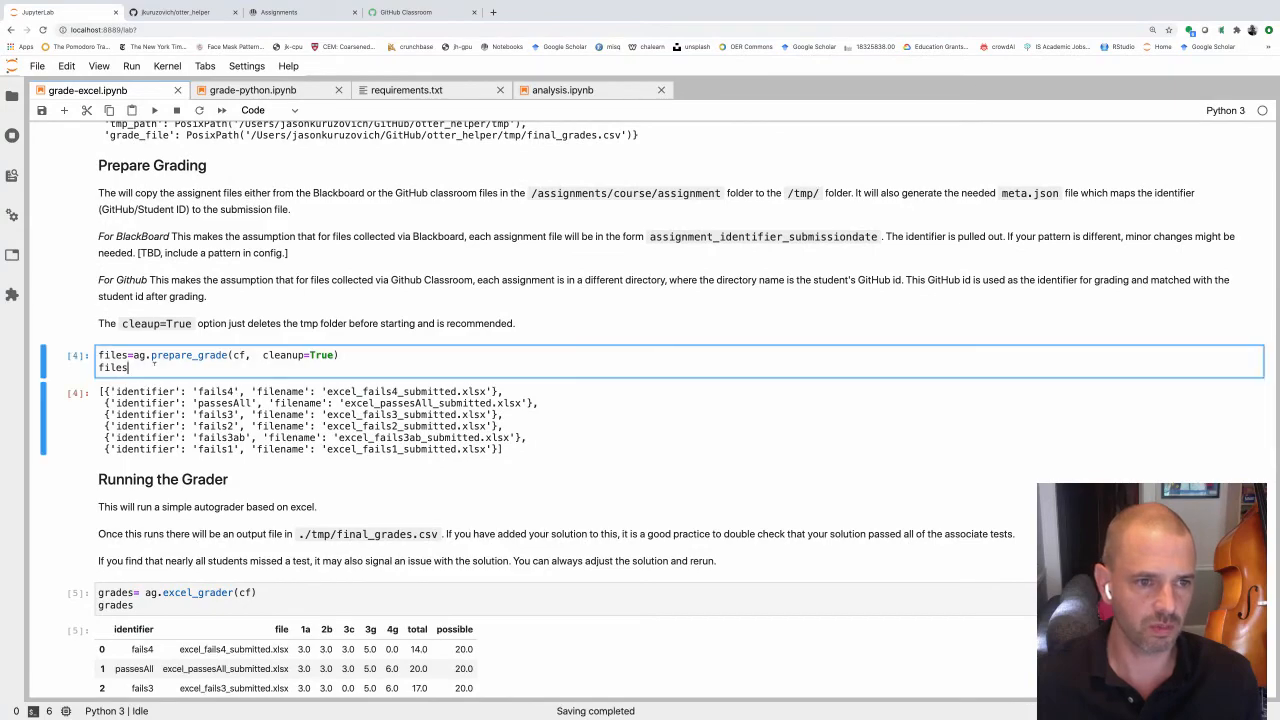
scroll("down", 3)
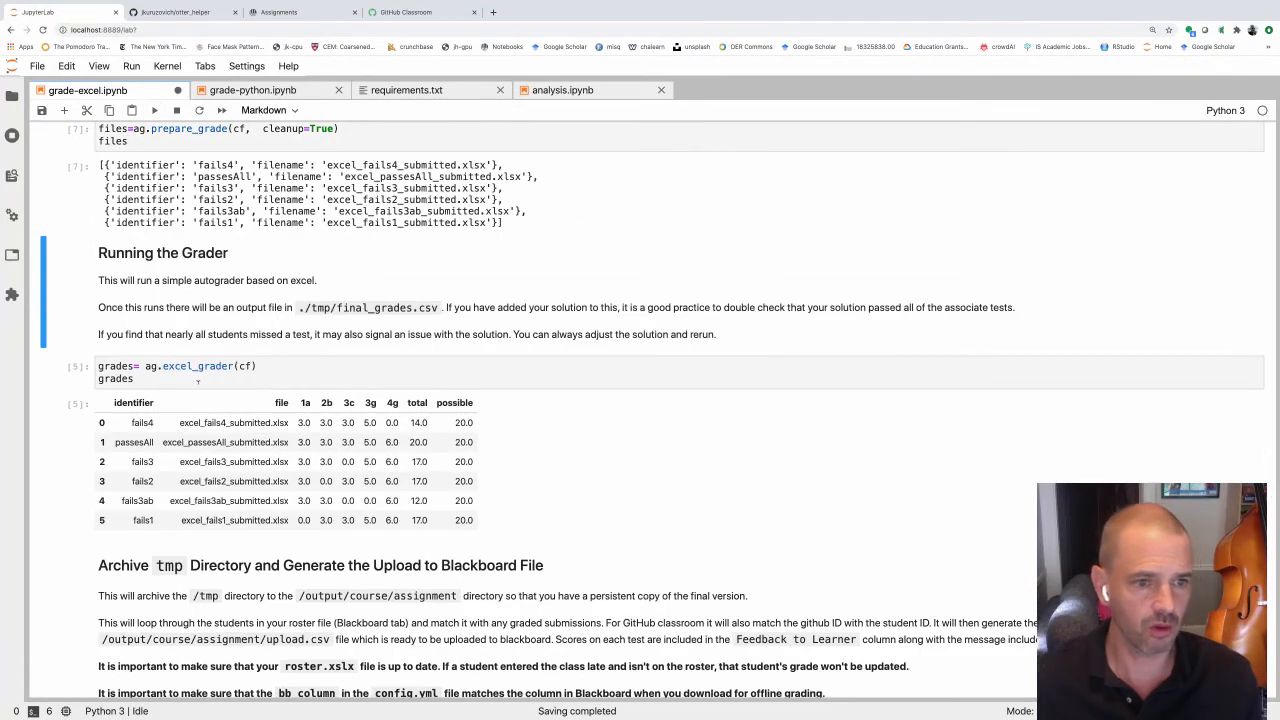
left_click(154, 110)
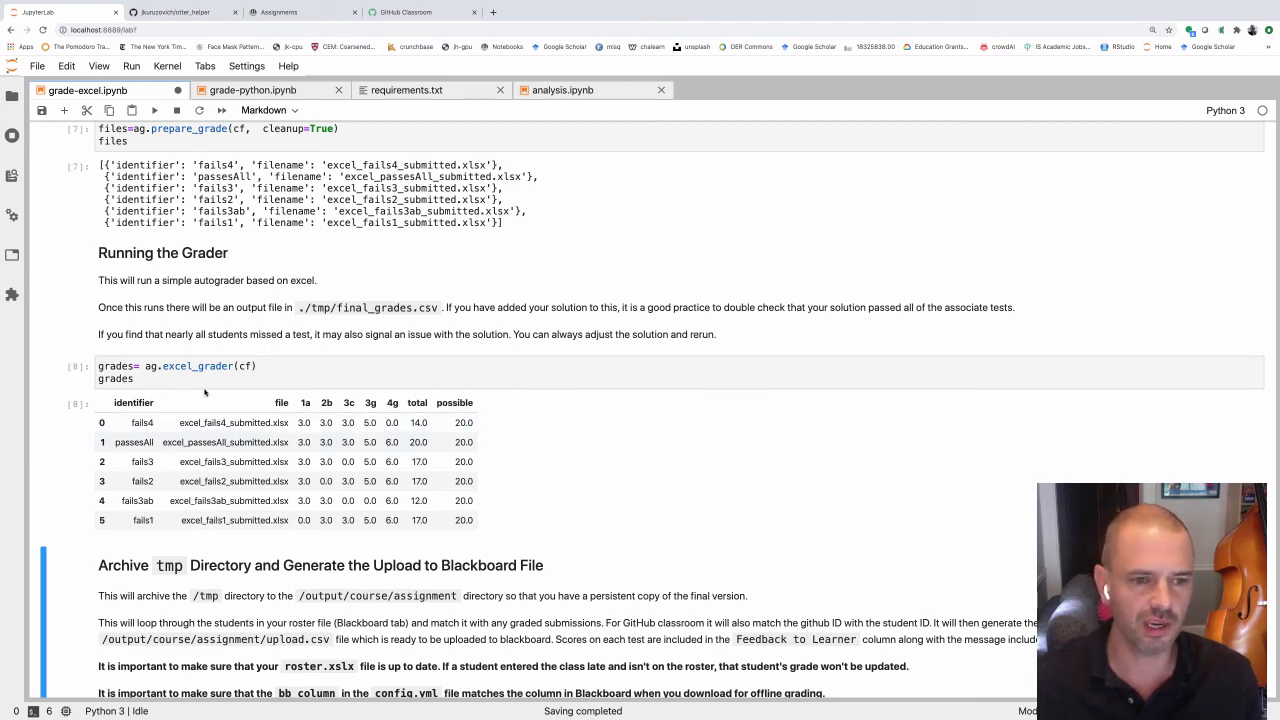
Step: Look over the regenerated grades table for the six spreadsheet submissions
scroll("down", 3)
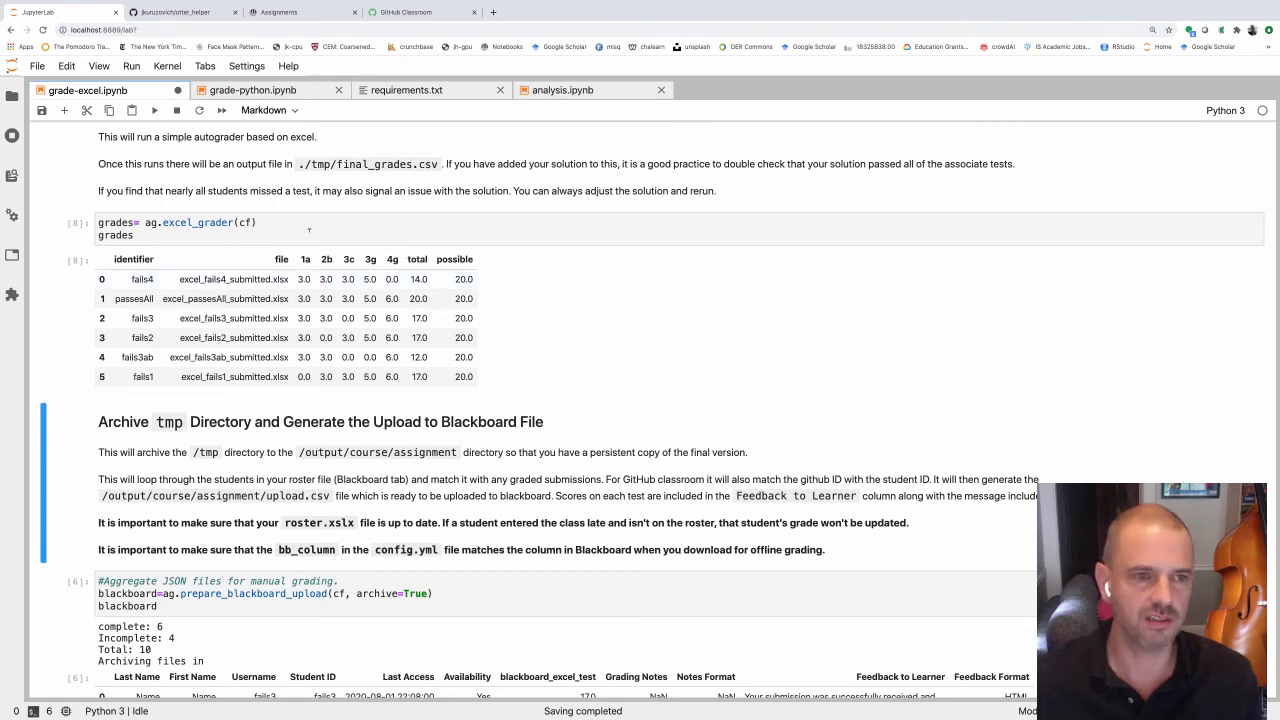
scroll("down", 3)
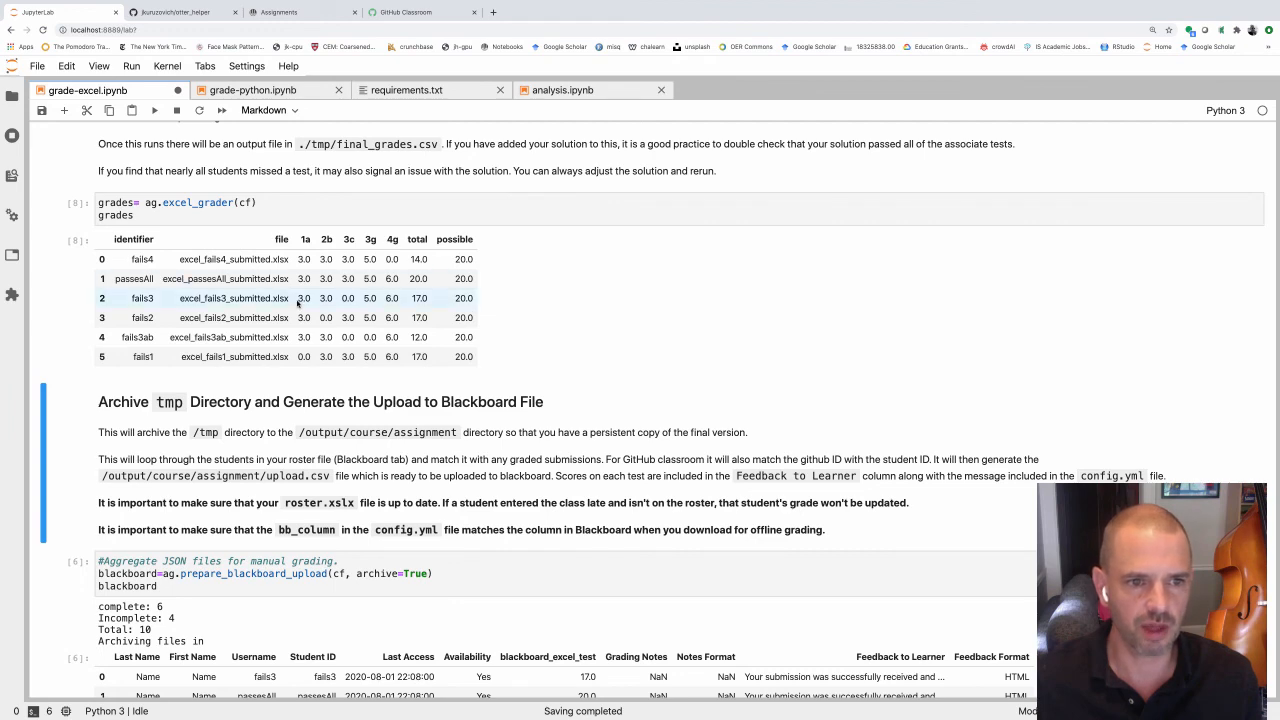
scroll("down", 3)
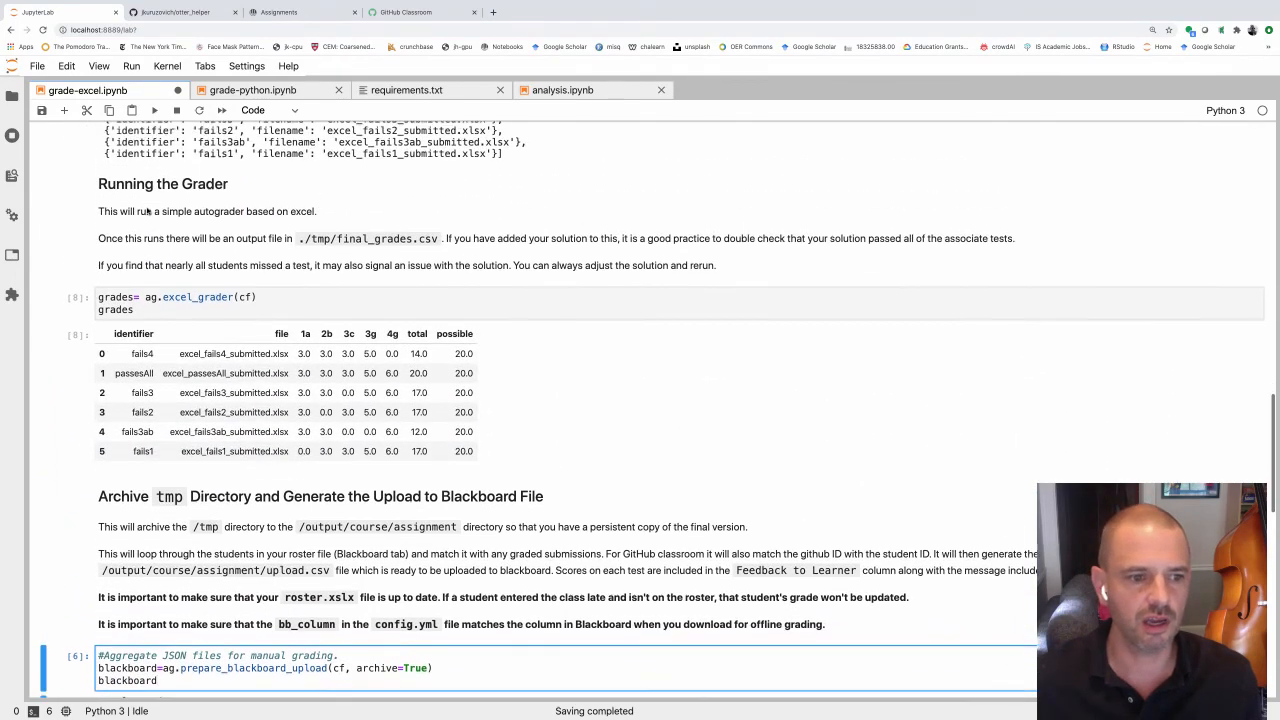
scroll("down", 3)
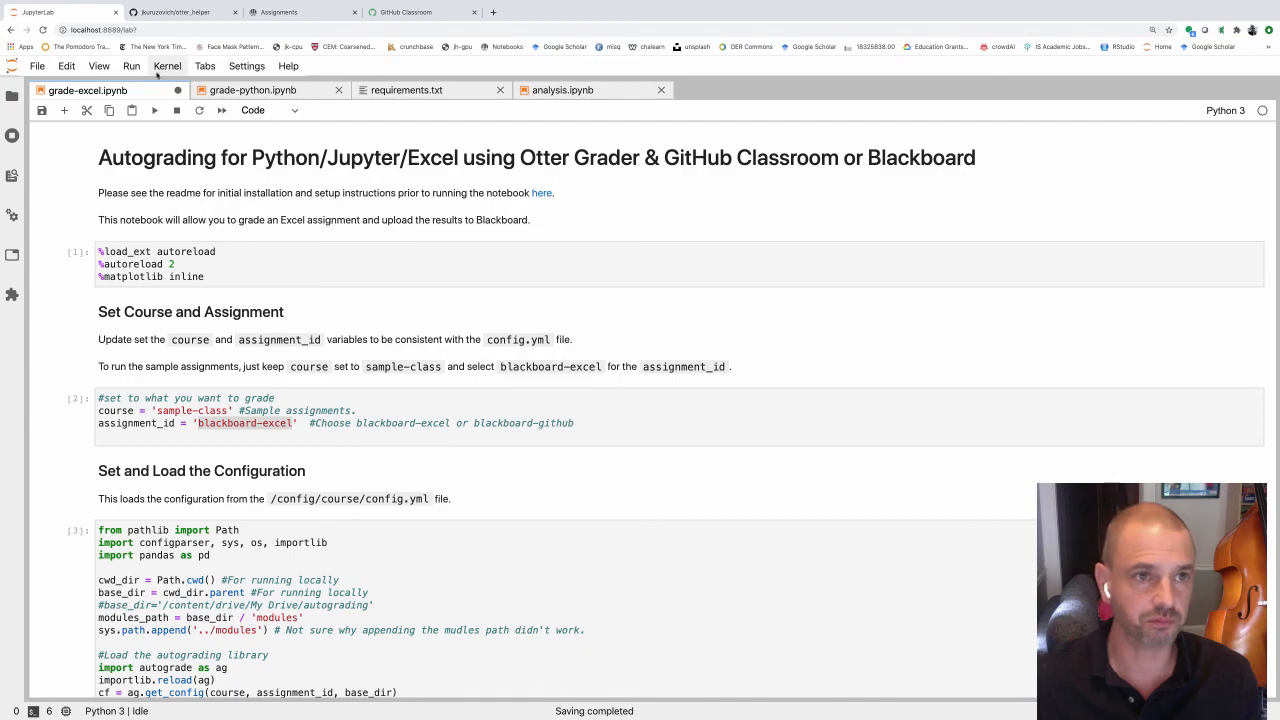
Step: Scroll through the otter_helper README, then view its empty Issues page
left_click(175, 12)
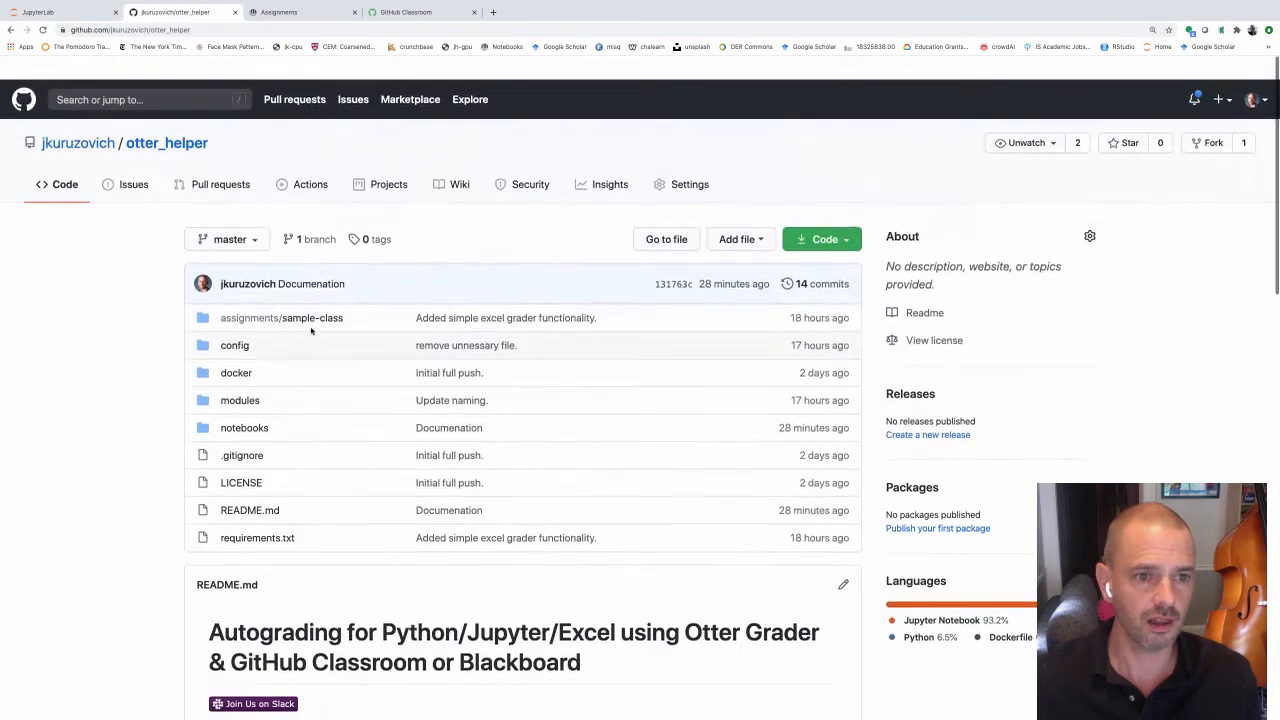
scroll("down", 3)
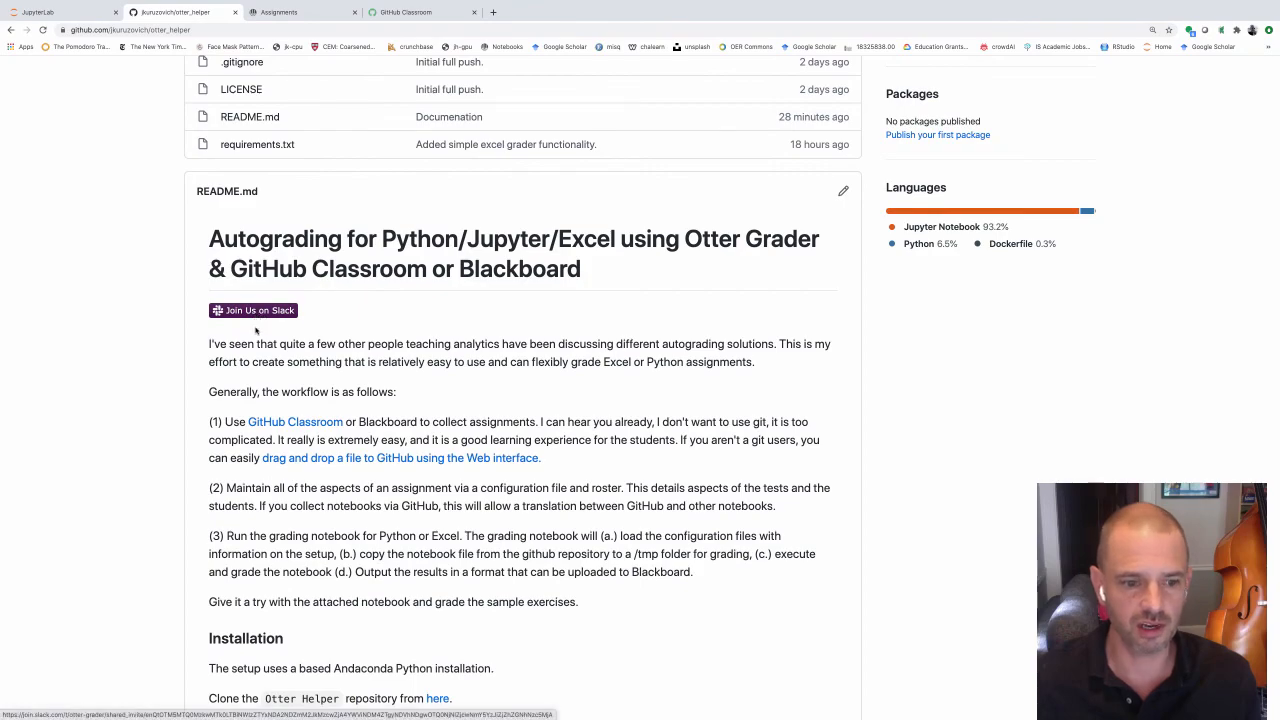
scroll("down", 3)
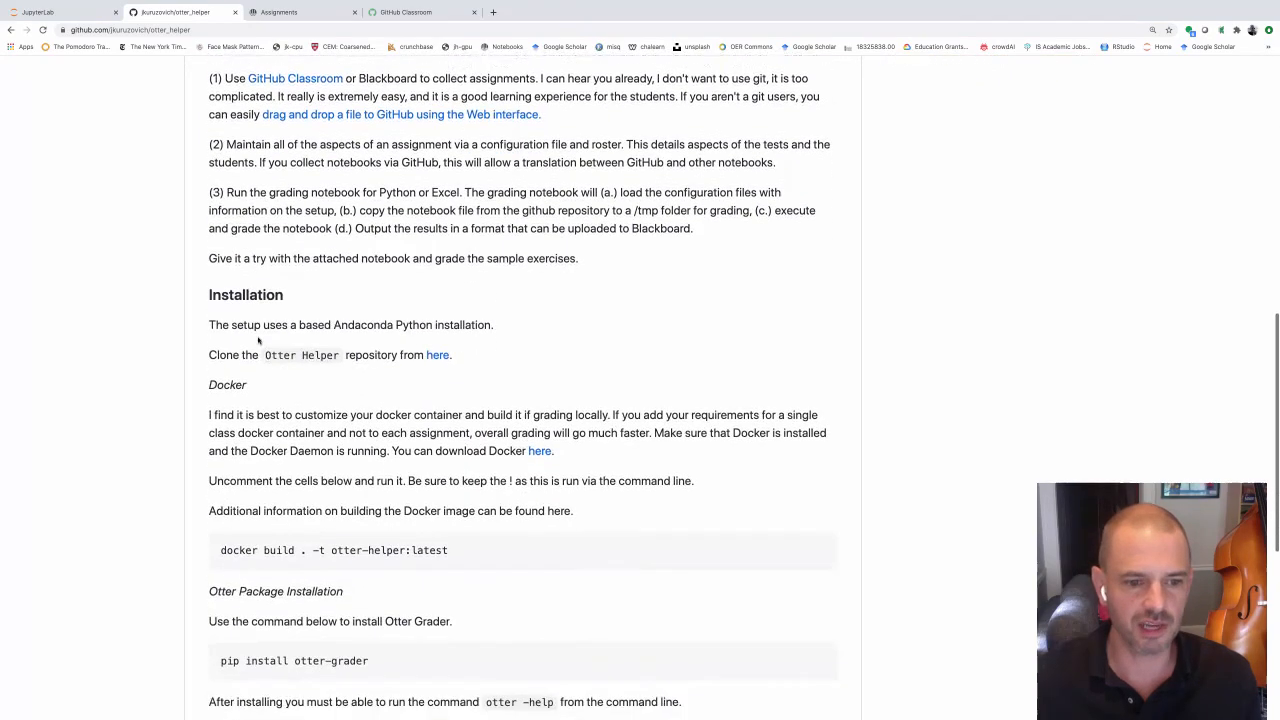
scroll("up", 3)
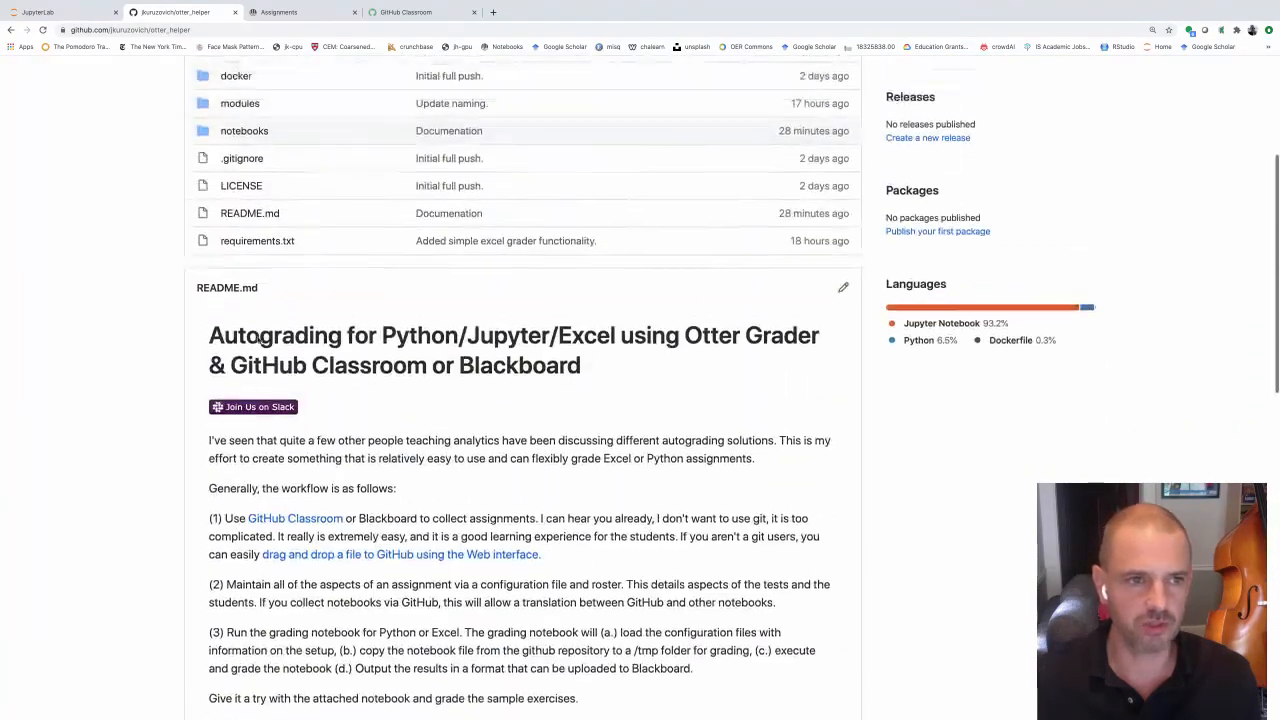
scroll("up", 3)
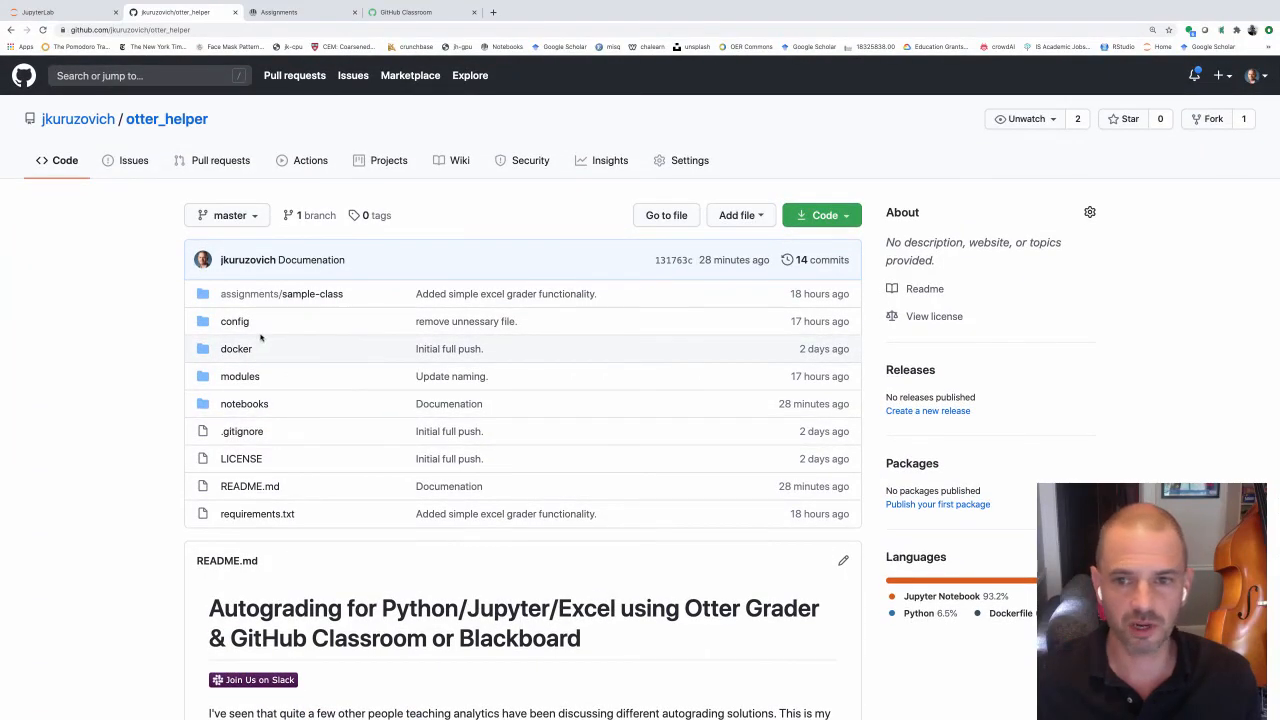
mouse_move(134, 160)
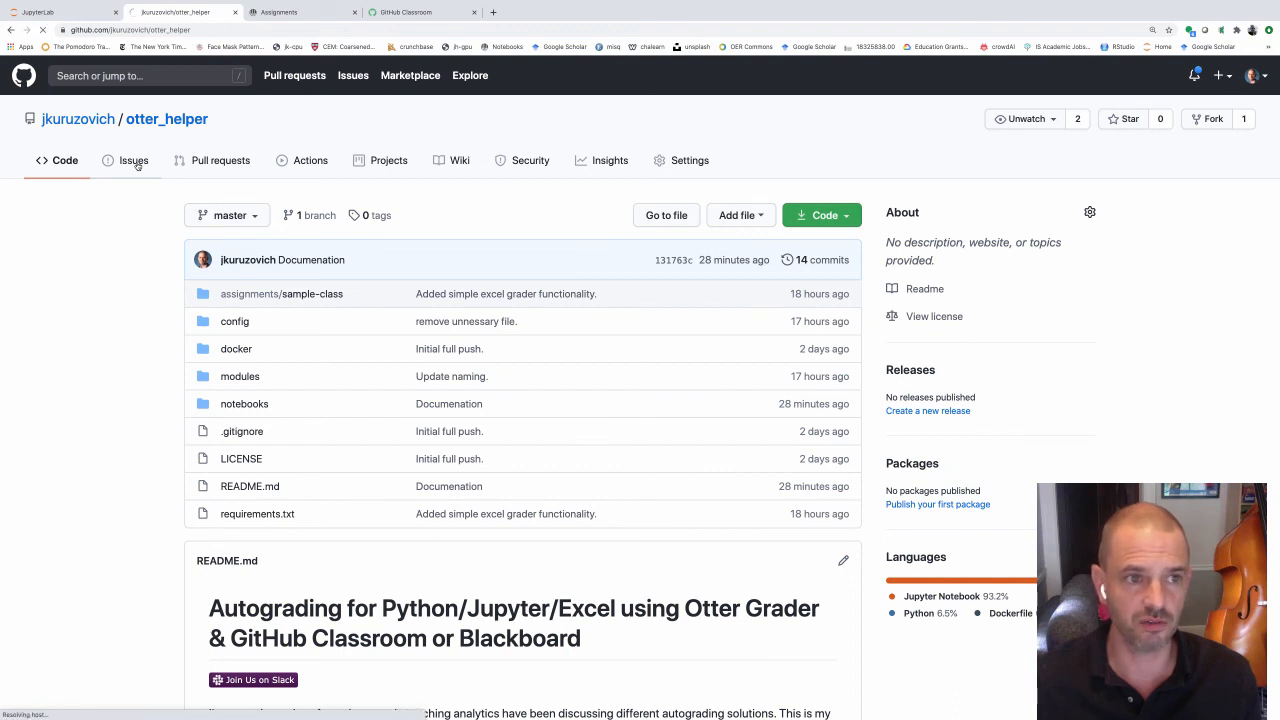
left_click(133, 160)
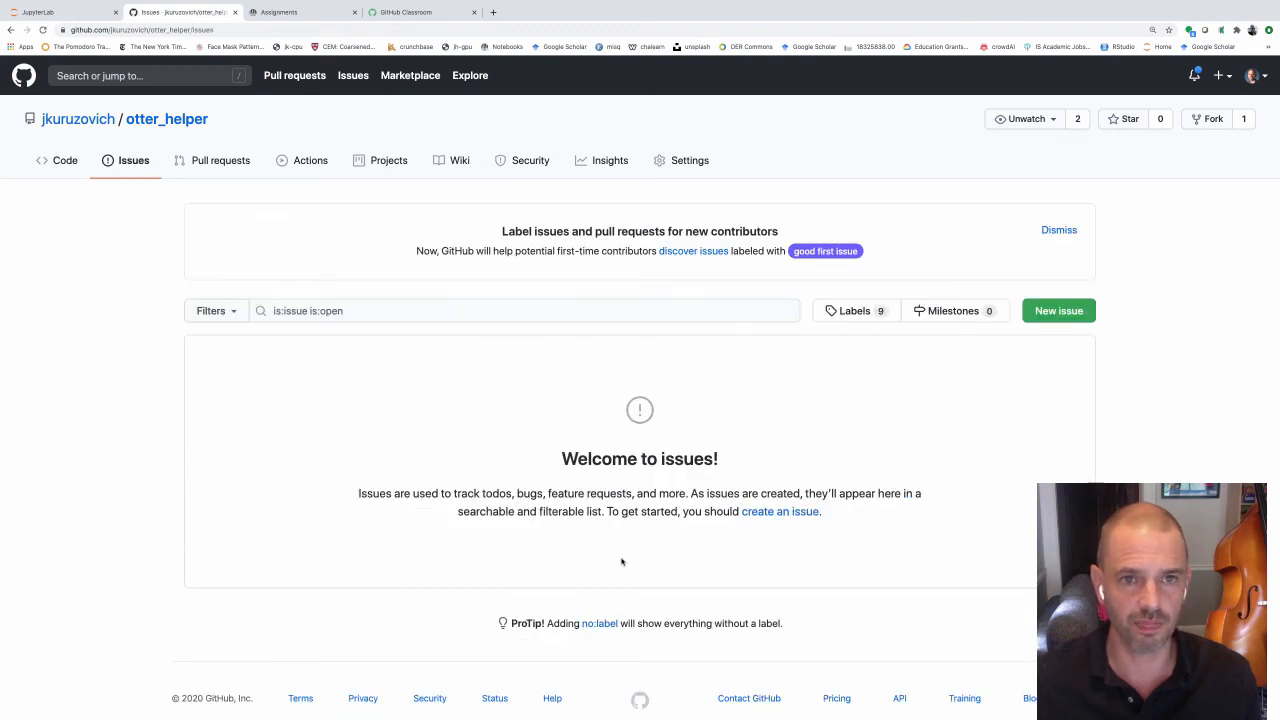